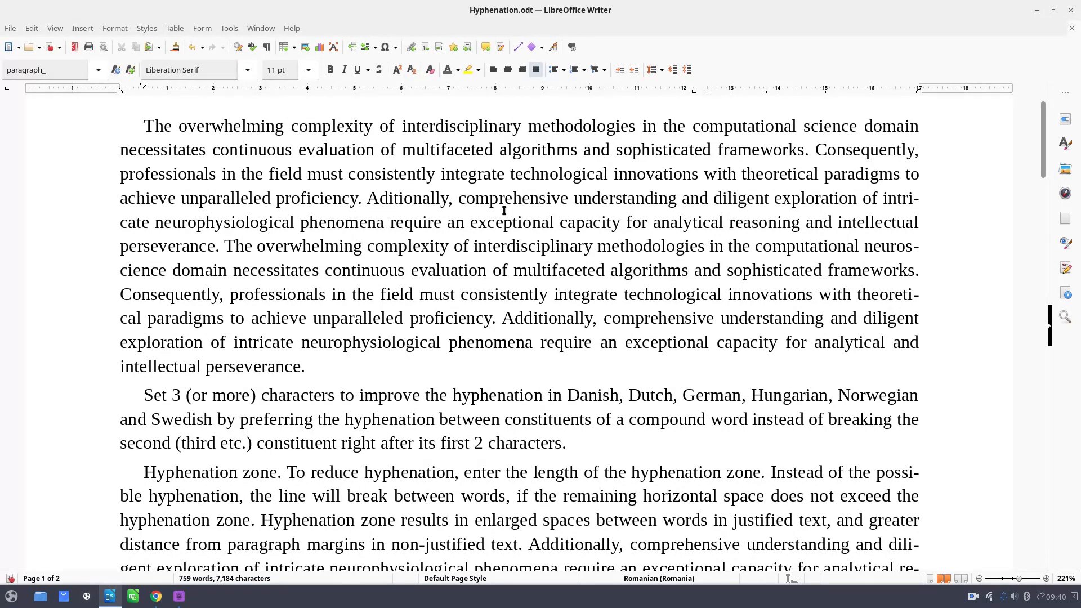
Step: Place the cursor in the first paragraph and bring up the paragraph style list
click(305, 367)
text(d)
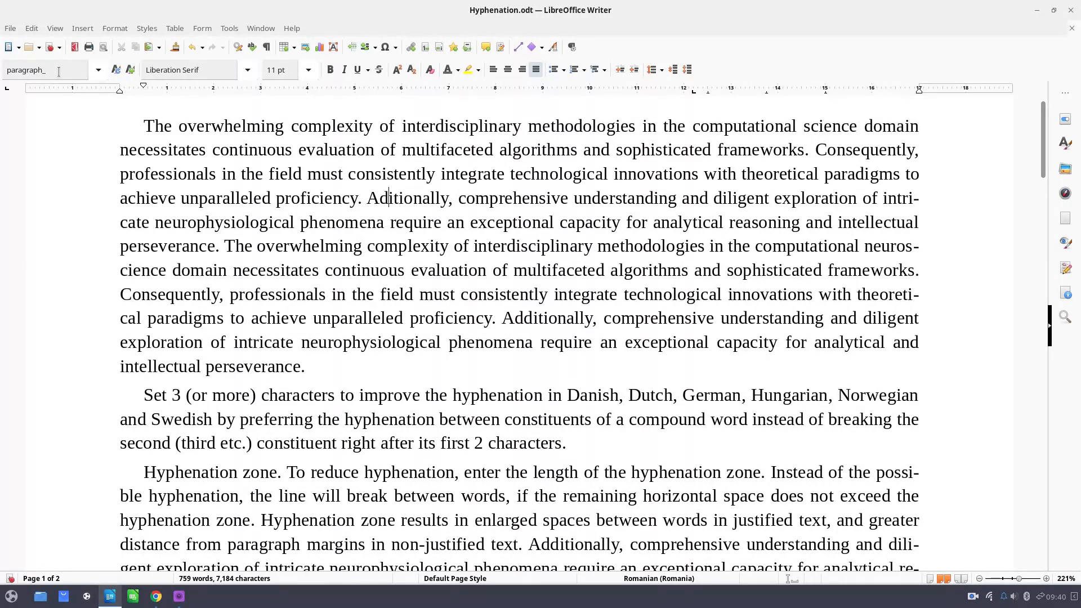
click(99, 70)
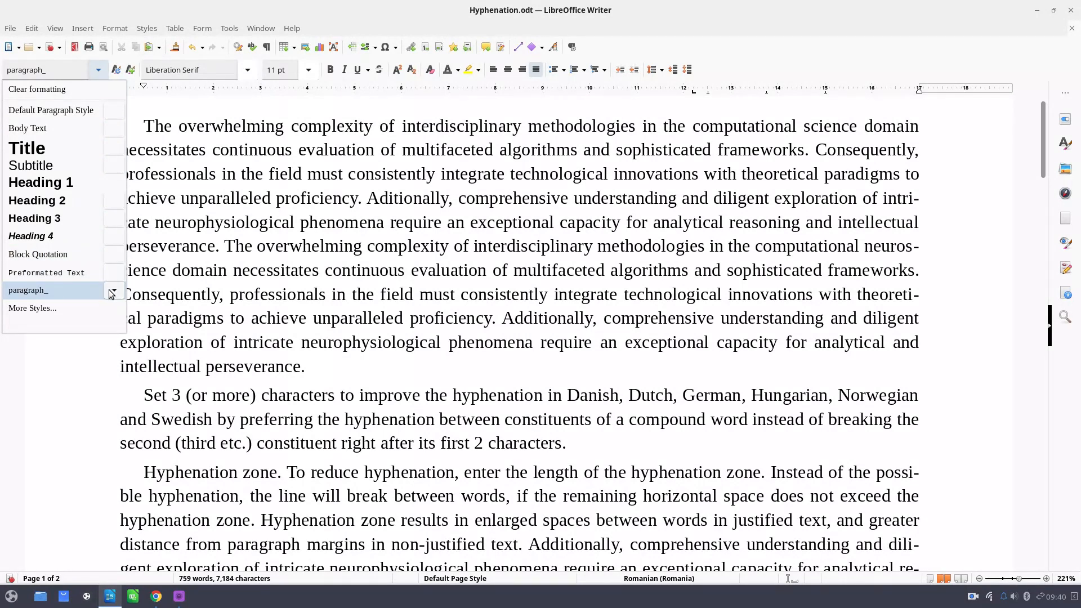
click(29, 290)
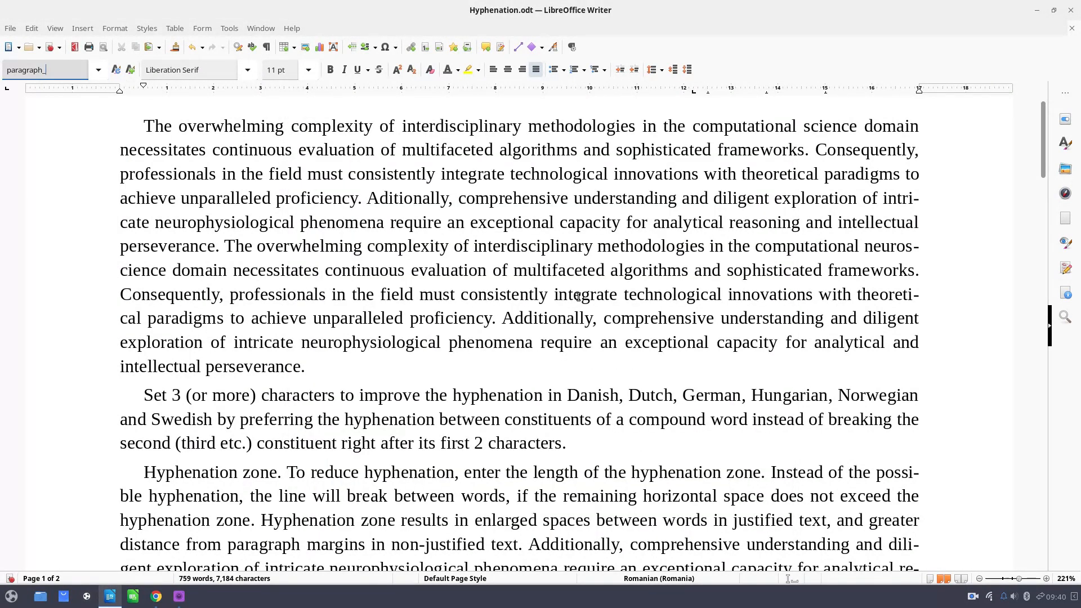
right_click(581, 296)
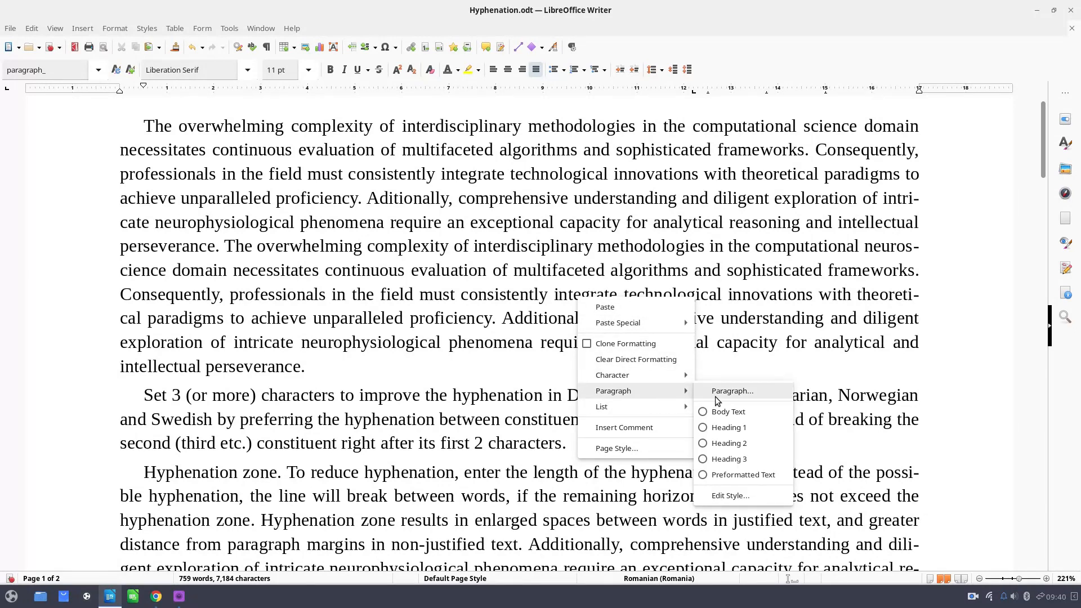
click(732, 390)
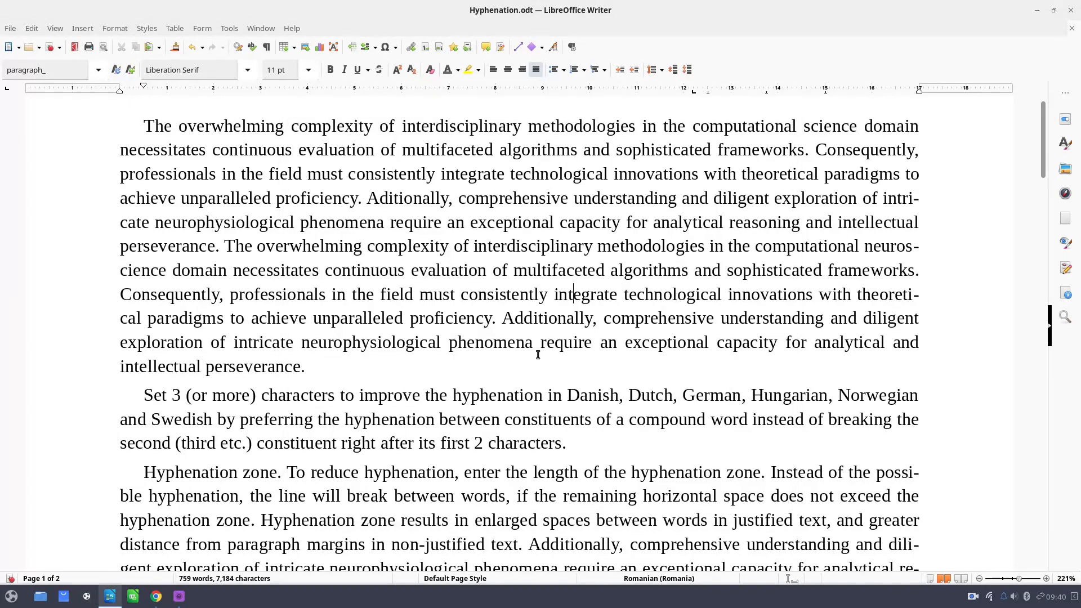
click(98, 69)
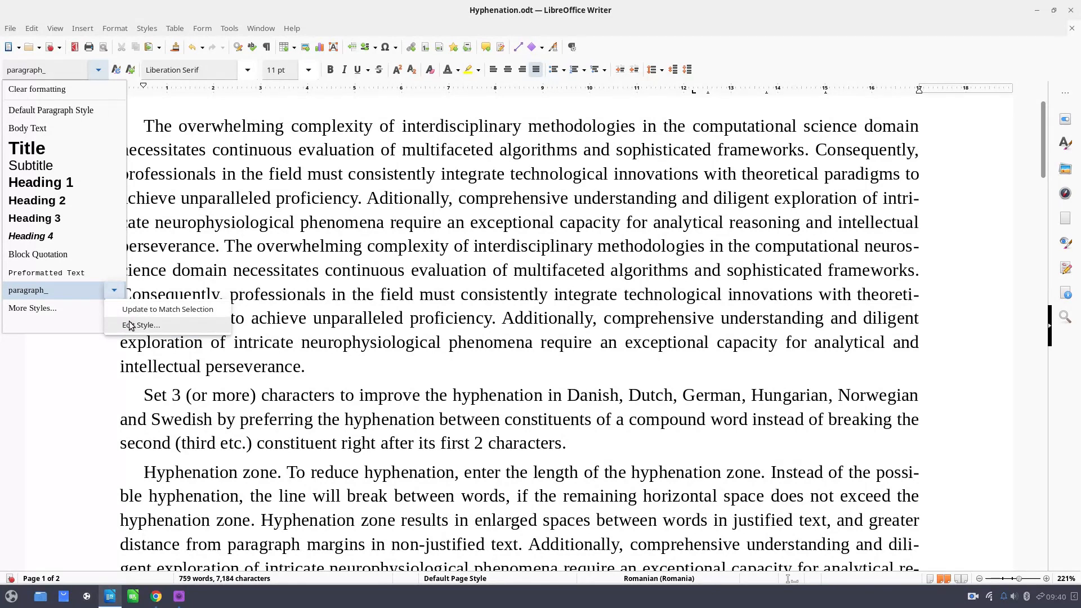
Step: Uncheck automatic hyphenation on the paragraph_ style's Text Flow tab
click(141, 325)
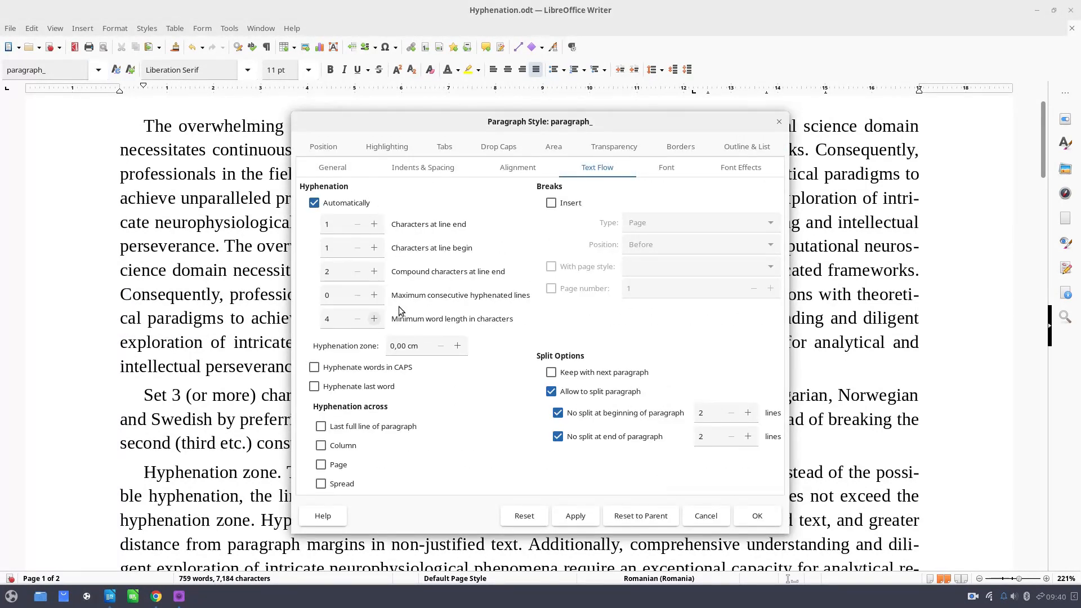
mouse_move(621, 468)
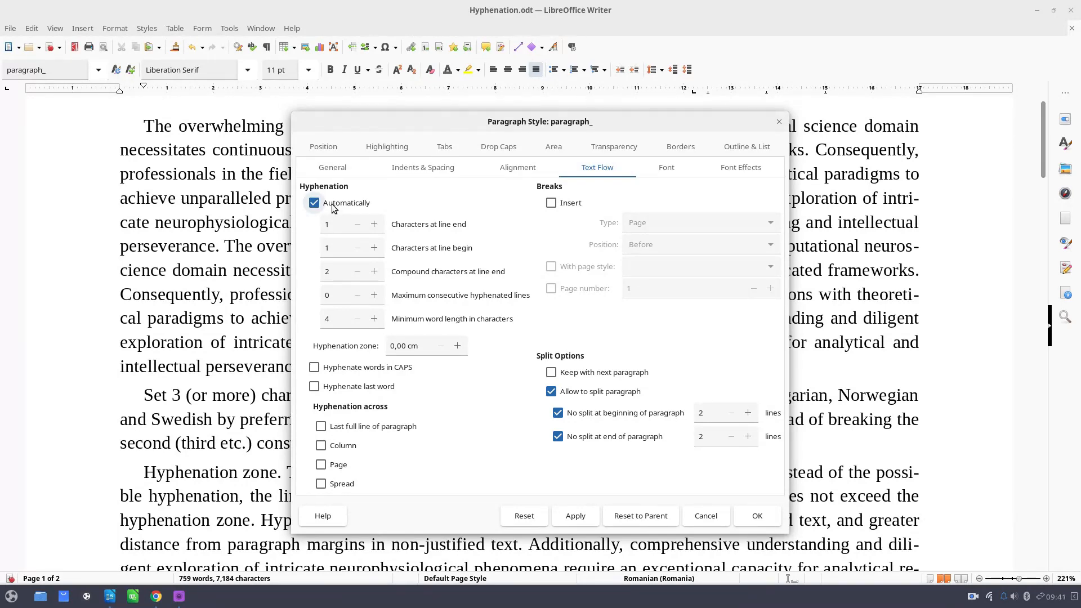
click(313, 203)
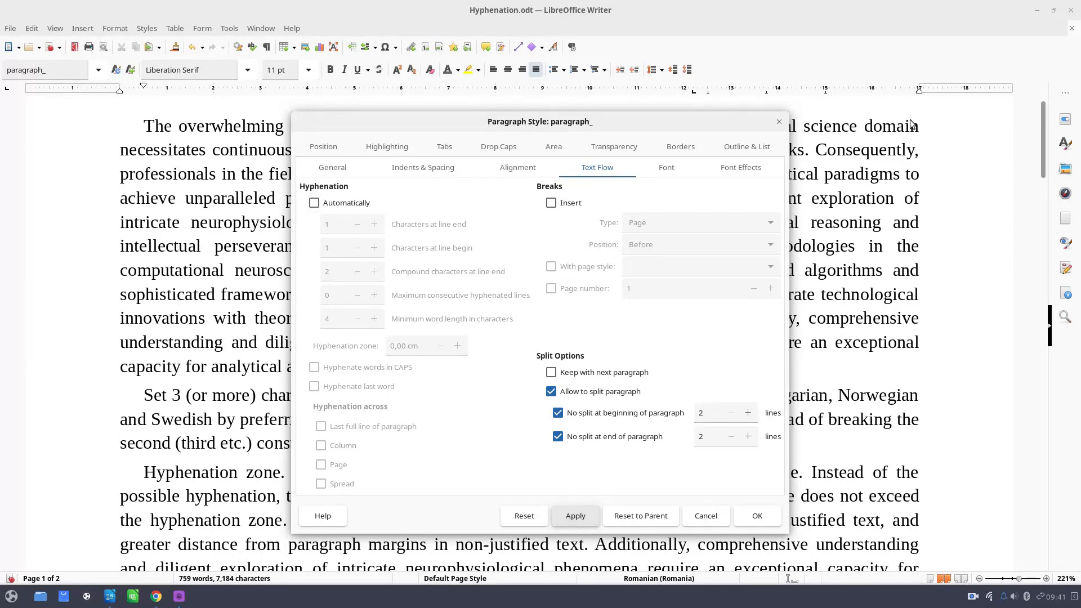
mouse_move(395, 231)
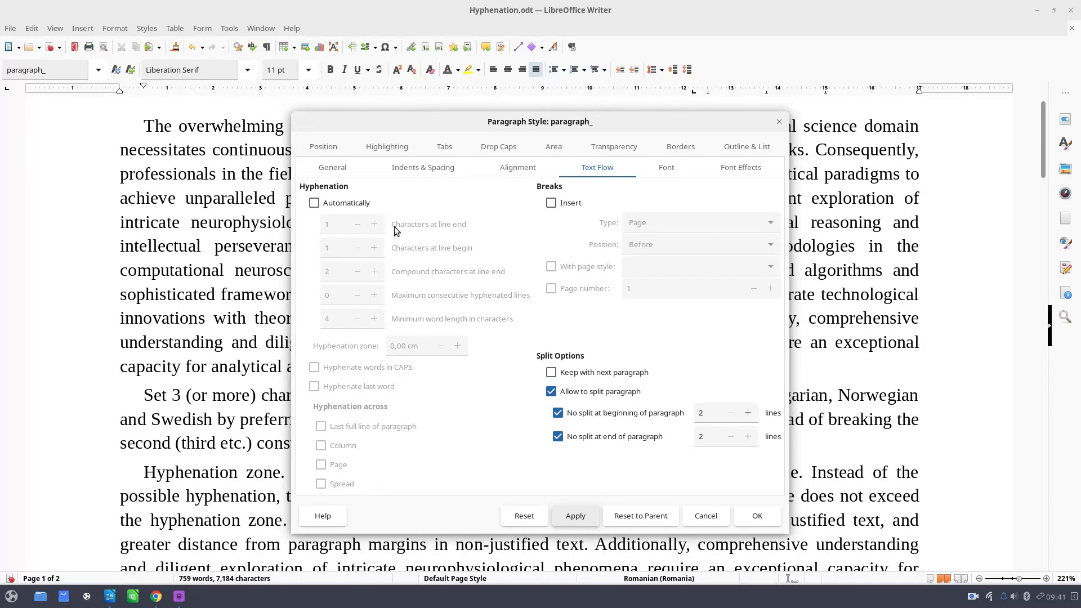
mouse_move(501, 477)
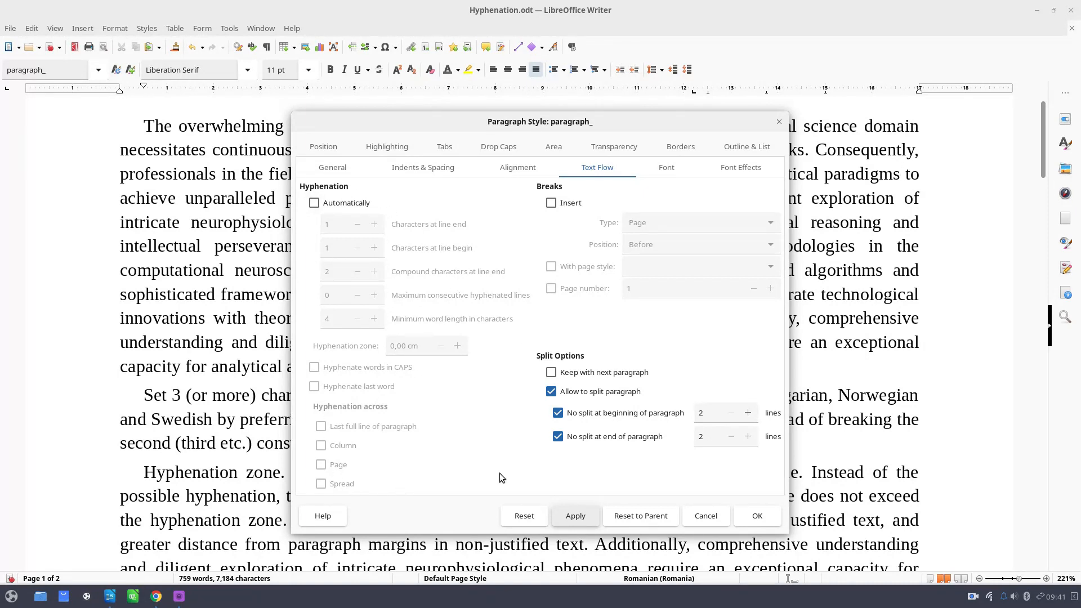
mouse_move(470, 239)
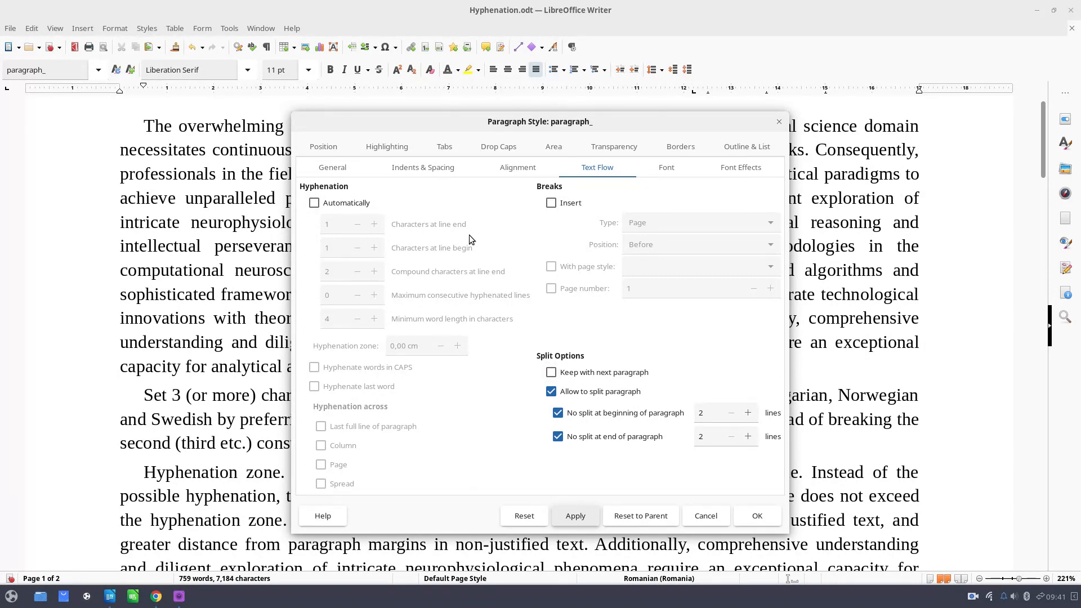
mouse_move(894, 202)
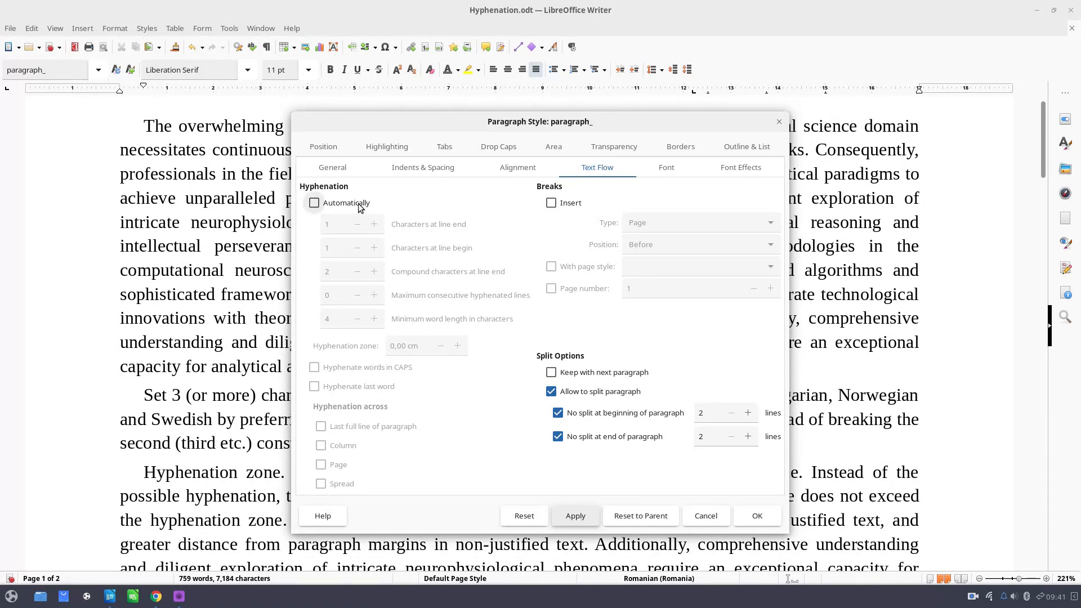
Step: Re-check Hyphenation > Automatically and apply it to the paragraph_ style
click(314, 203)
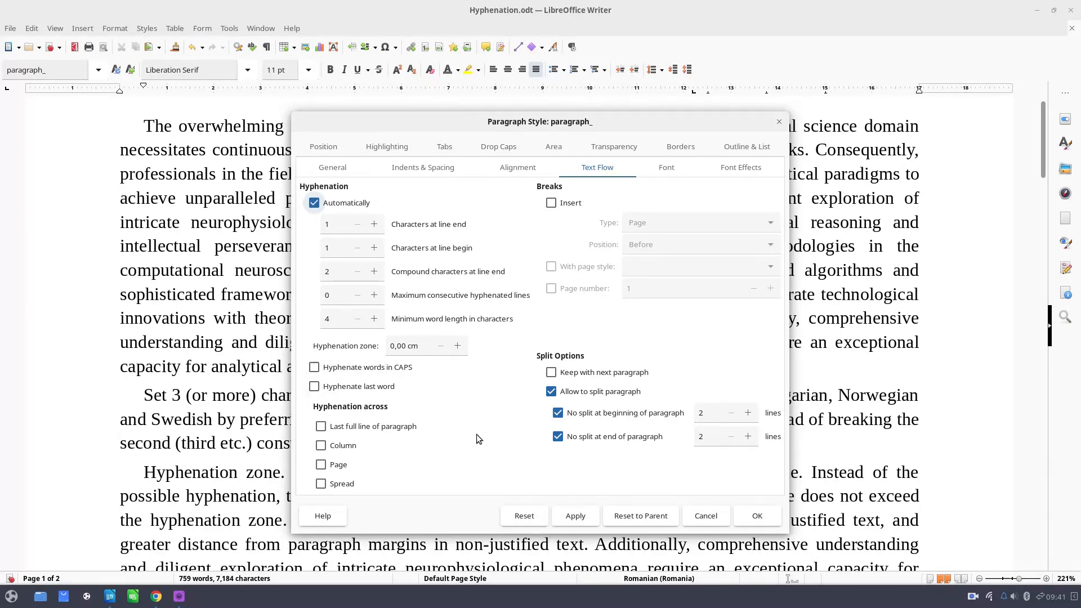
click(576, 516)
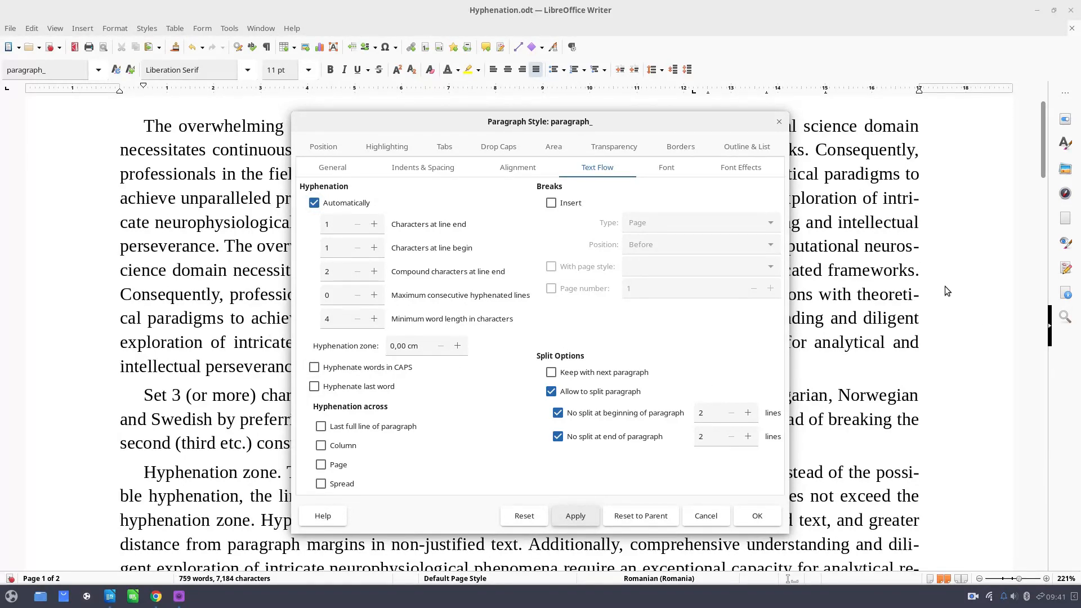
mouse_move(898, 207)
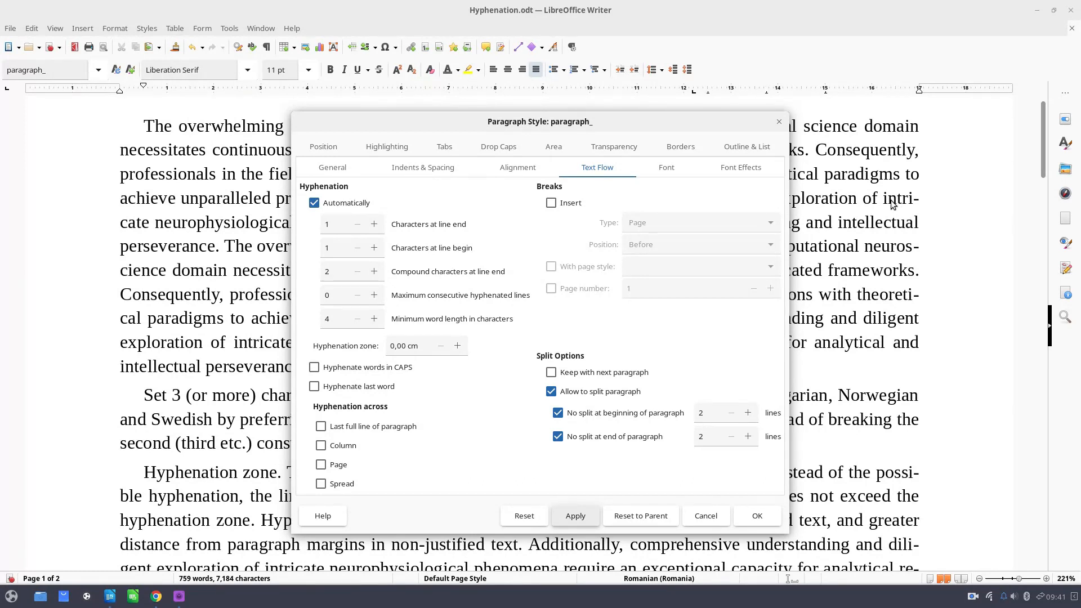
mouse_move(914, 204)
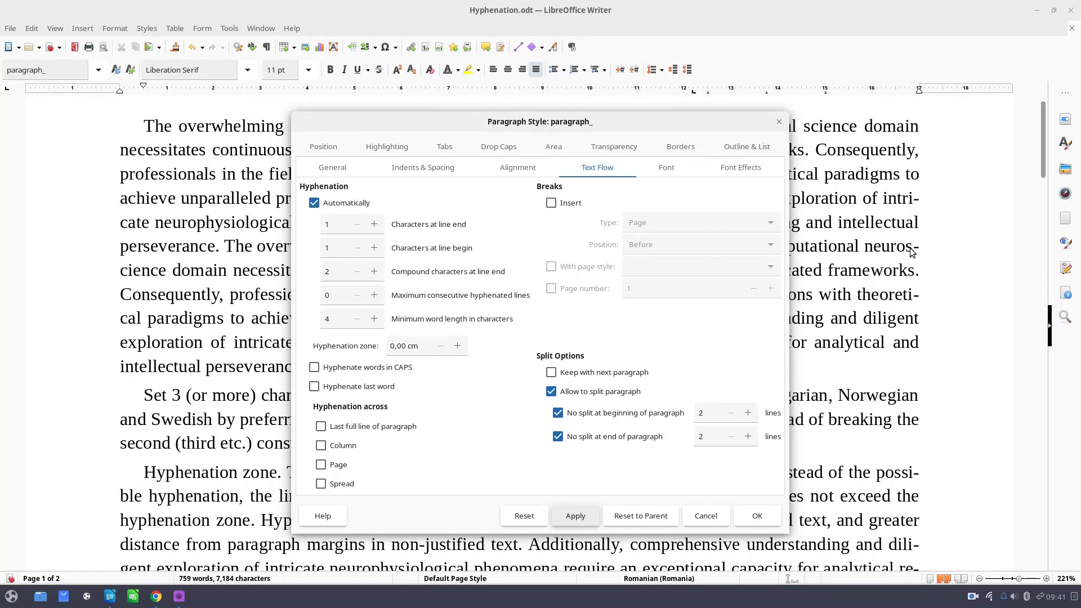
mouse_move(123, 231)
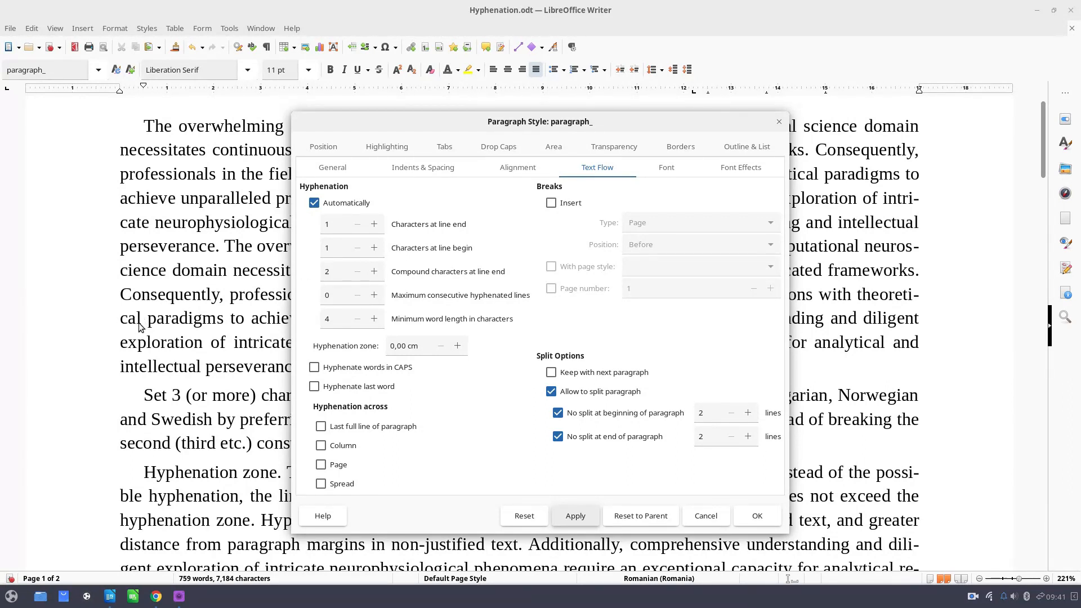
mouse_move(184, 291)
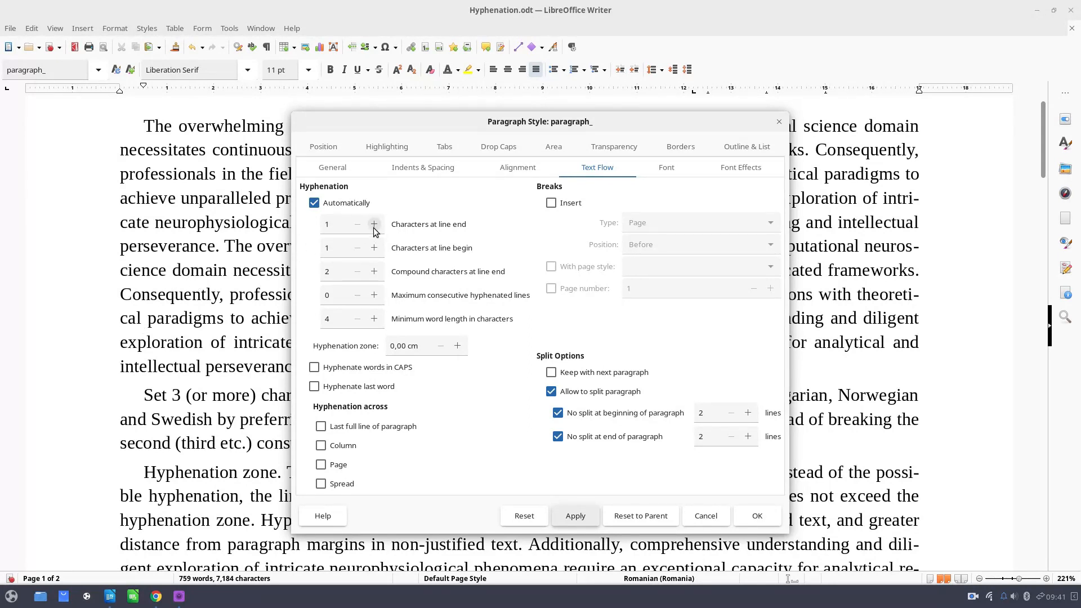
Step: Set characters at line end and line begin to 4, then line begin to 5, applying each
click(374, 224)
text(4)
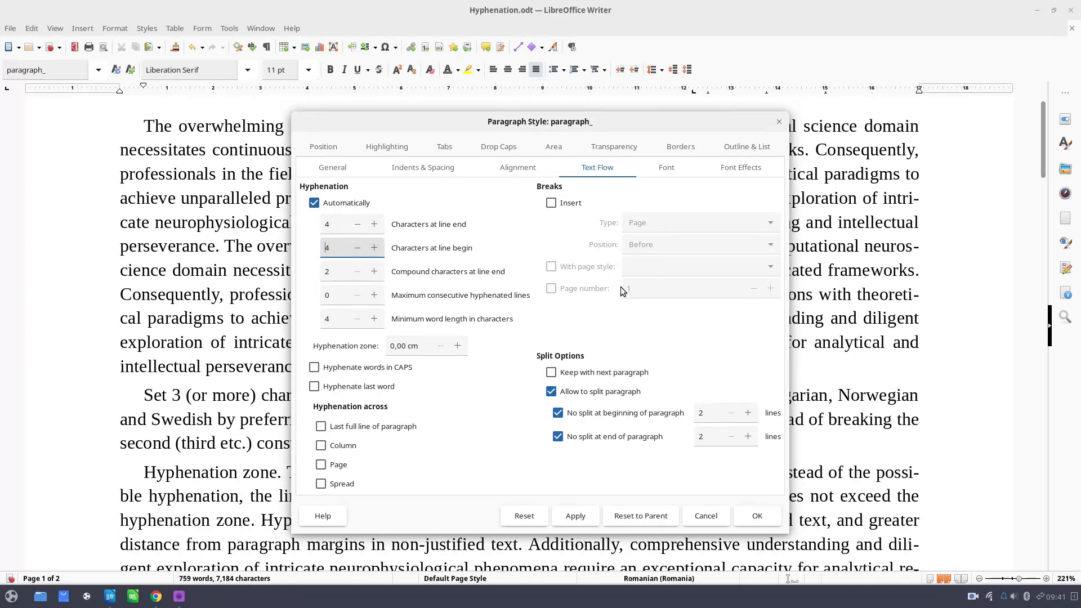
mouse_move(341, 212)
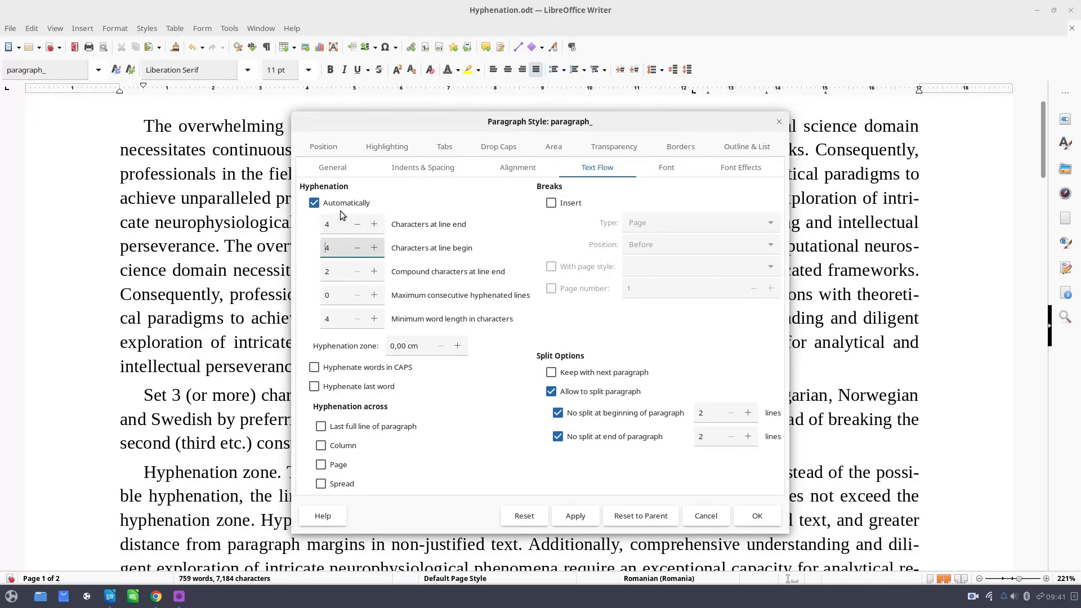
mouse_move(565, 478)
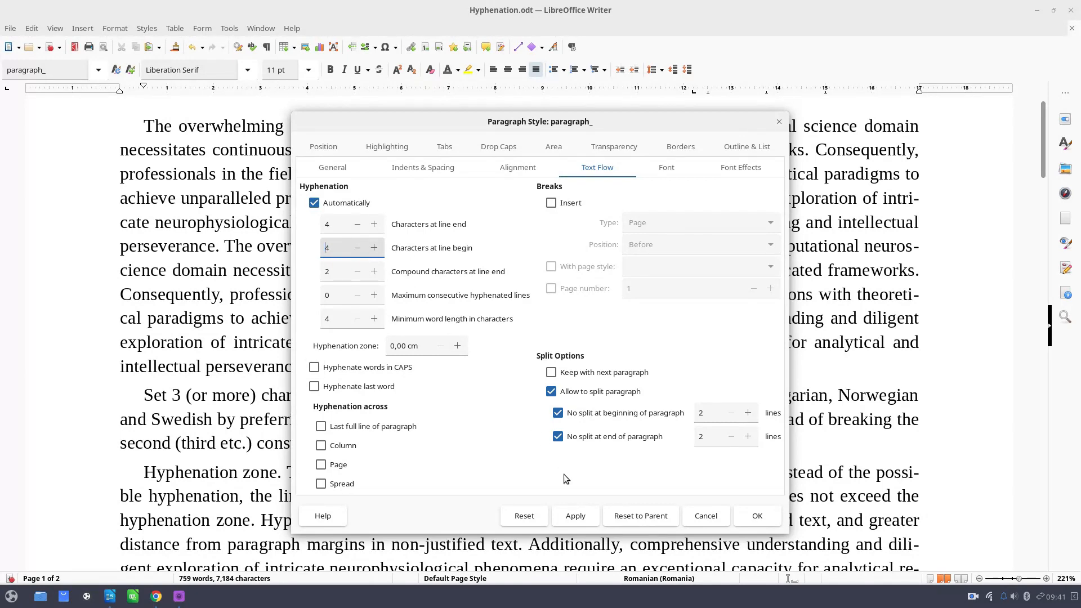
click(575, 516)
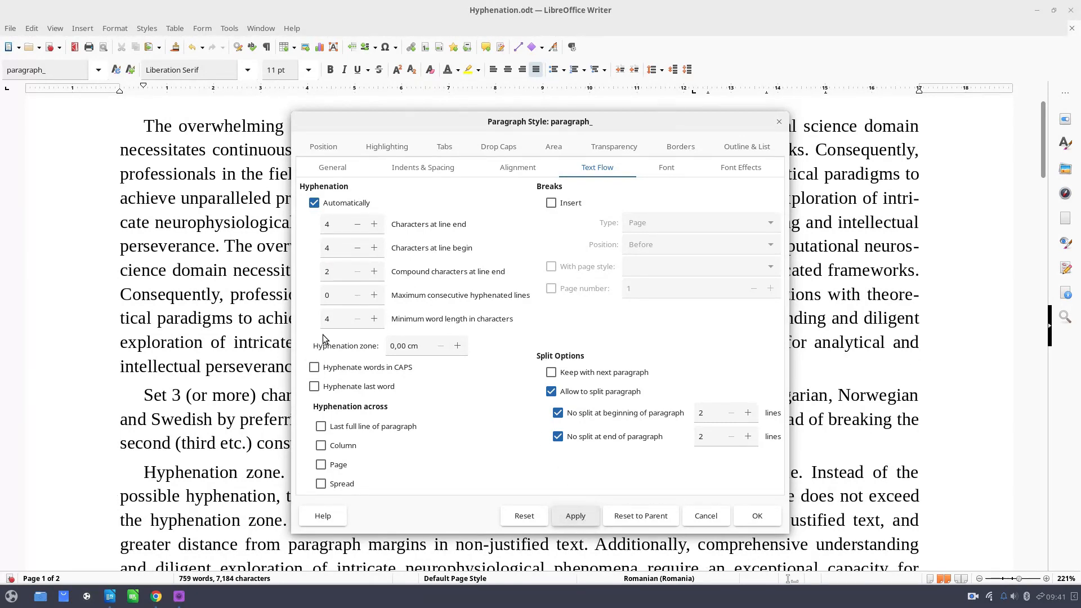
mouse_move(137, 324)
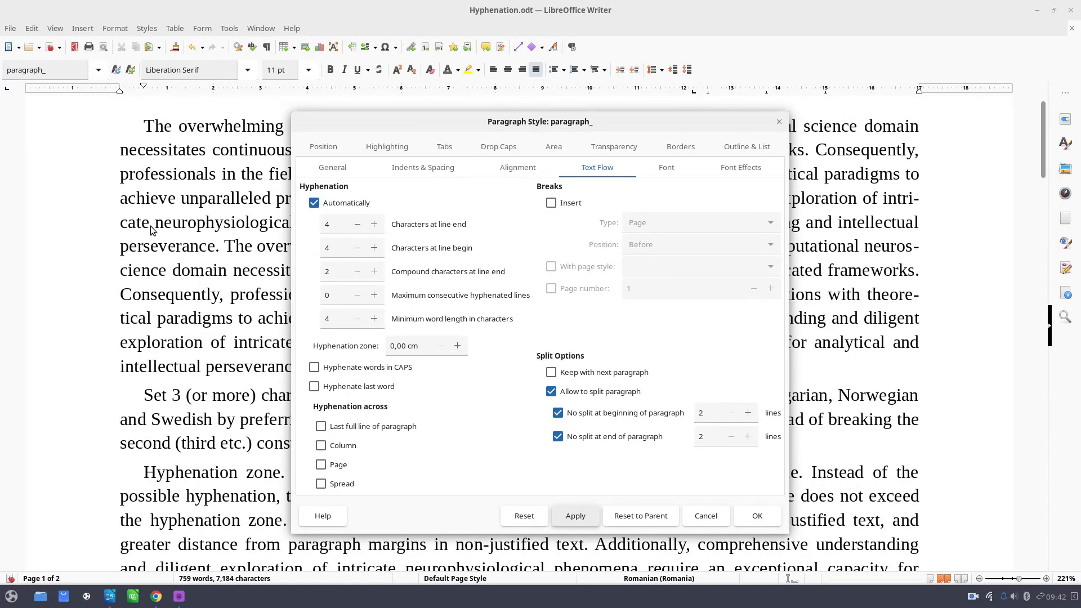
mouse_move(411, 253)
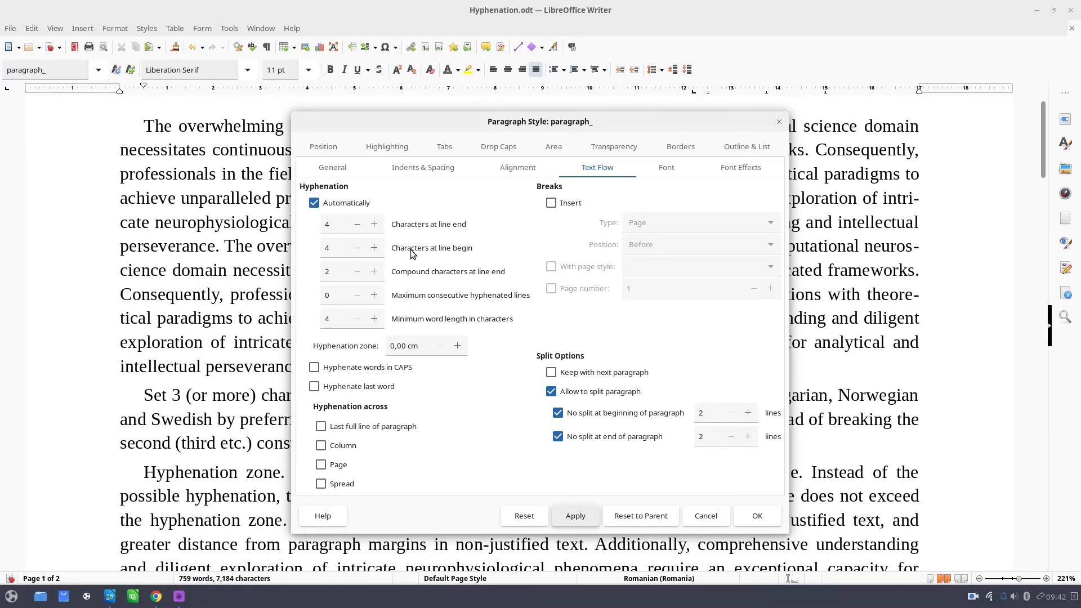
click(373, 248)
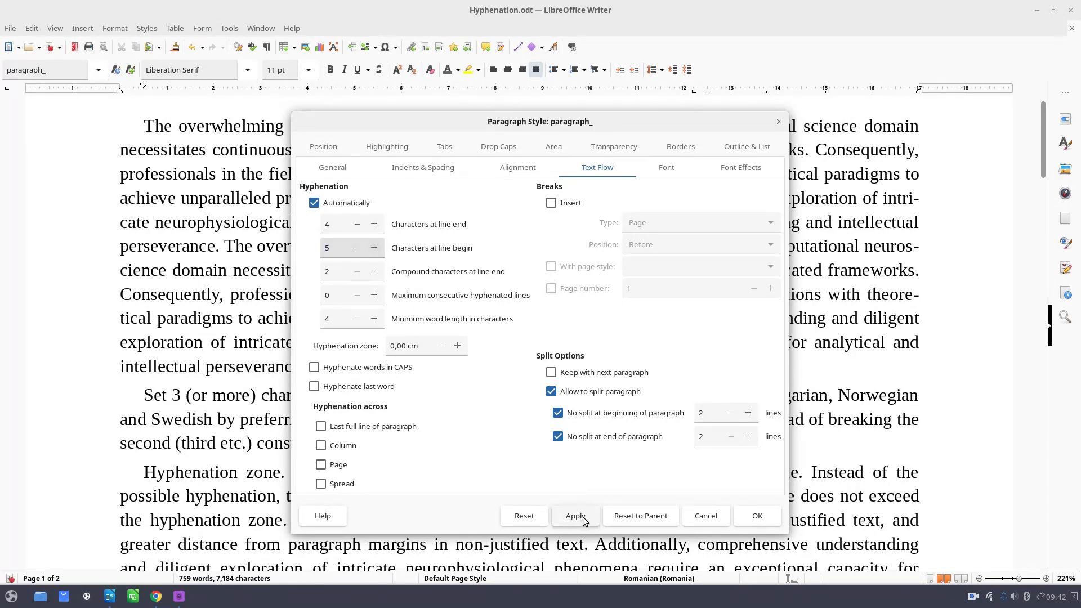
click(576, 515)
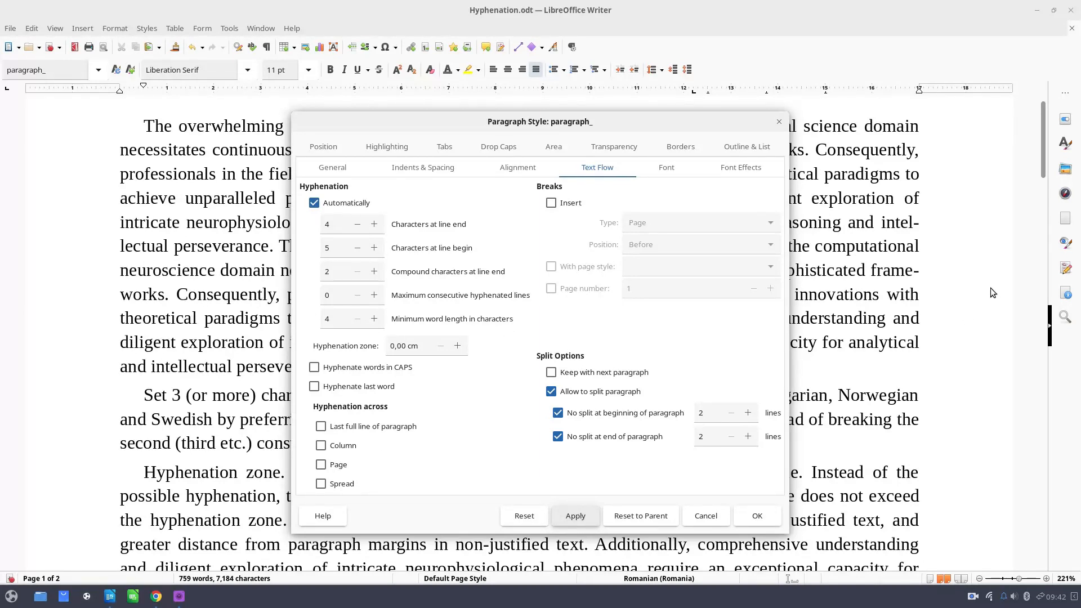
mouse_move(898, 234)
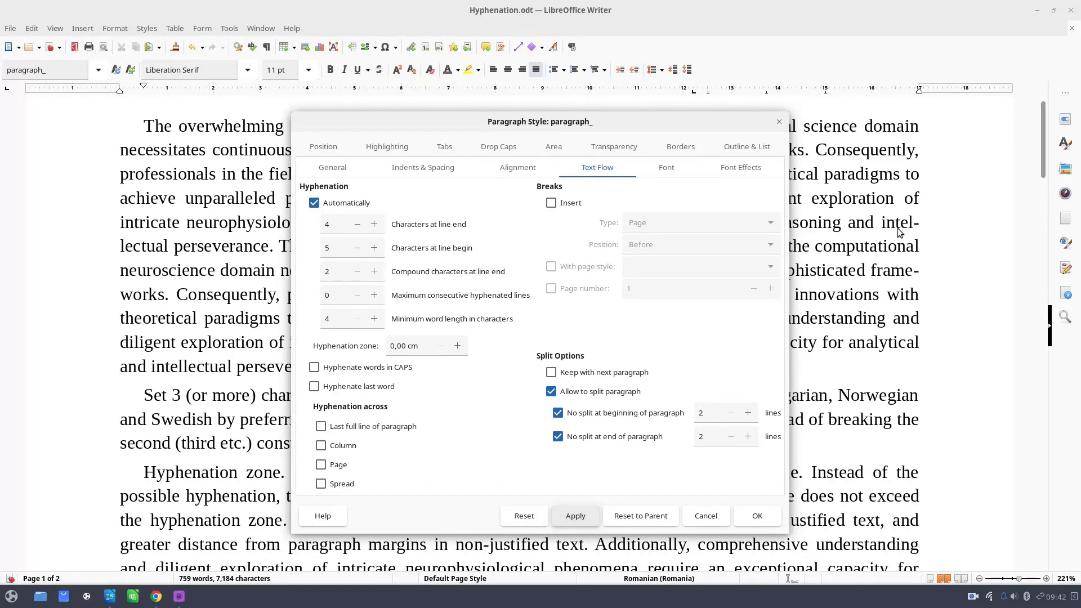
mouse_move(908, 279)
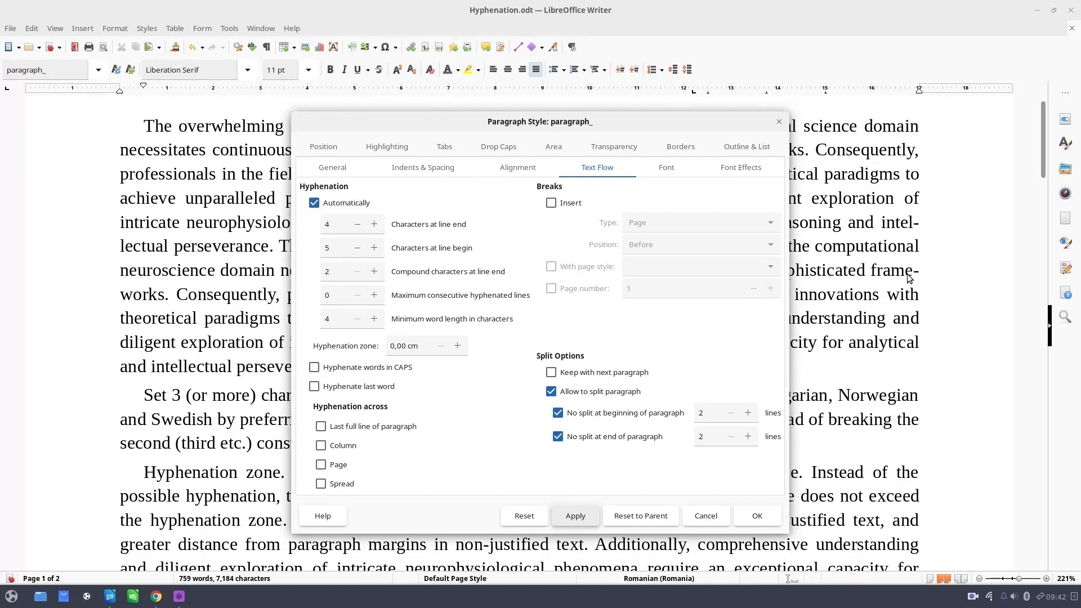
mouse_move(880, 283)
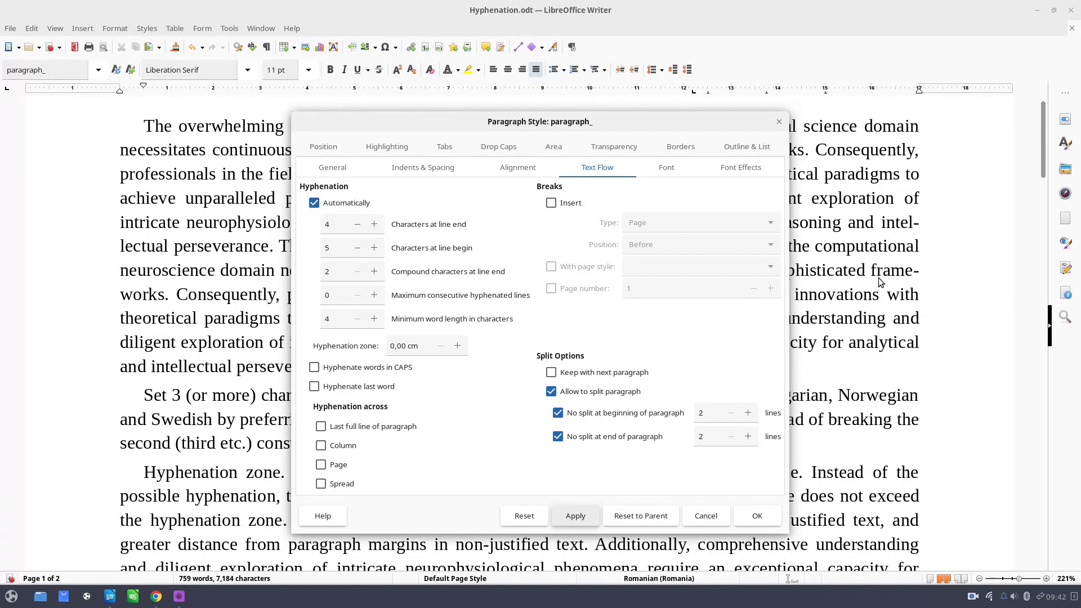
mouse_move(619, 315)
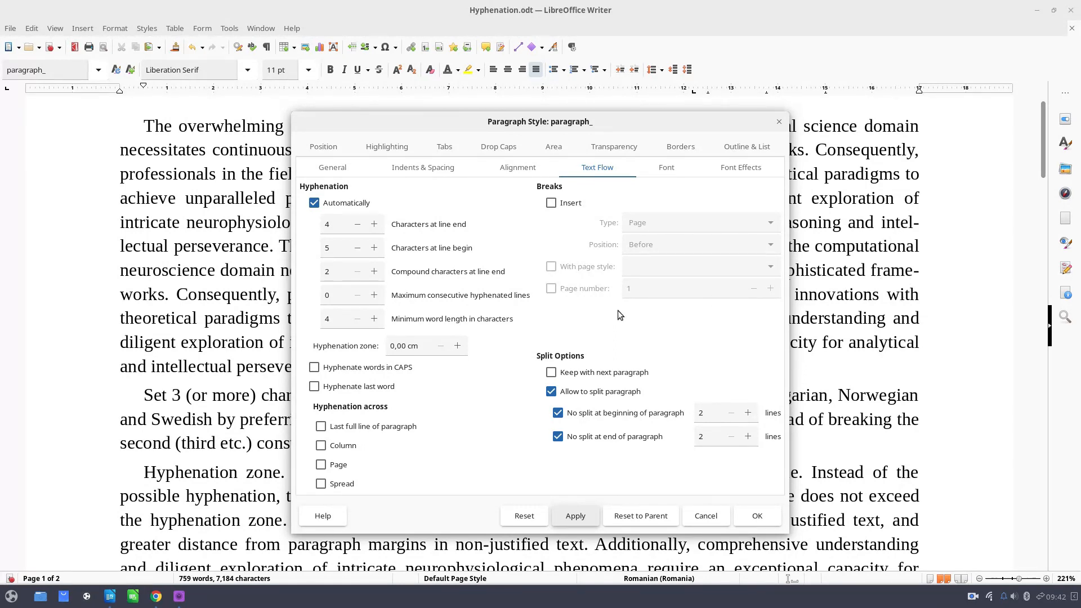
Step: Adjust the line-end and line-begin character minimums, apply, then lower line end to 3
click(374, 225)
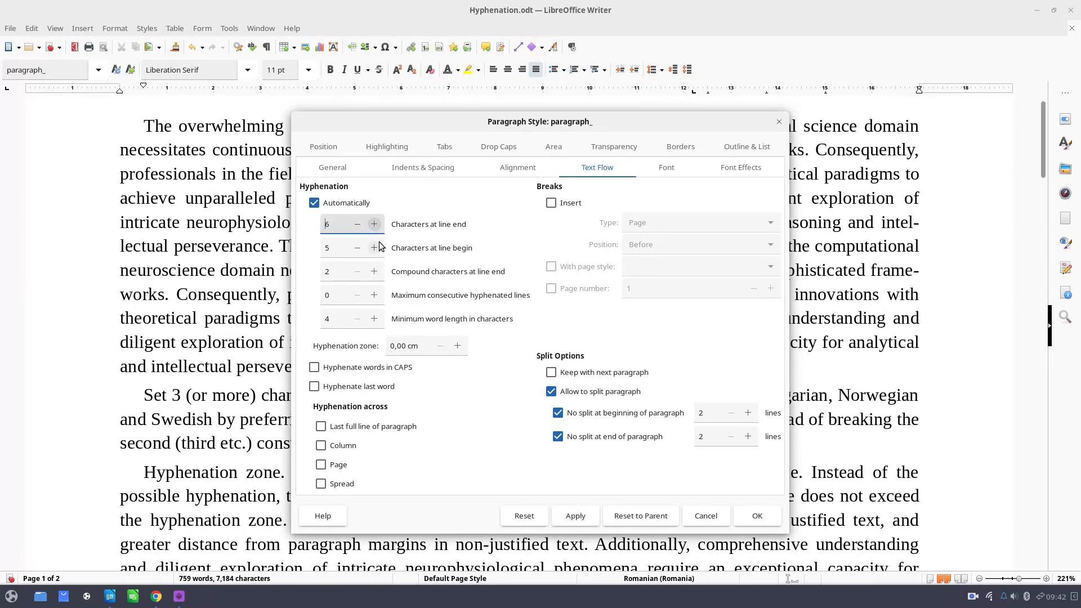
click(373, 247)
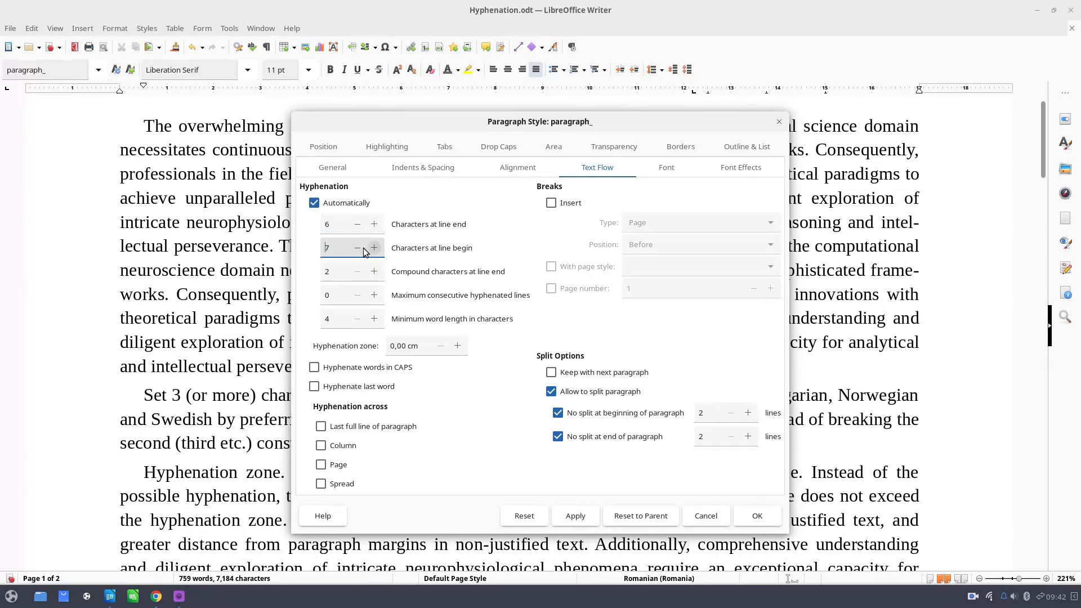
click(576, 516)
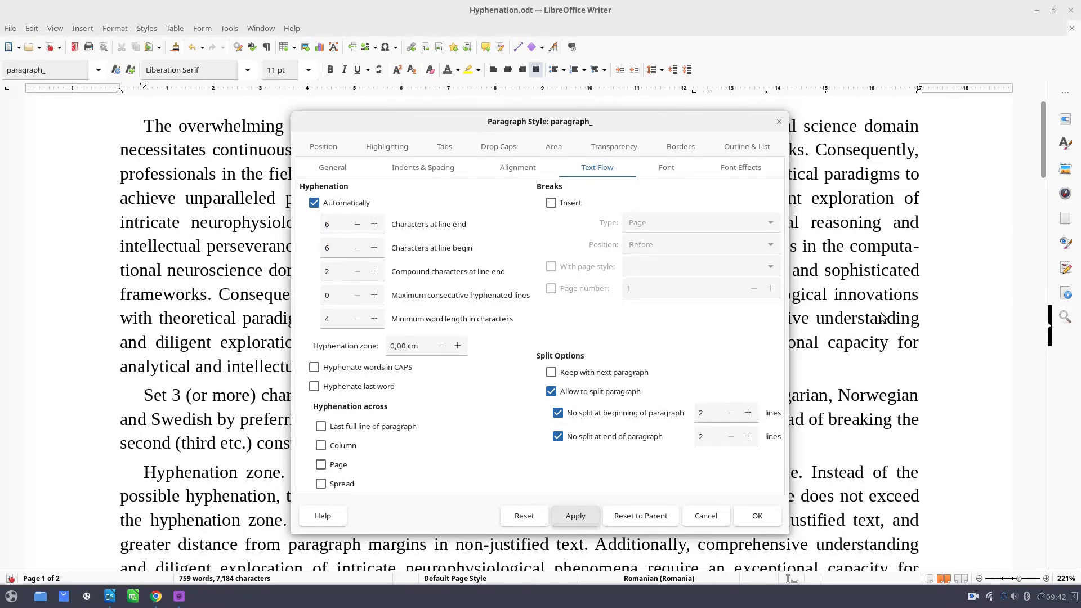
mouse_move(901, 257)
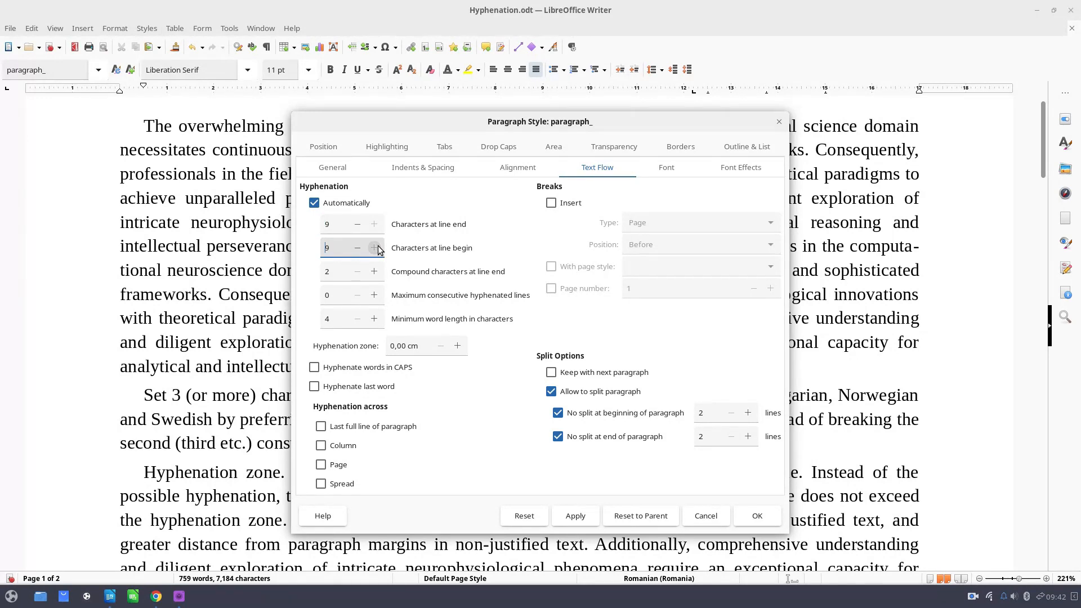
click(576, 516)
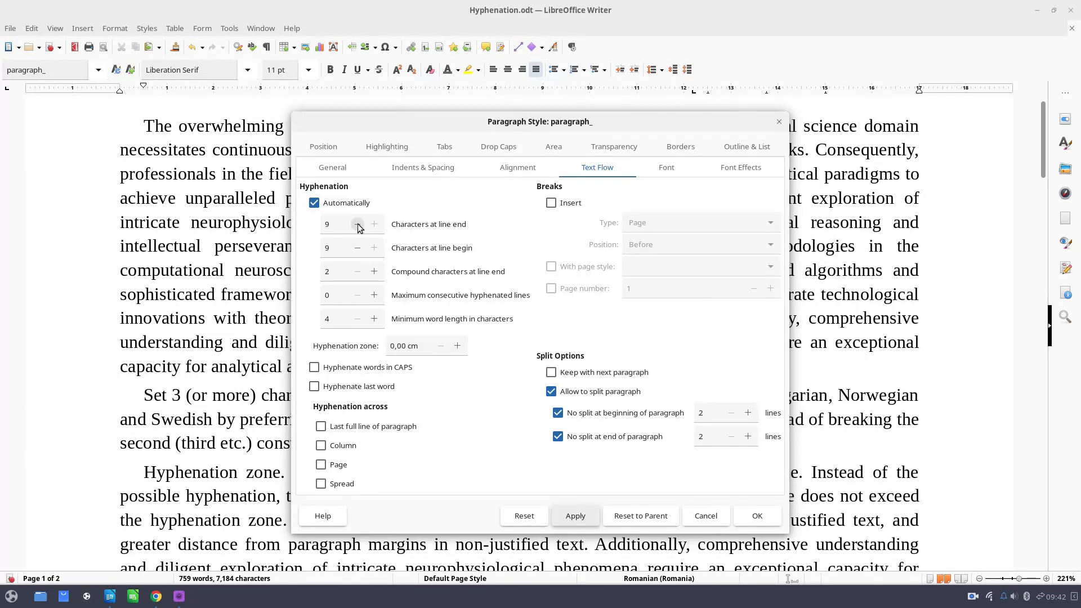
click(357, 224)
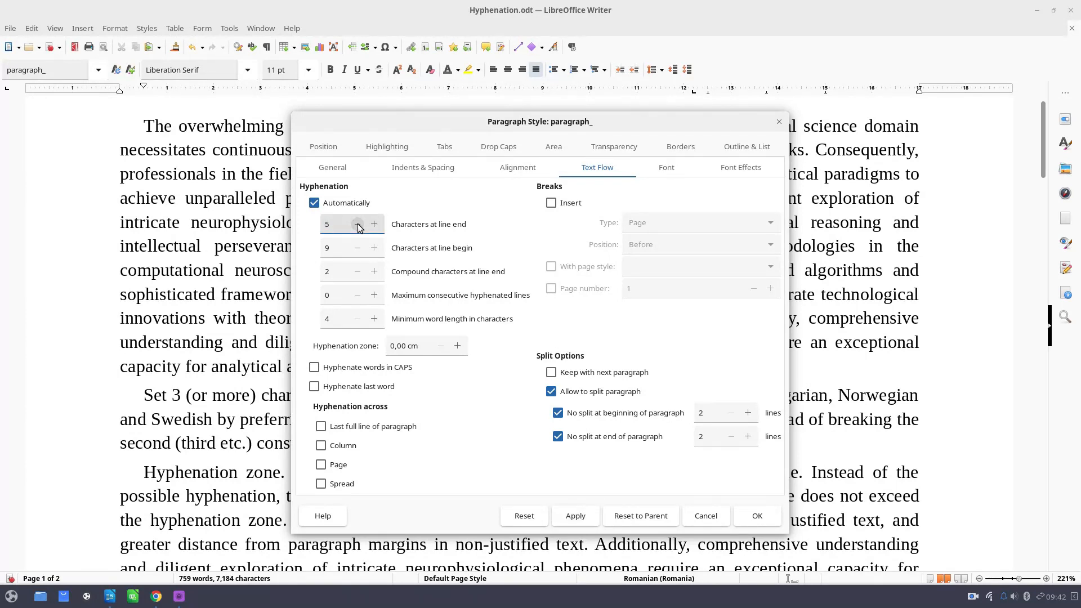
click(357, 224)
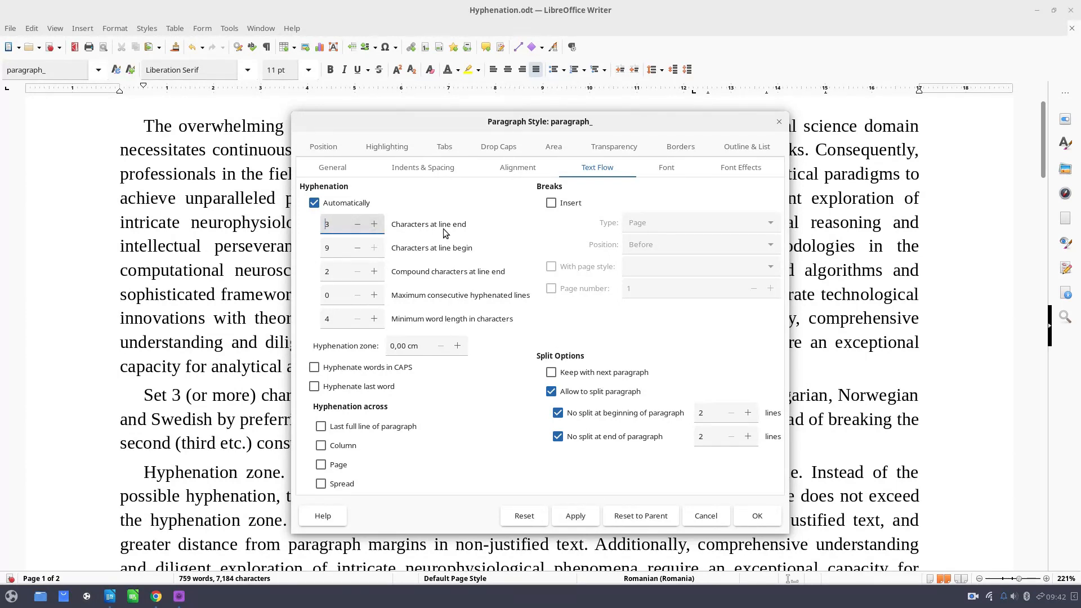
mouse_move(374, 224)
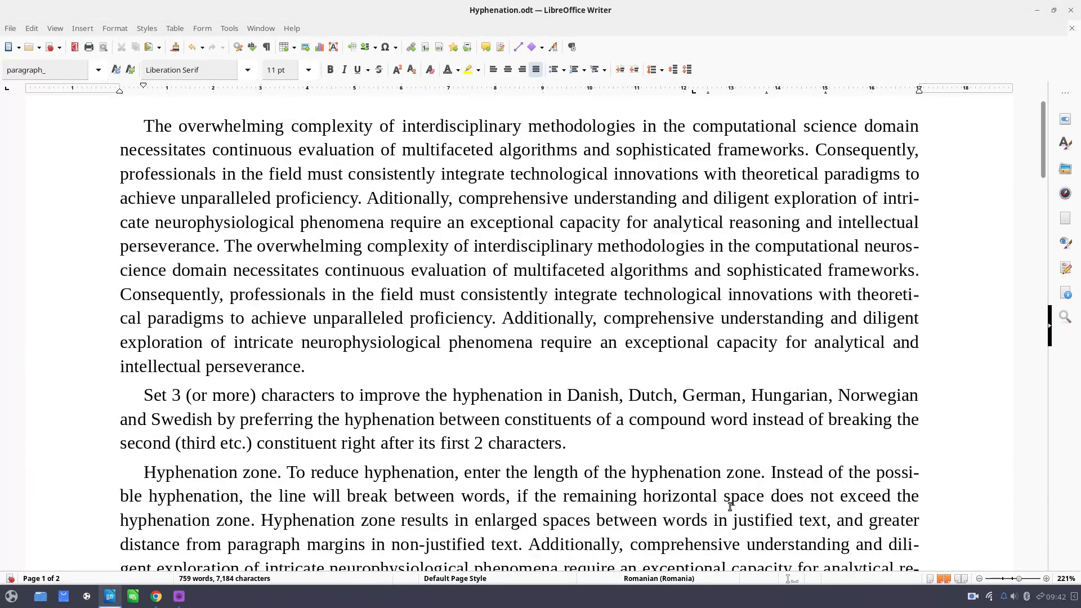
mouse_move(654, 396)
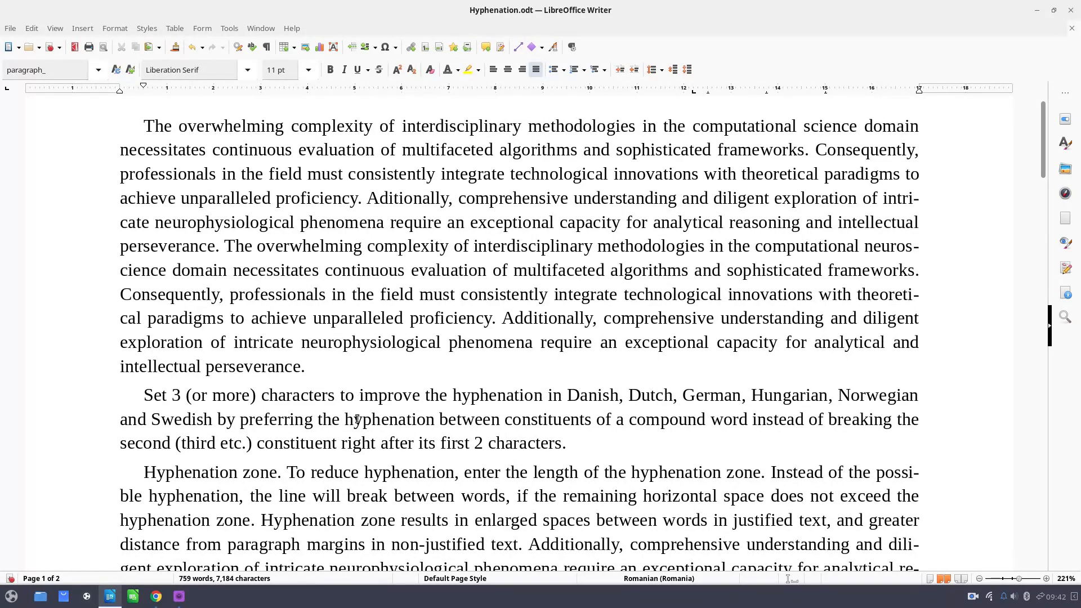
mouse_move(672, 424)
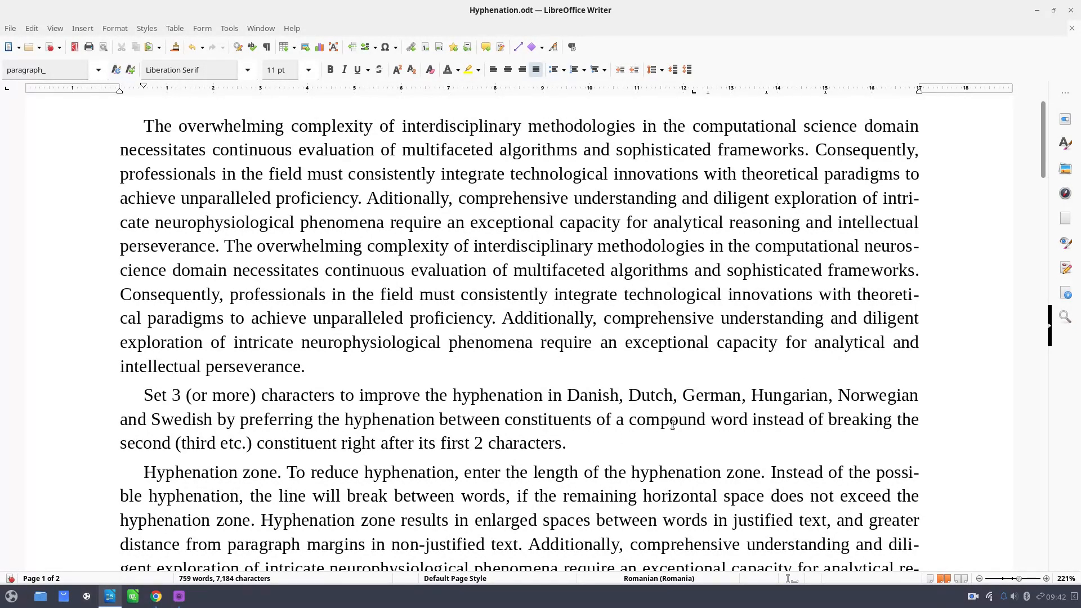
drag(669, 419, 813, 419)
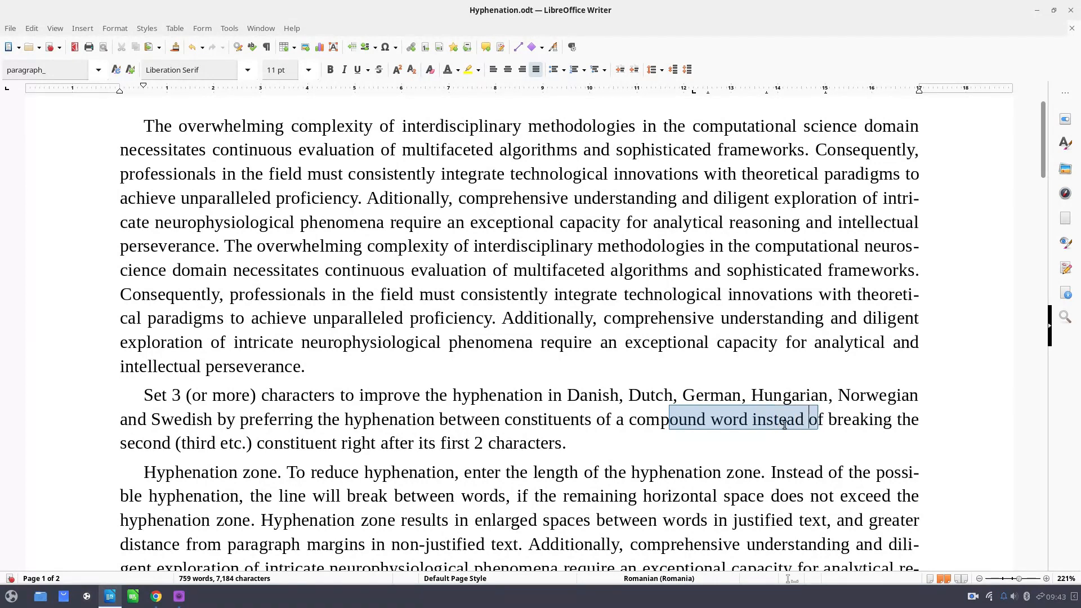
drag(812, 418, 356, 443)
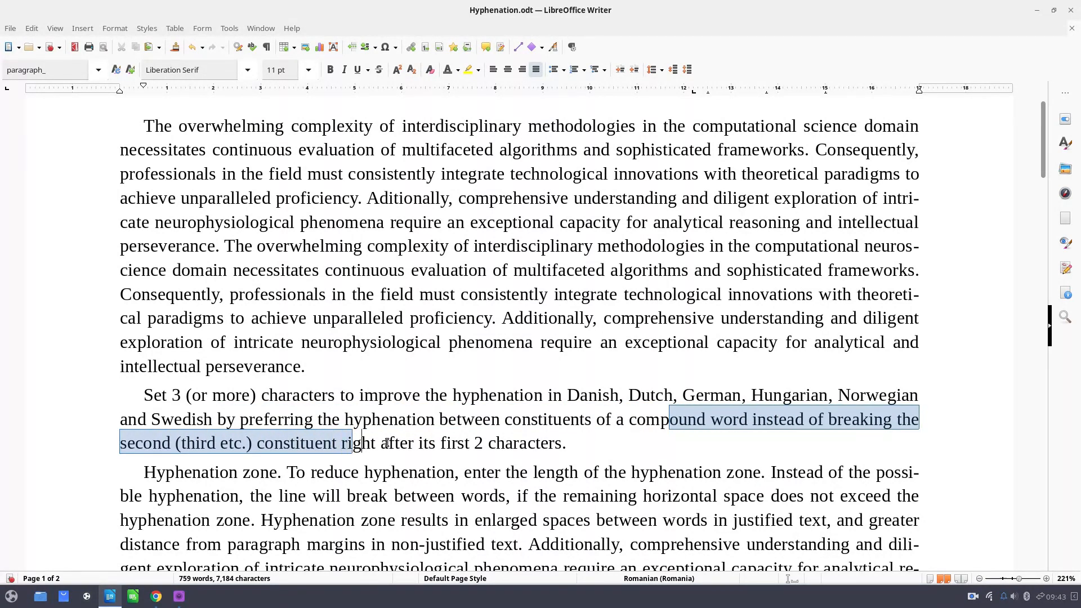
click(286, 318)
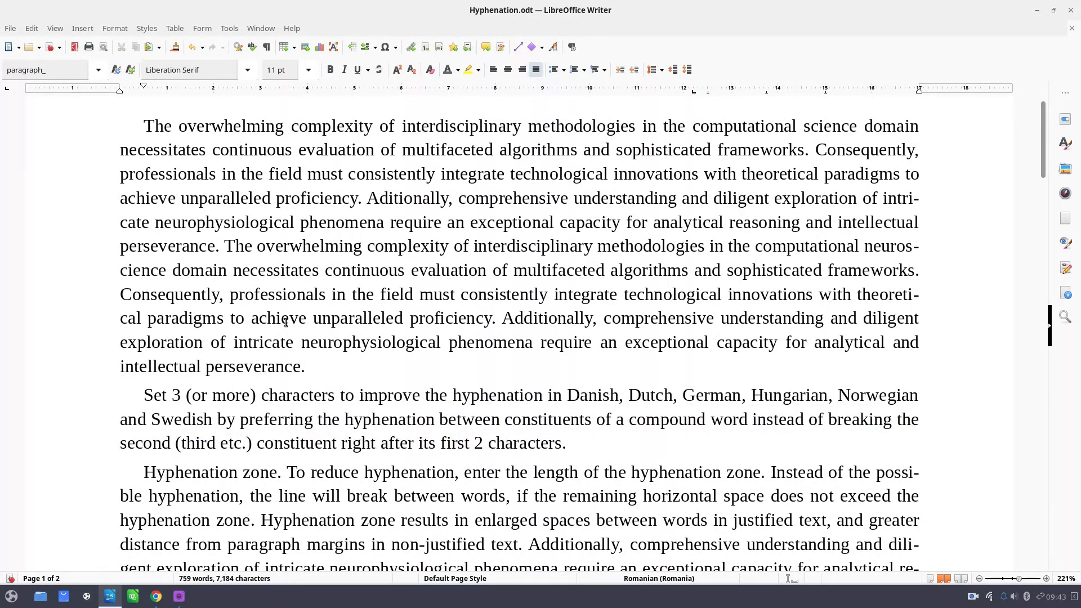
Step: Set the paragraph_ style's font size to 10 pt in Edit Style
click(98, 70)
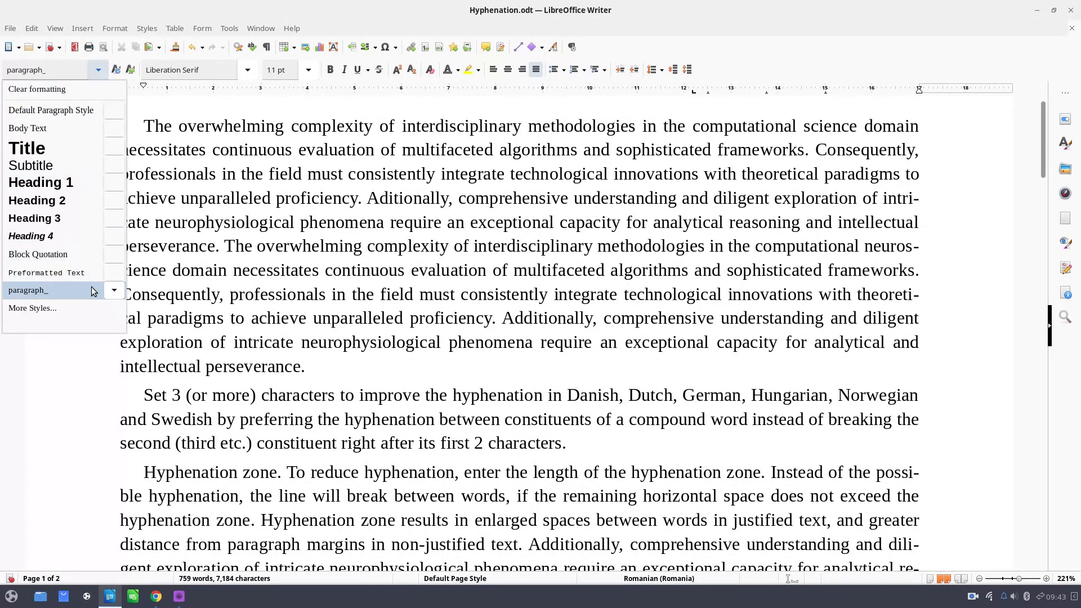
click(113, 290)
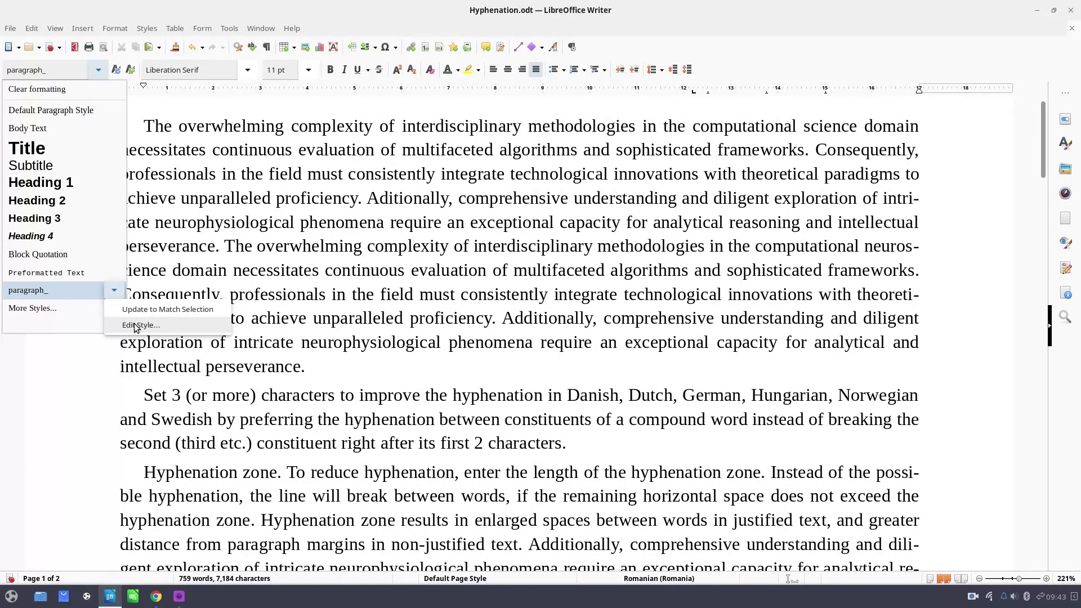
click(140, 325)
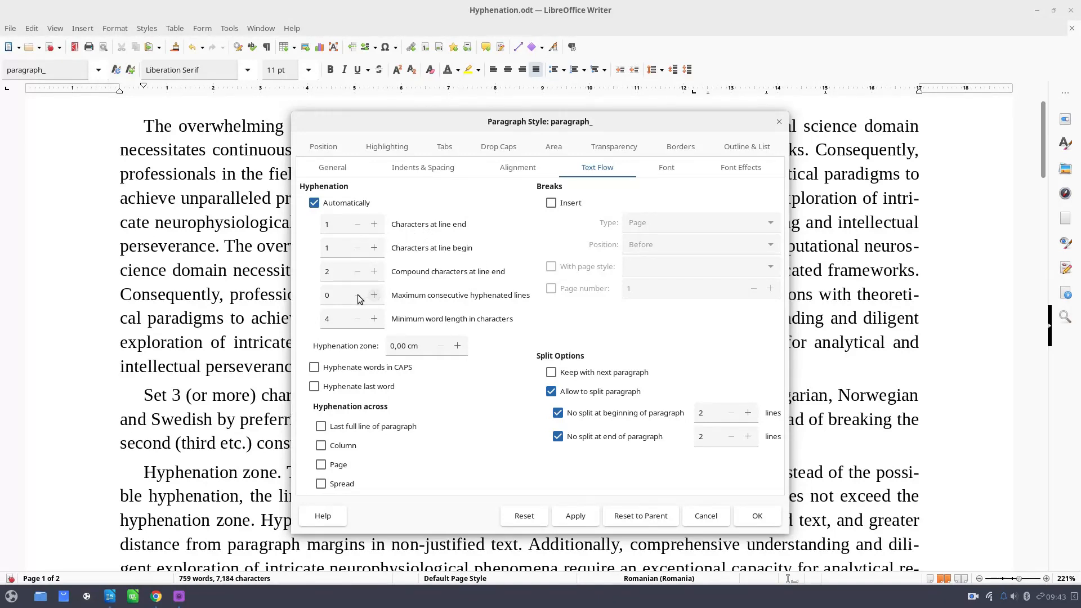
mouse_move(482, 302)
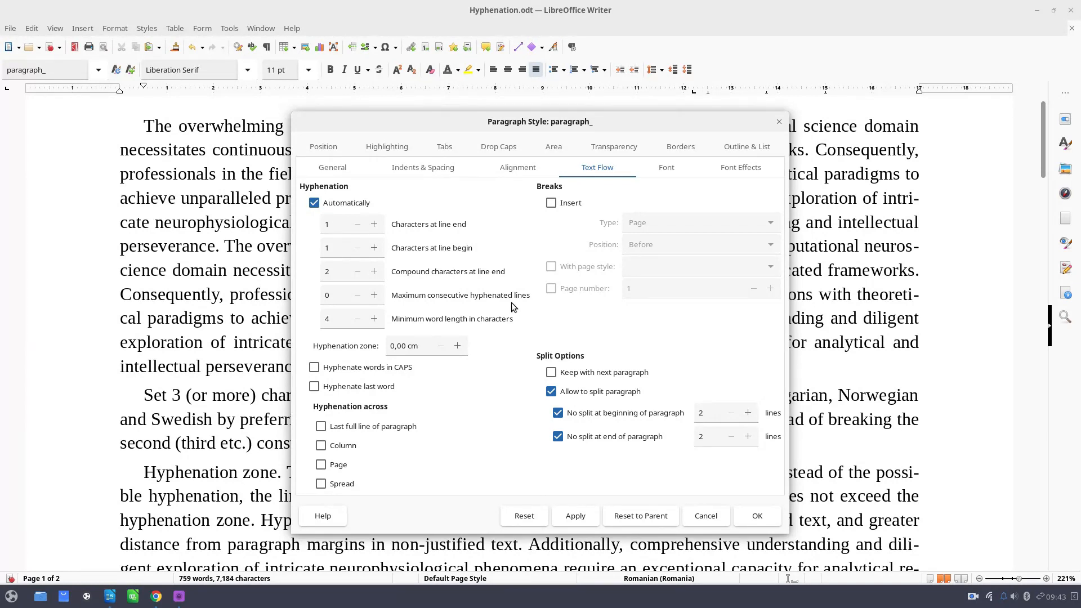
mouse_move(914, 196)
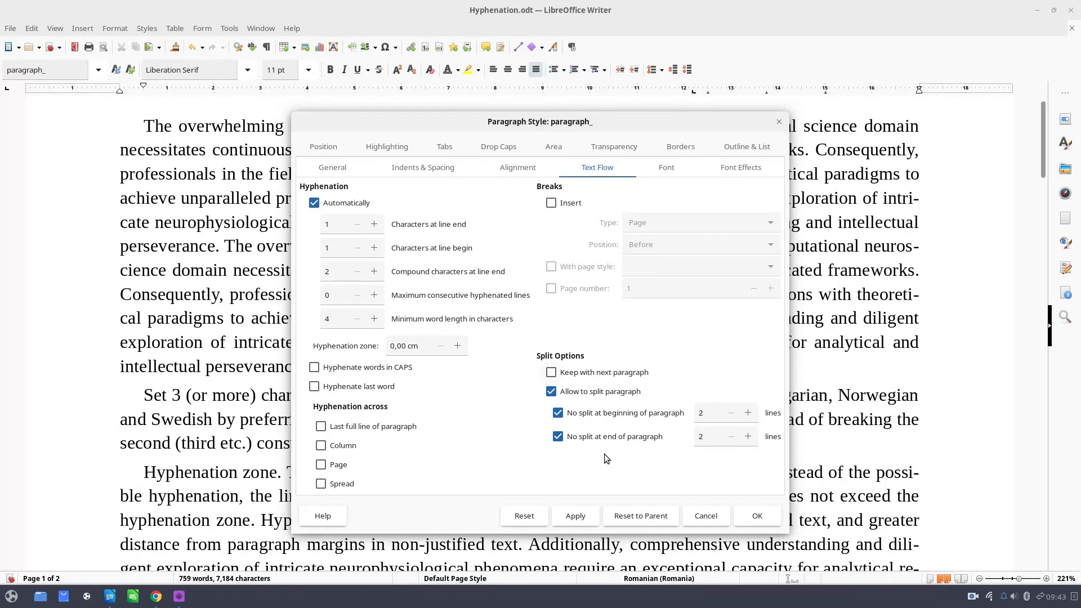
mouse_move(744, 519)
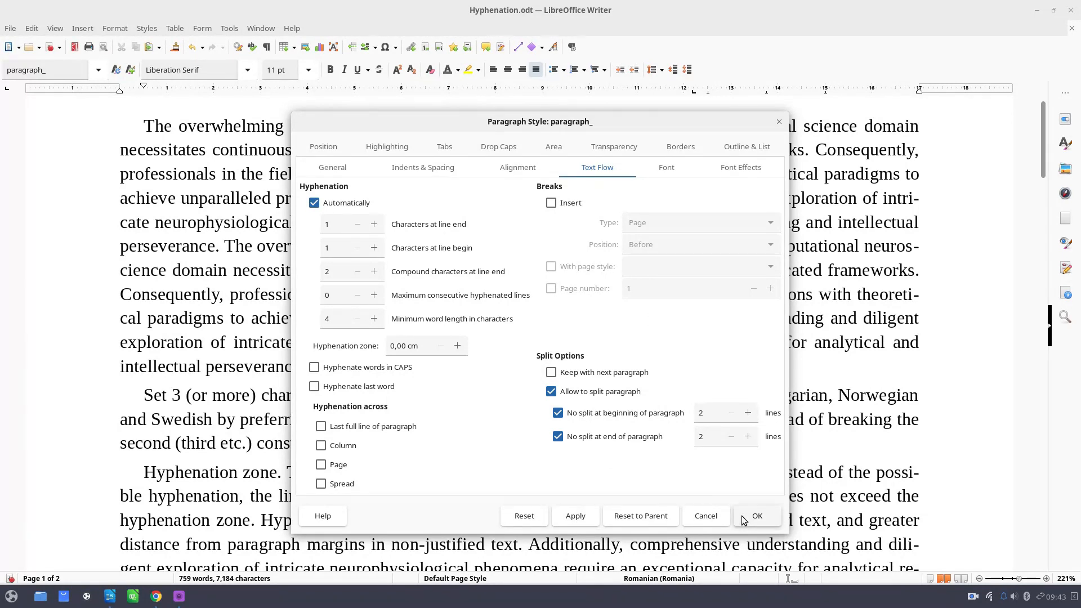
click(667, 167)
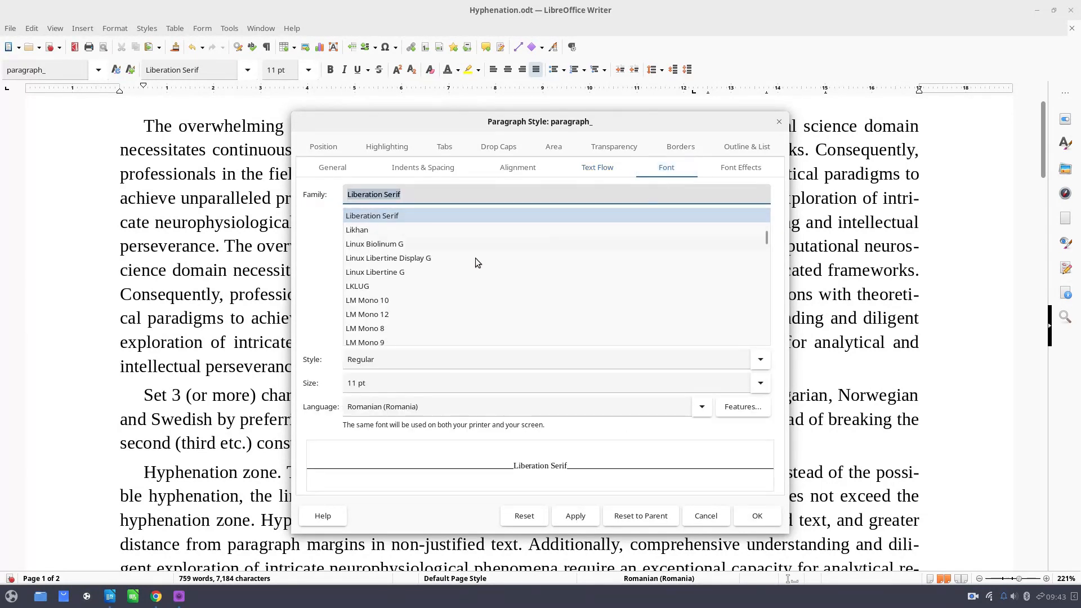
click(760, 383)
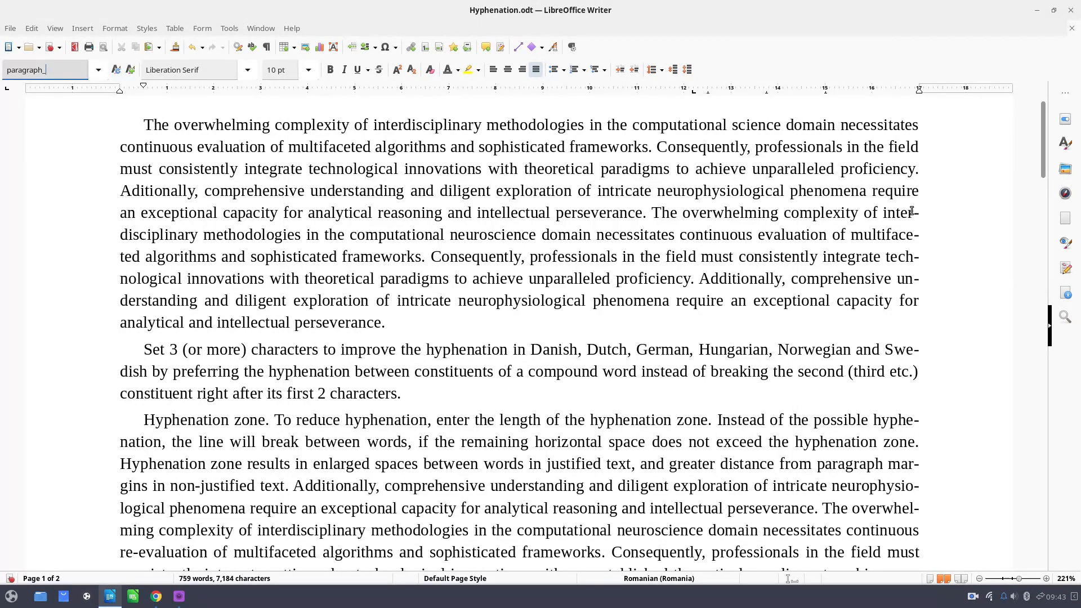
mouse_move(918, 229)
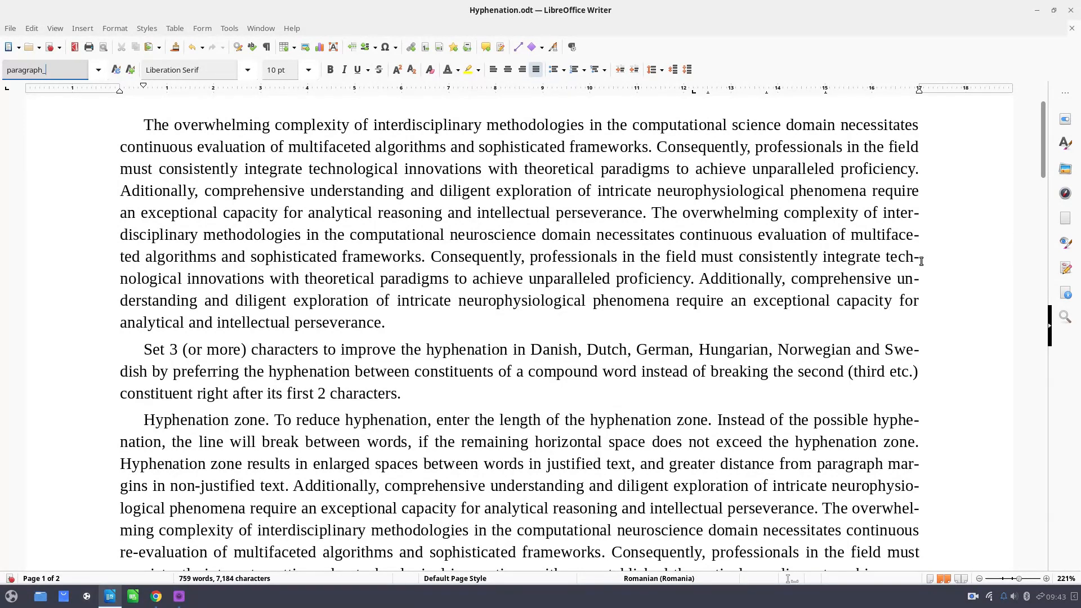
mouse_move(920, 272)
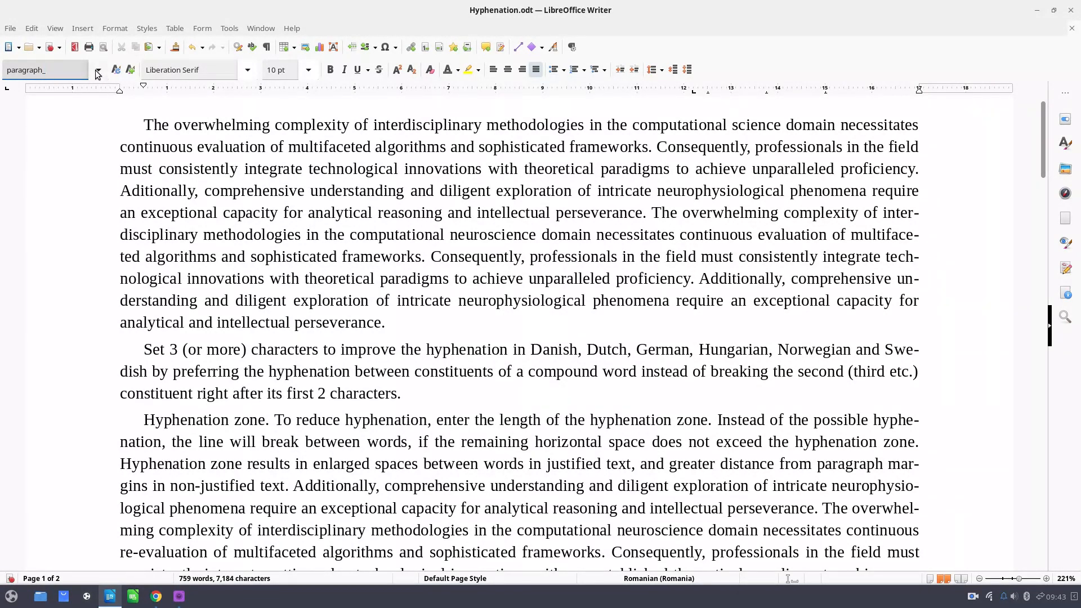
click(98, 70)
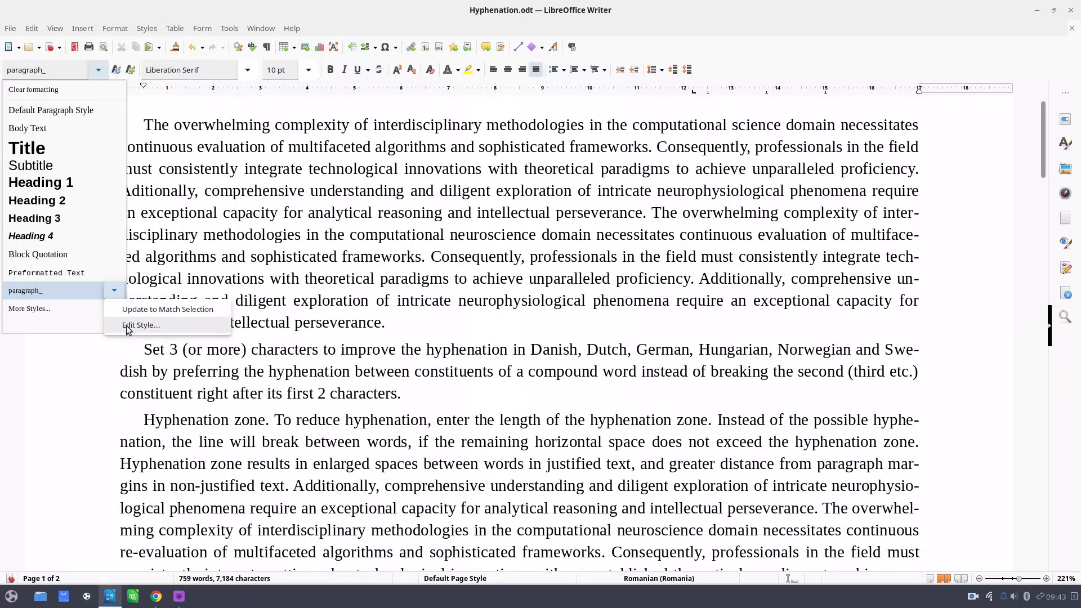
click(141, 325)
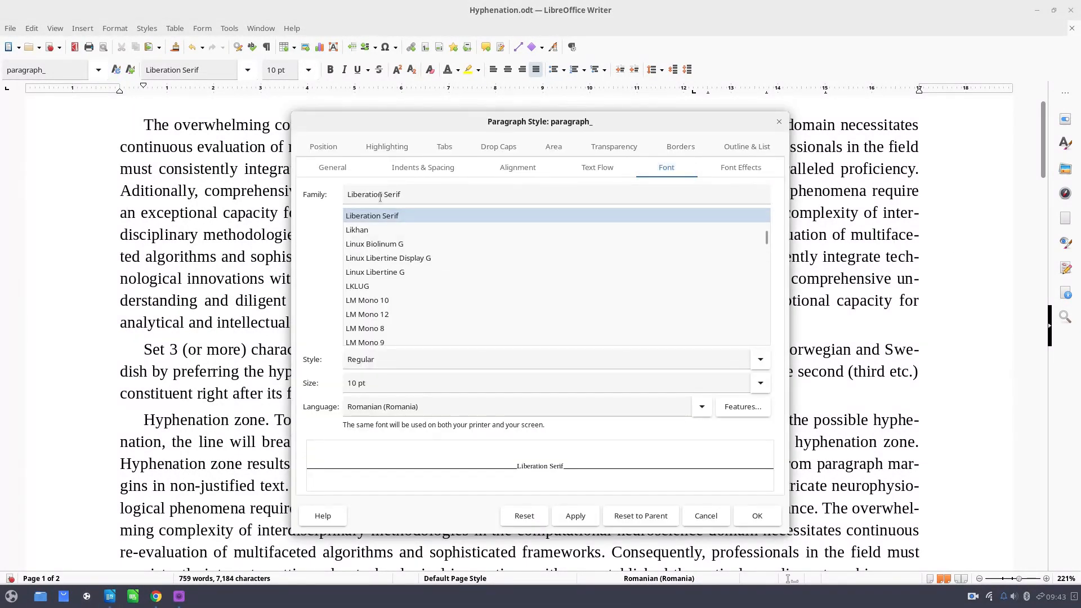
click(423, 167)
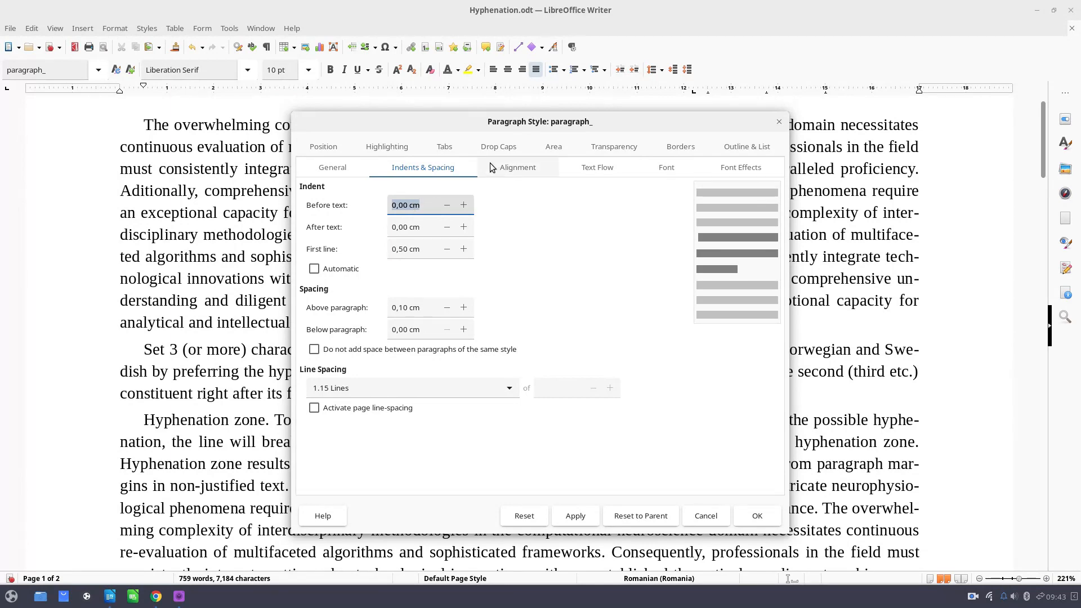
mouse_move(577, 177)
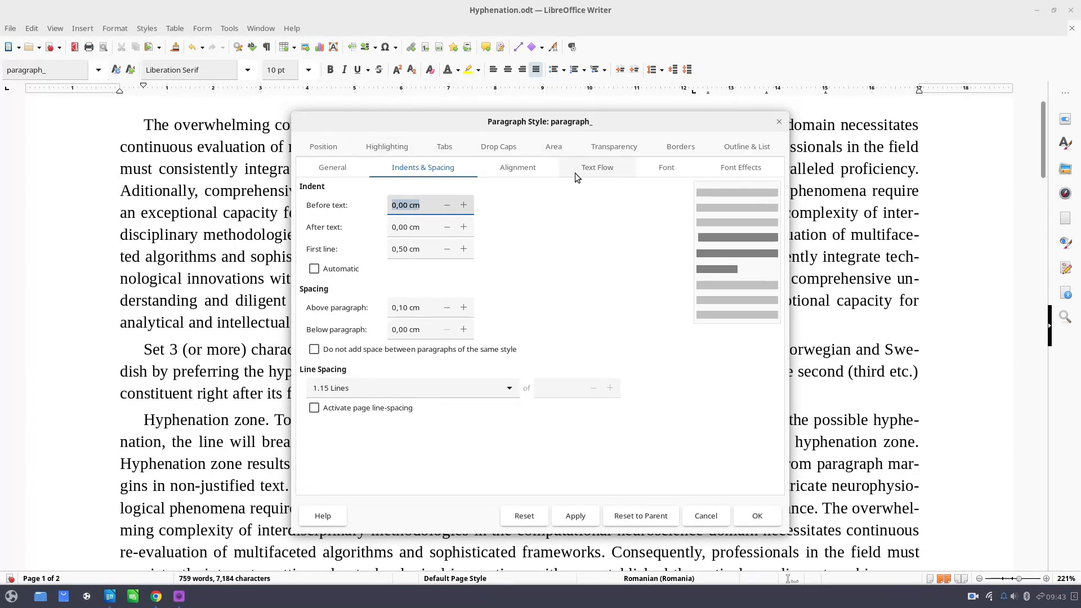
click(597, 167)
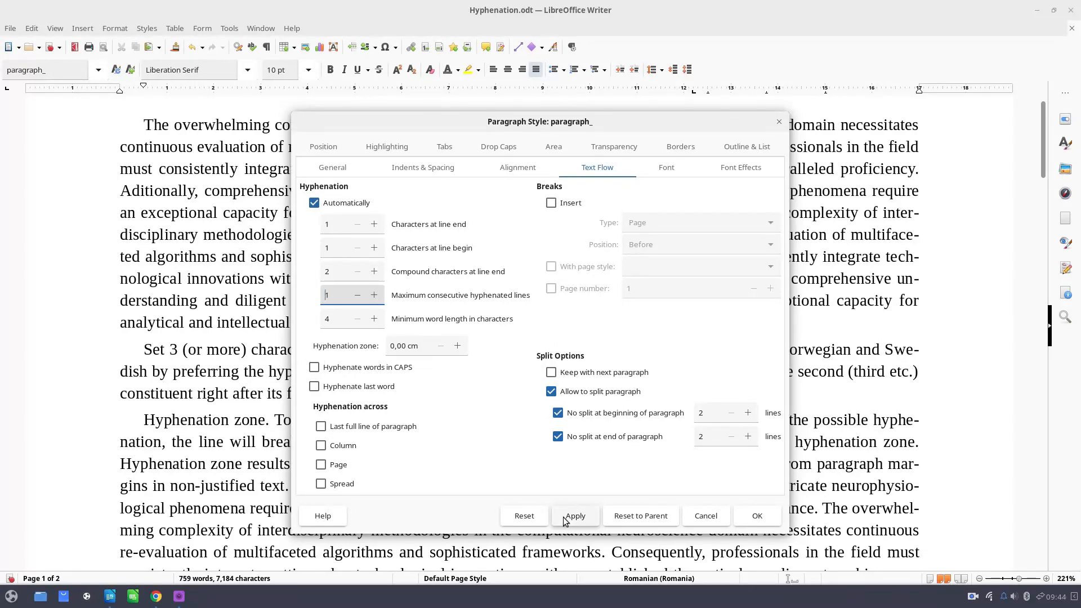
click(576, 516)
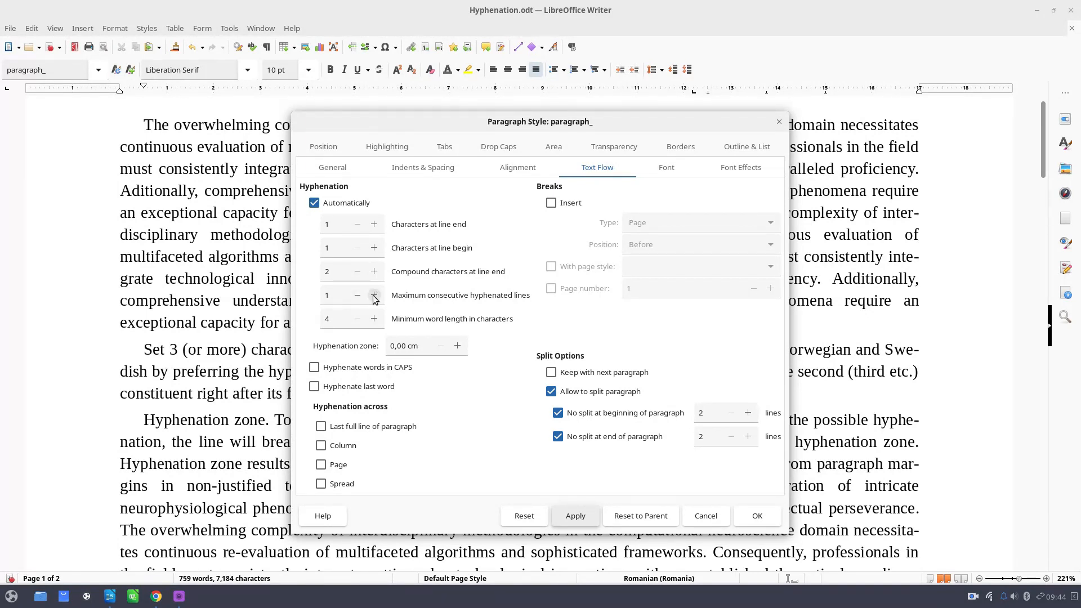
click(374, 295)
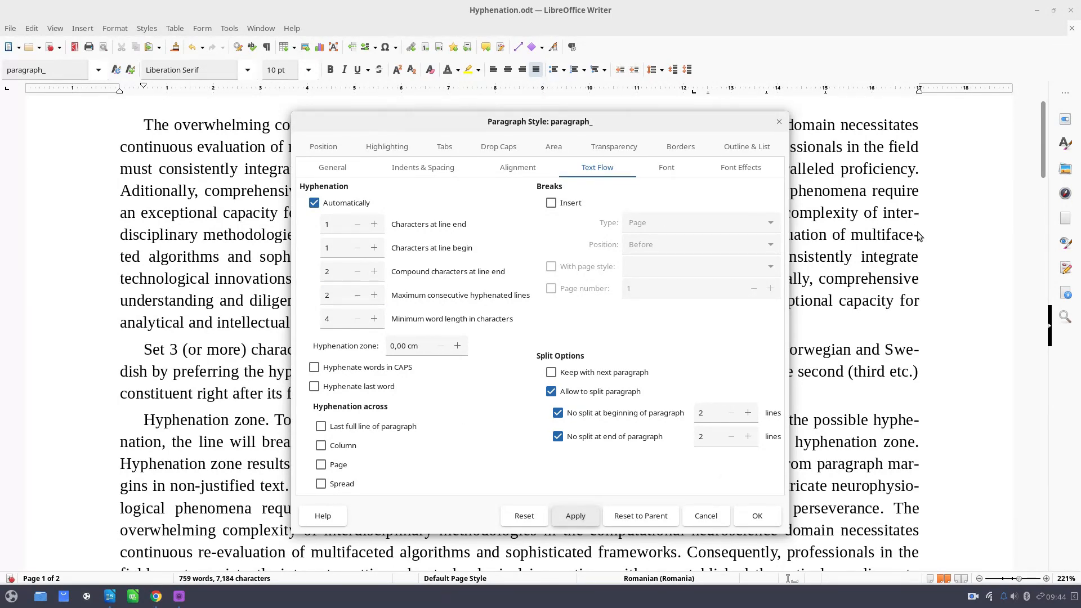
mouse_move(918, 267)
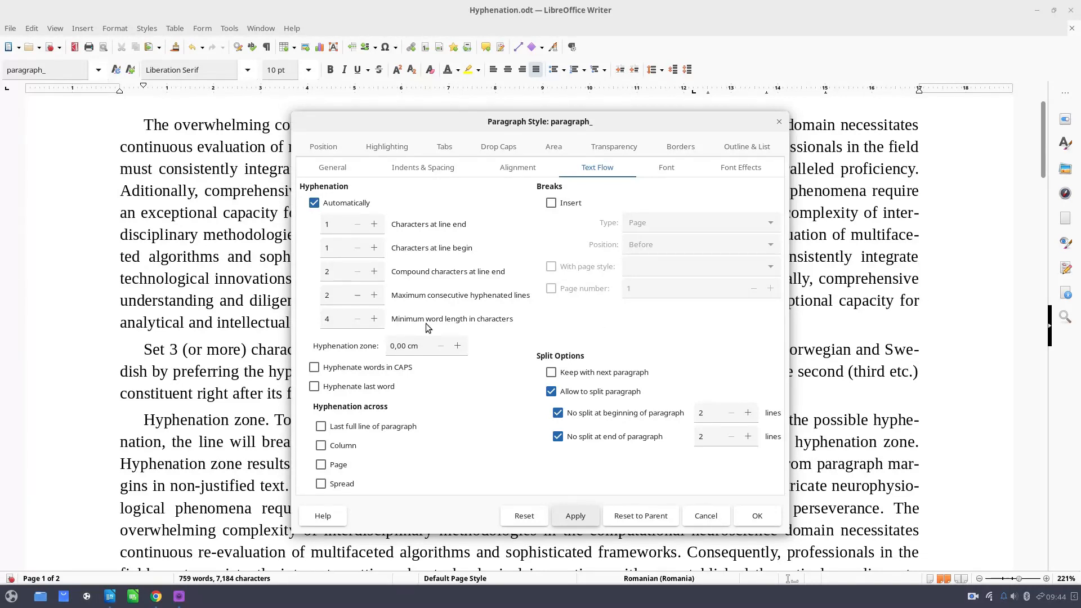
mouse_move(442, 299)
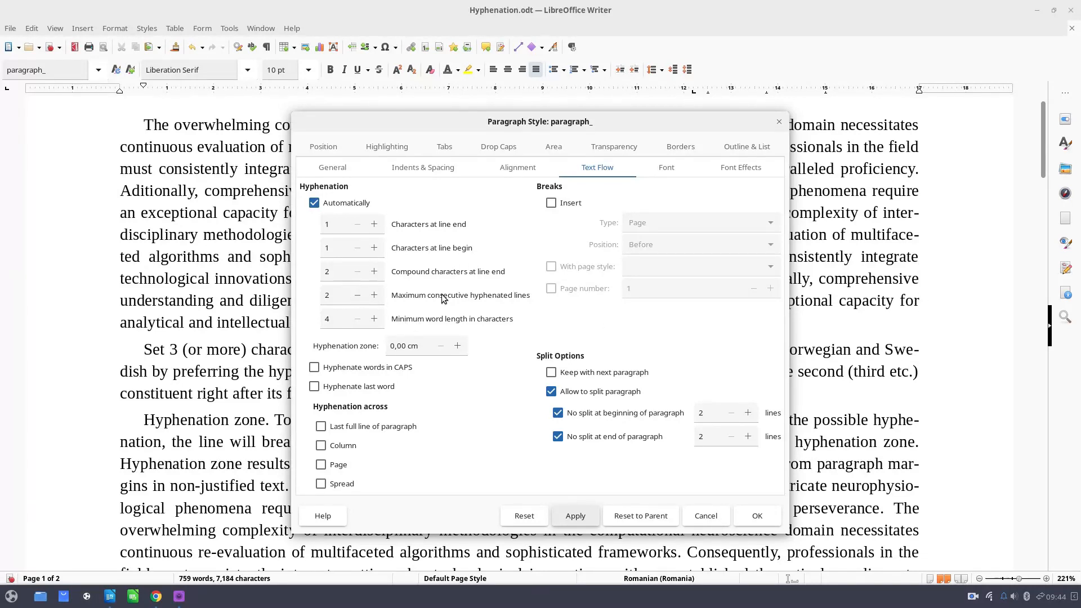
click(353, 295)
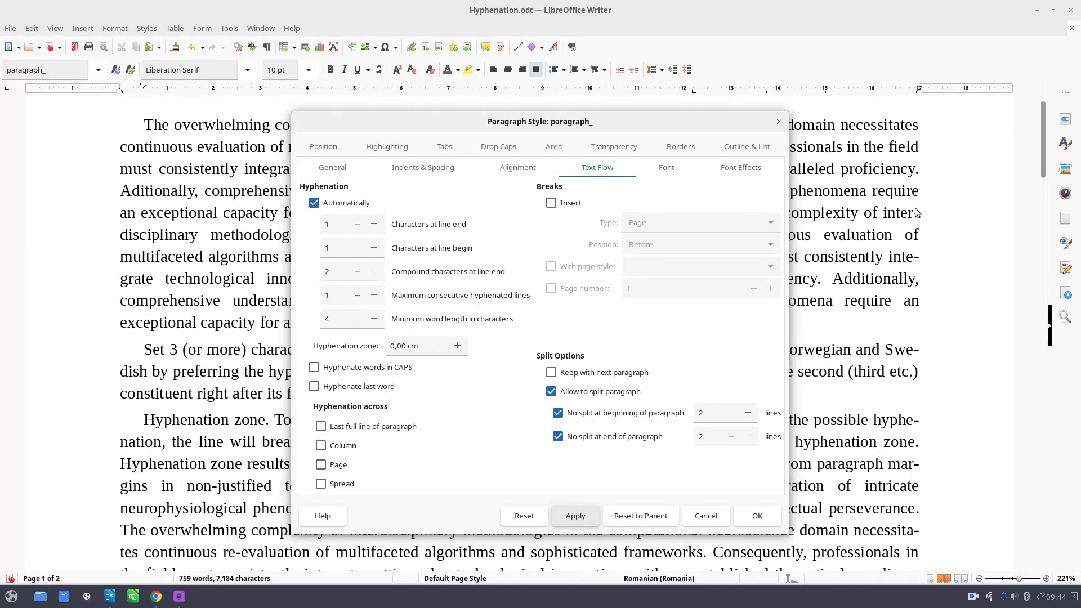
mouse_move(920, 268)
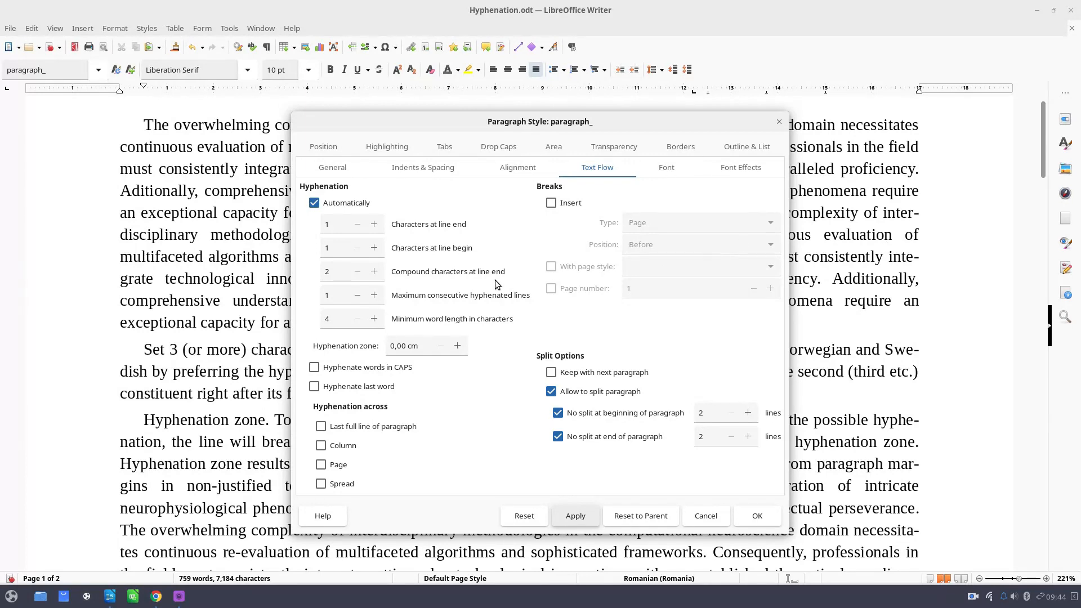
mouse_move(407, 308)
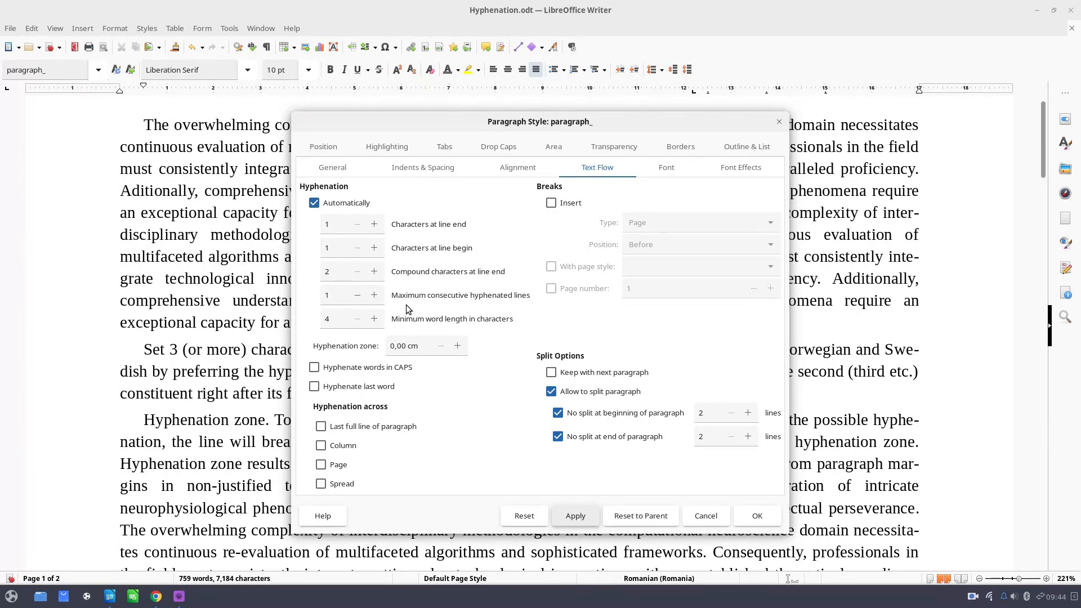
mouse_move(396, 330)
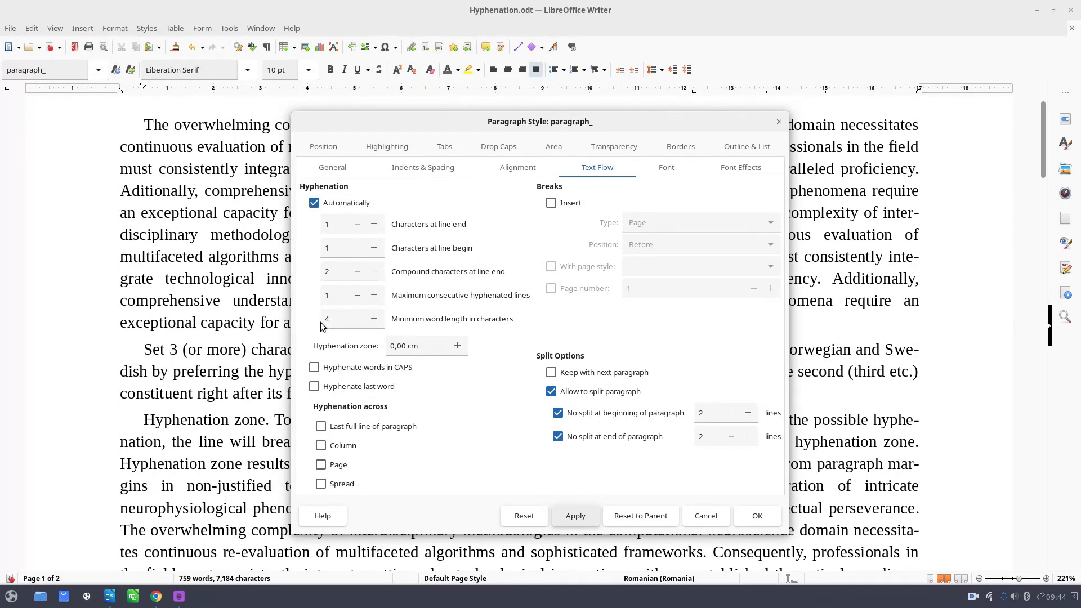
mouse_move(758, 250)
text(16)
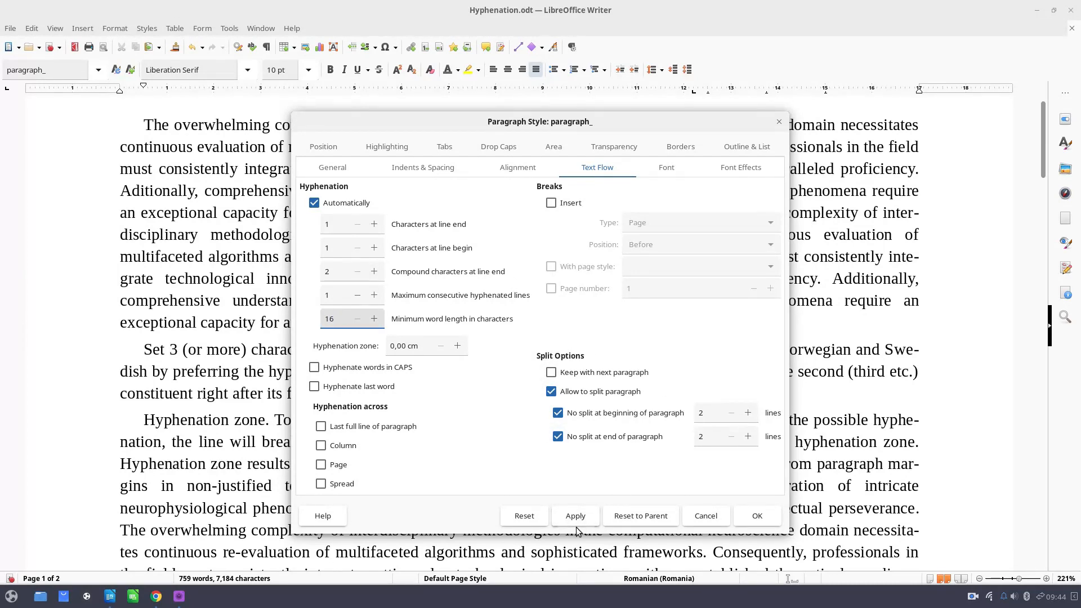
Step: Preview minimum word lengths of 16 and 19, then restore it to 4
click(575, 516)
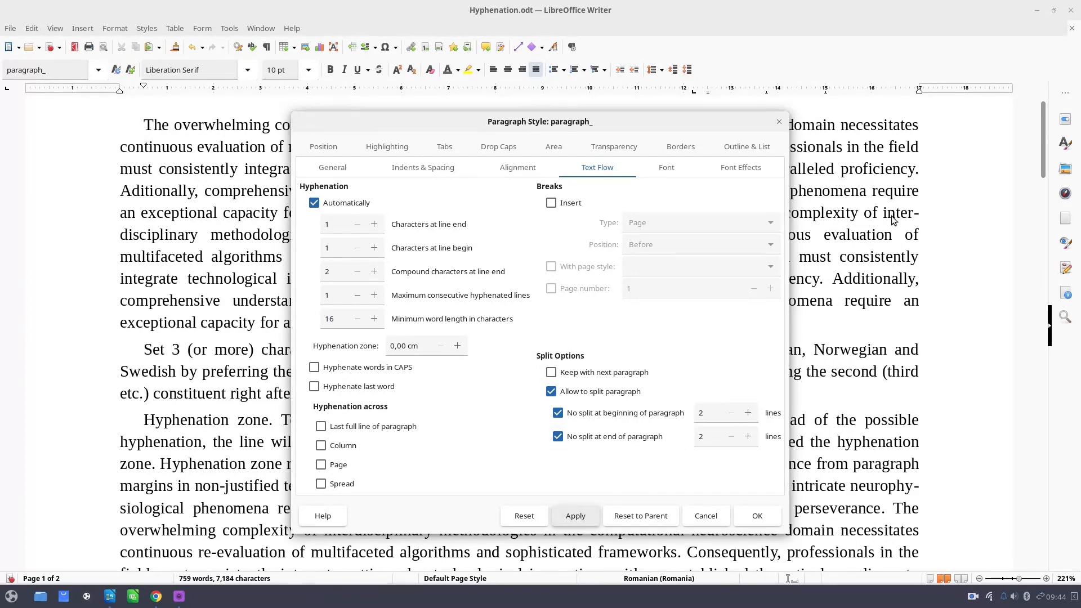
mouse_move(370, 316)
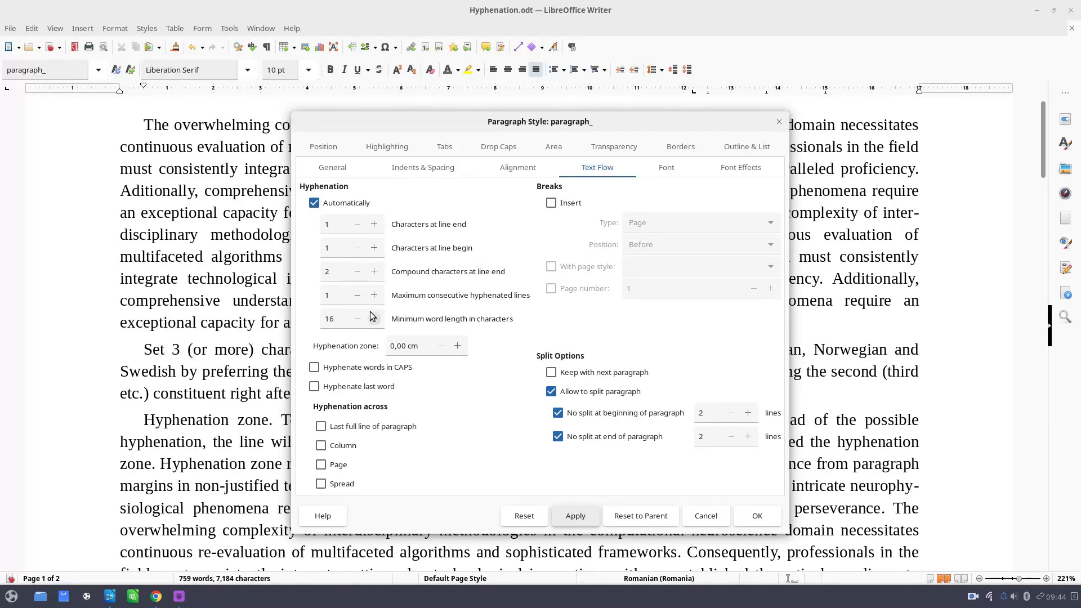
click(576, 516)
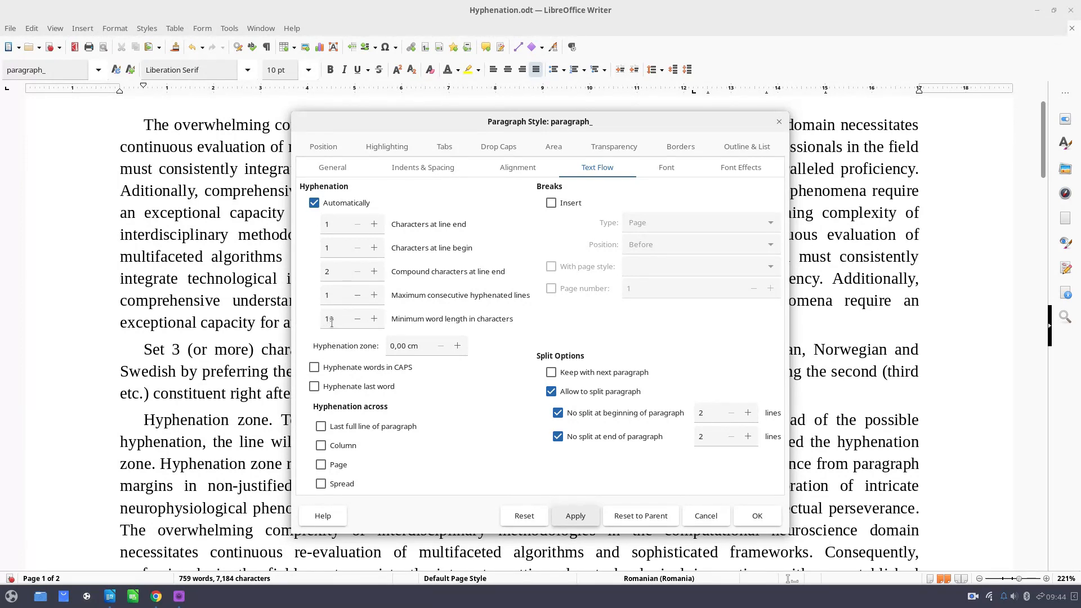
click(374, 319)
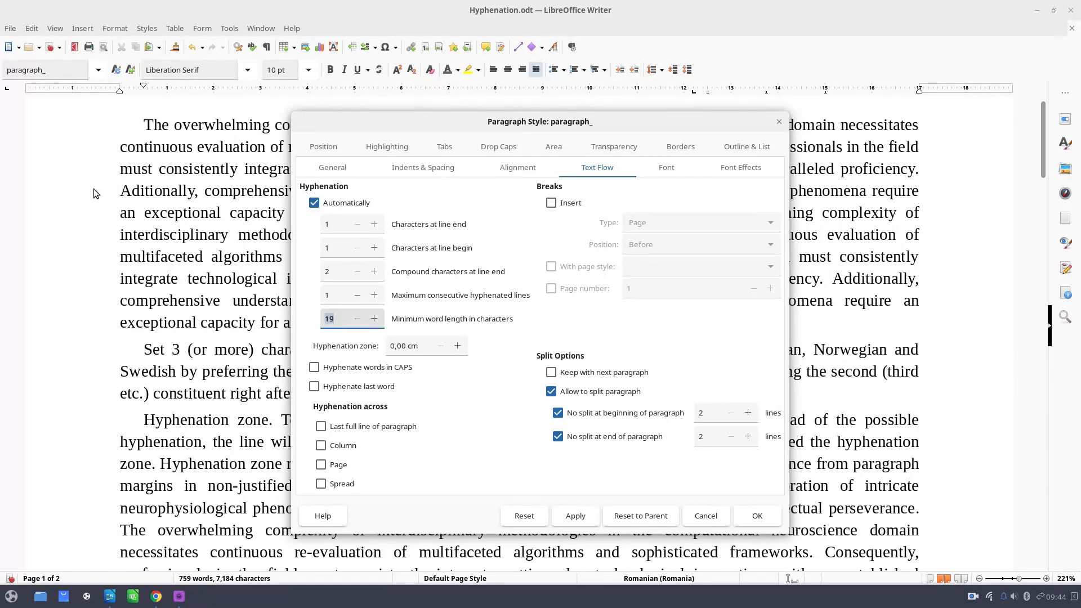
text(1)
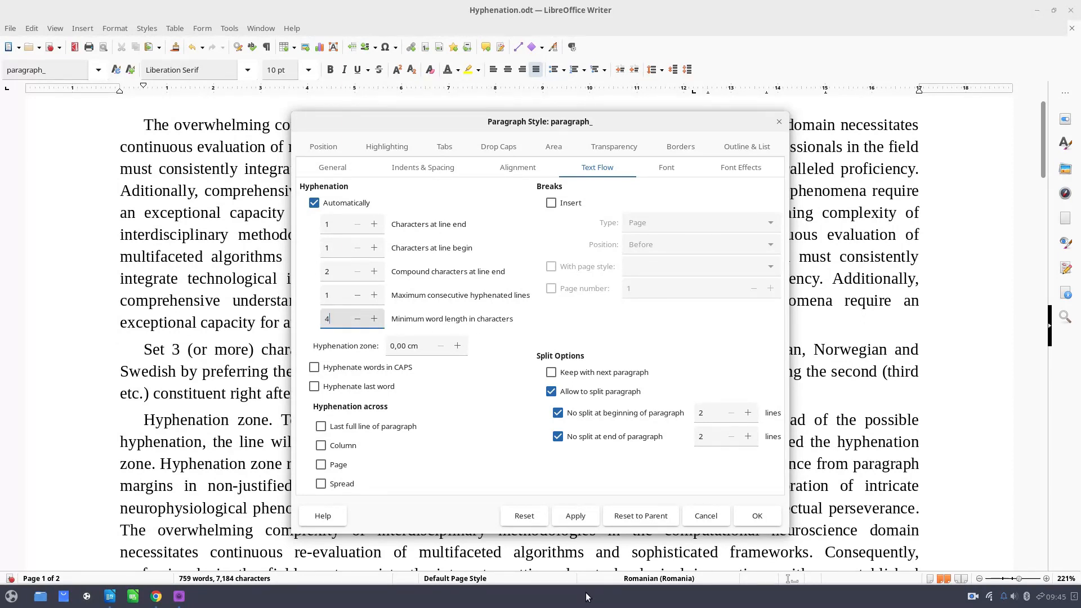
click(575, 515)
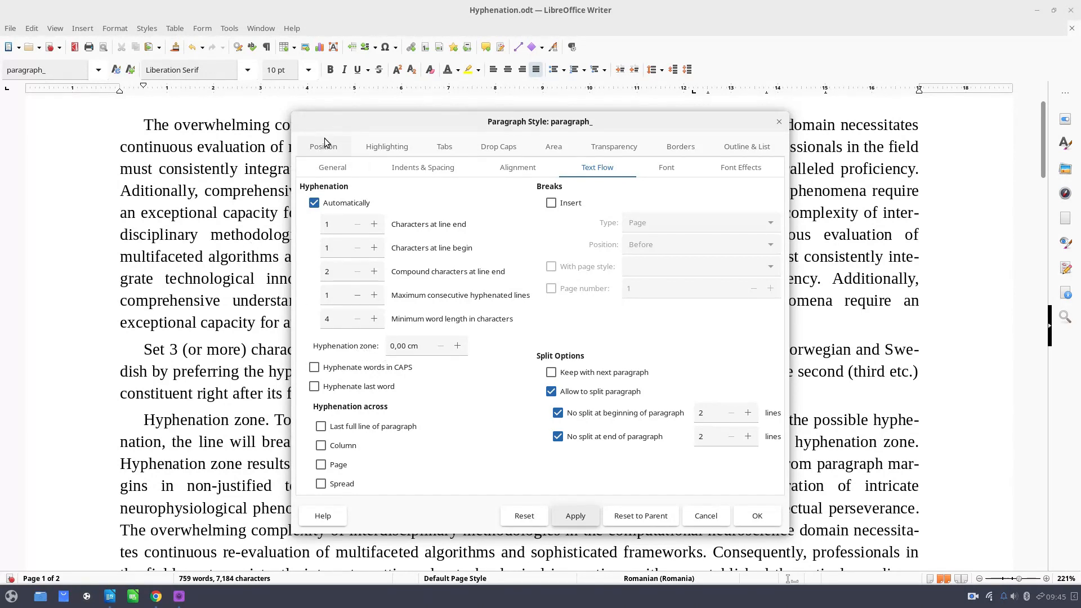
mouse_move(201, 242)
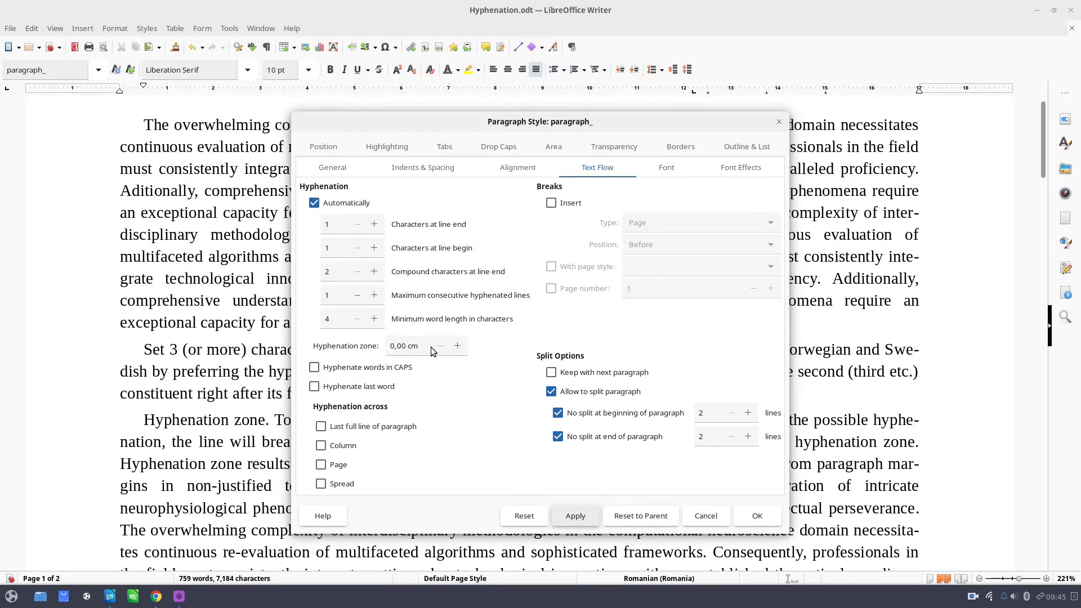
mouse_move(437, 347)
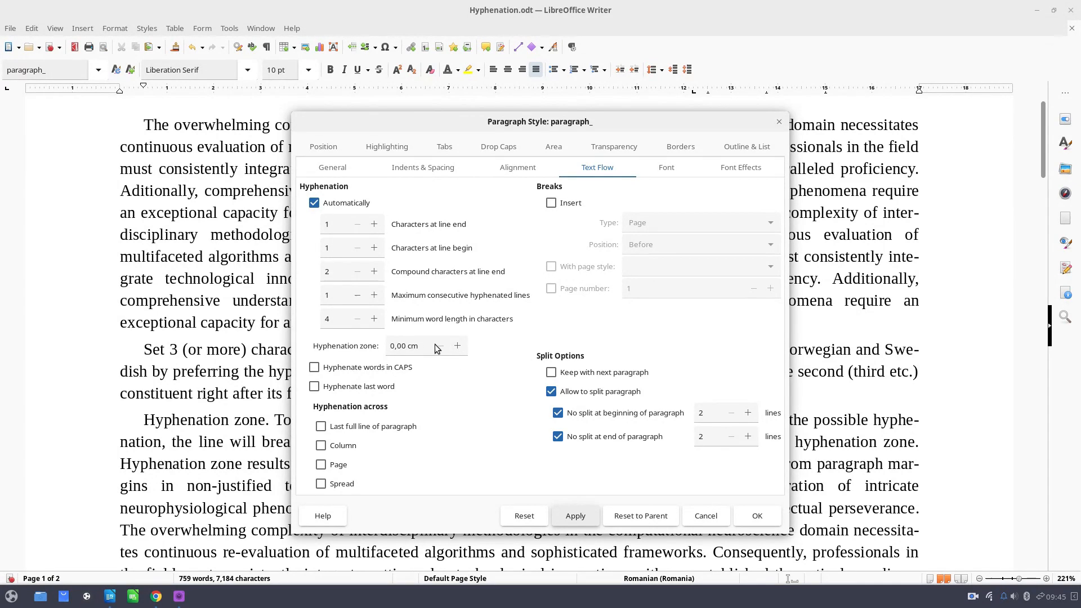
Step: Widen the hyphenation zone to 1 cm, then 2 cm, previewing the reflow
click(458, 346)
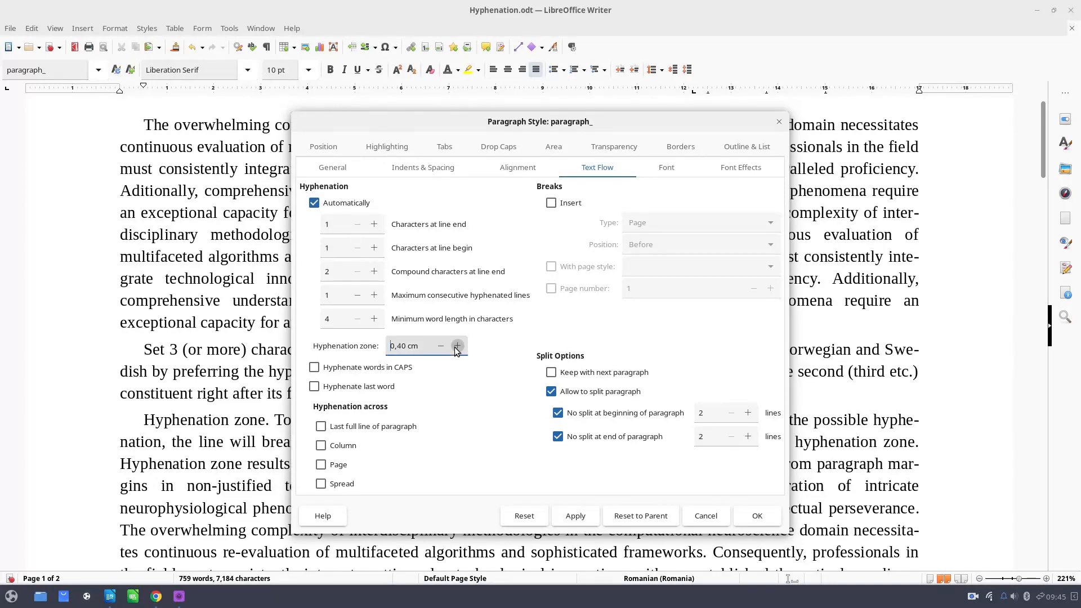
click(457, 346)
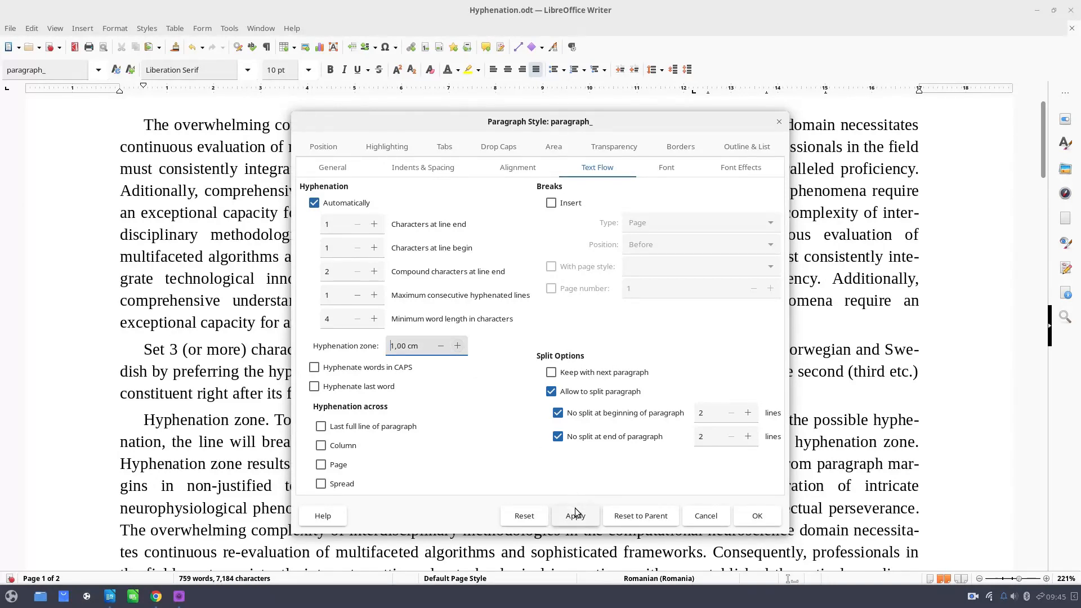
click(576, 516)
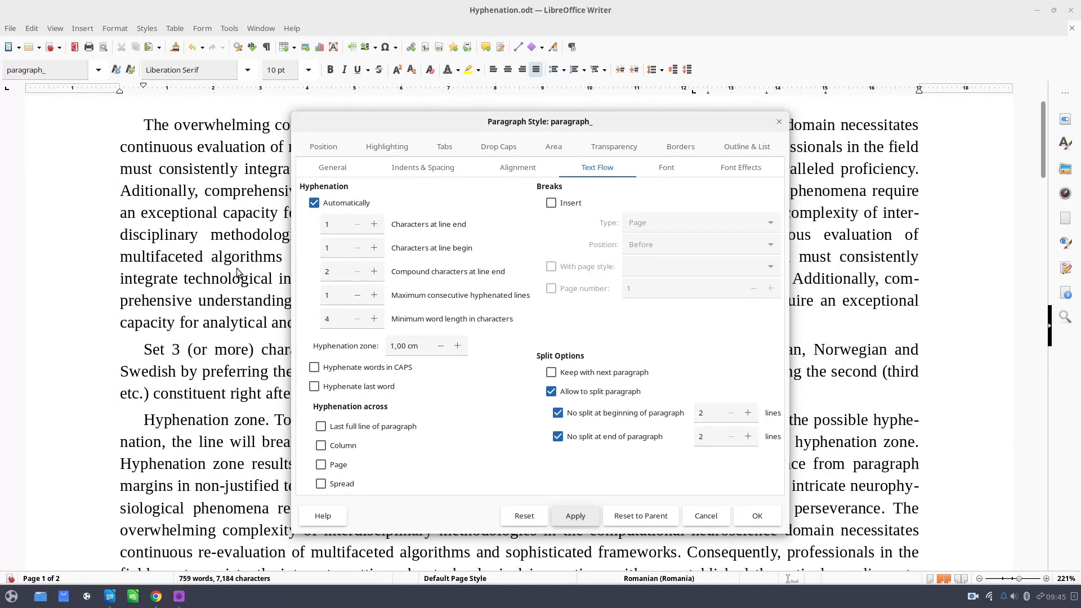
mouse_move(189, 291)
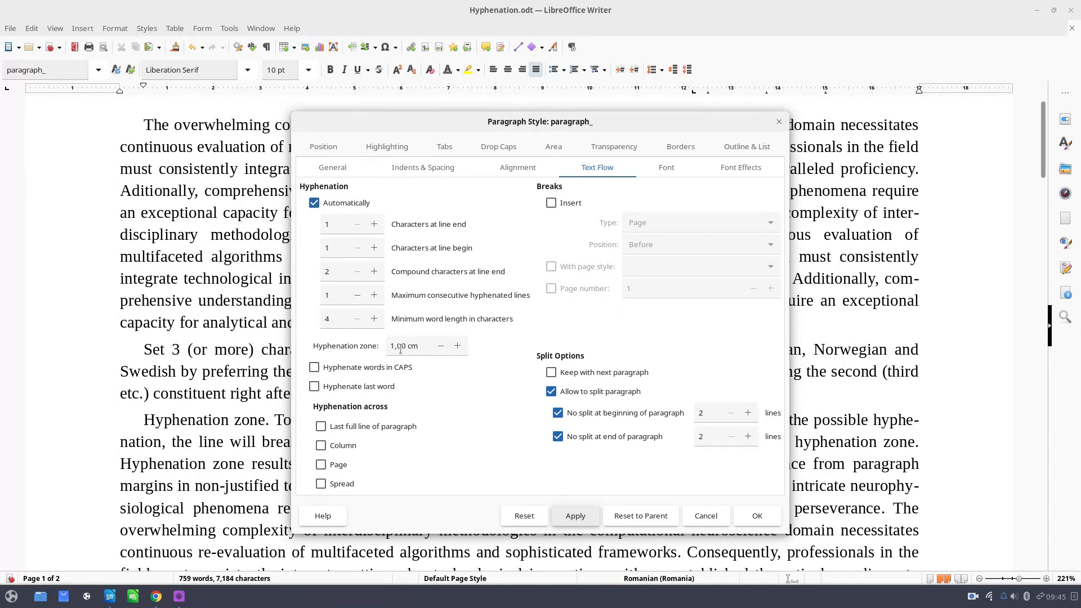
mouse_move(372, 360)
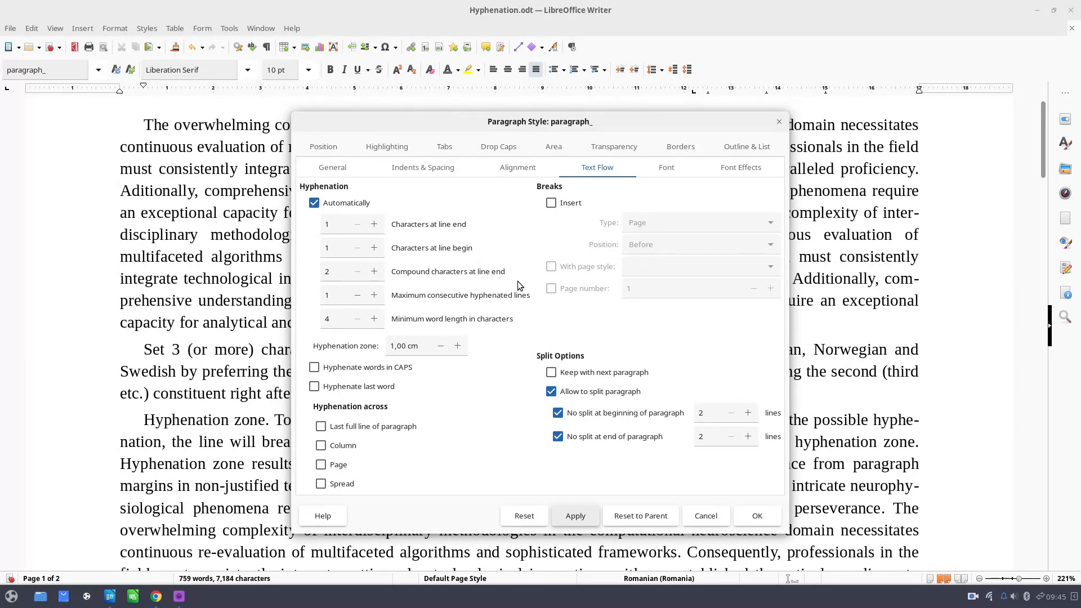
click(457, 345)
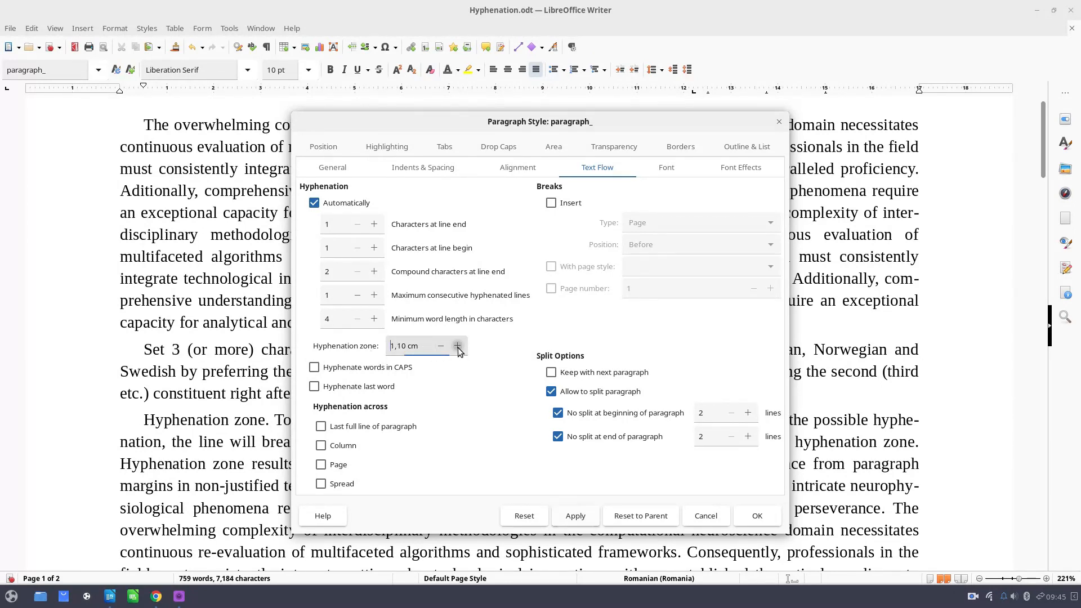
click(576, 516)
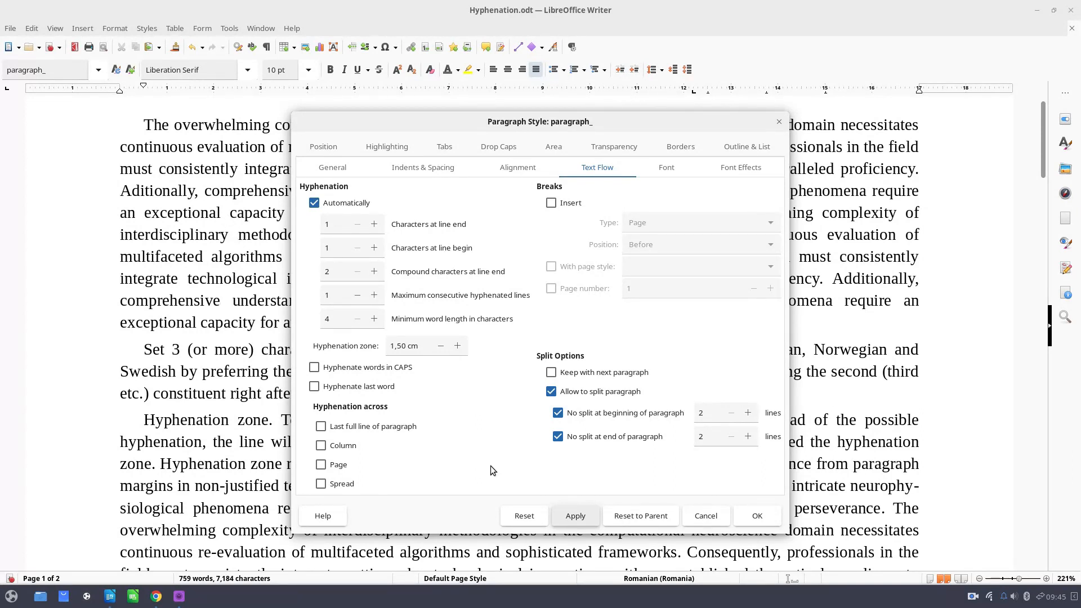
click(457, 346)
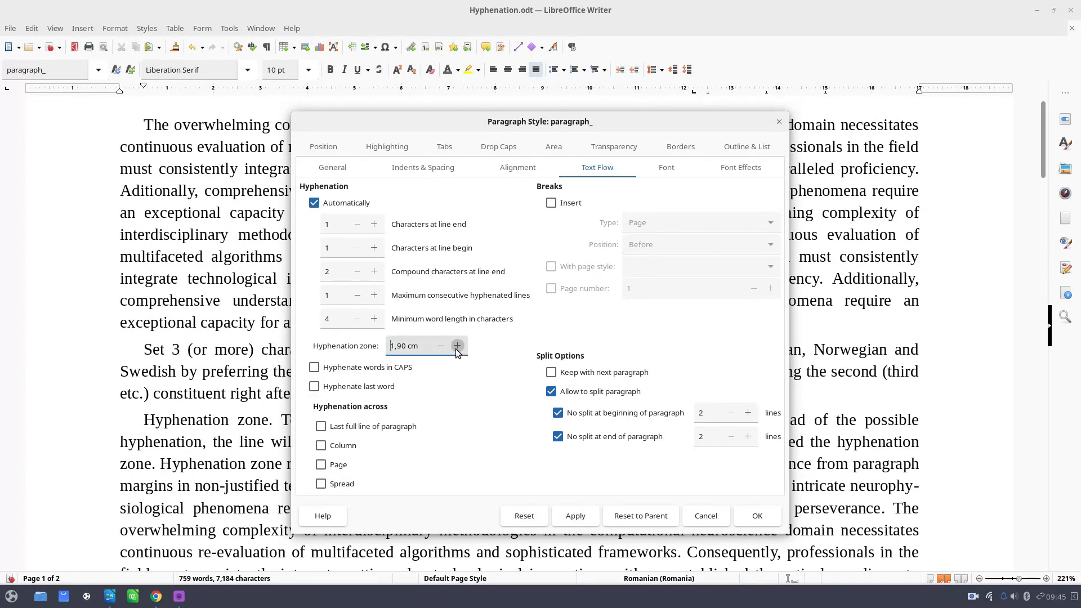
click(458, 346)
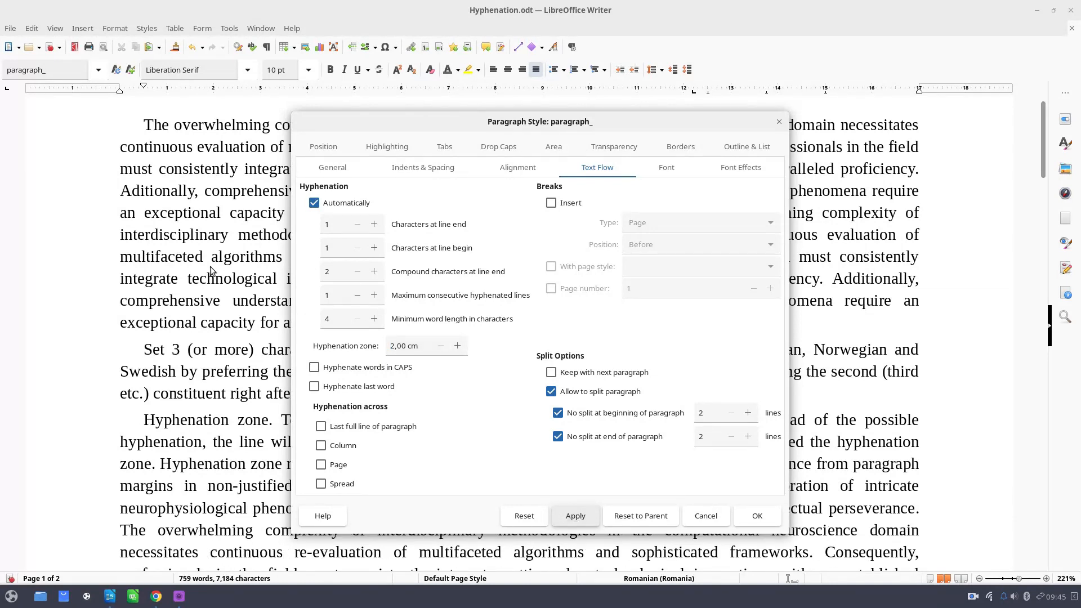
mouse_move(274, 174)
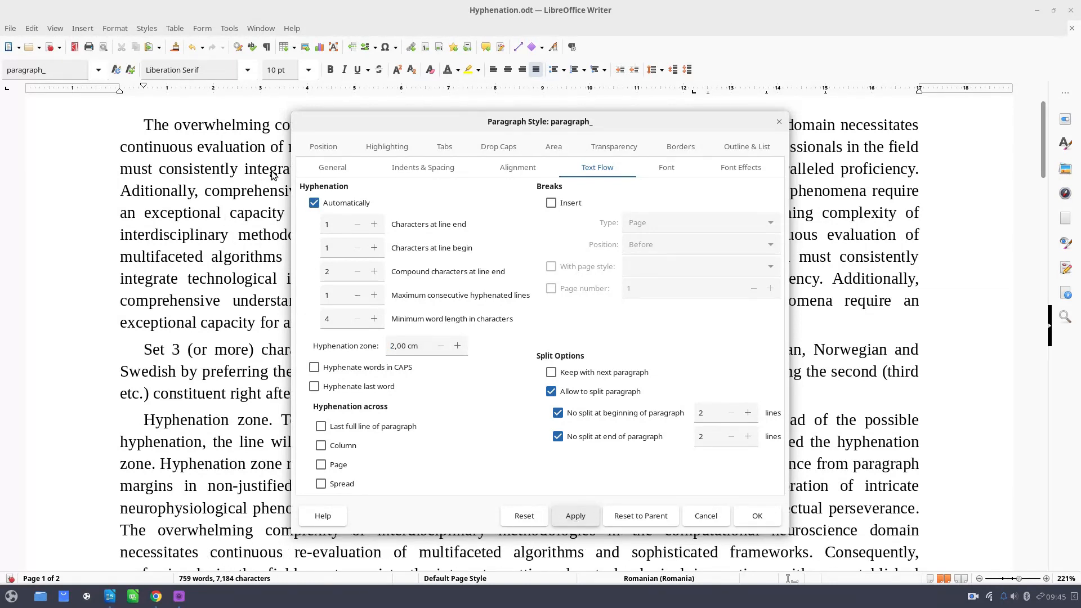
Step: Set the hyphenation zone back to 0 cm and apply it
click(421, 346)
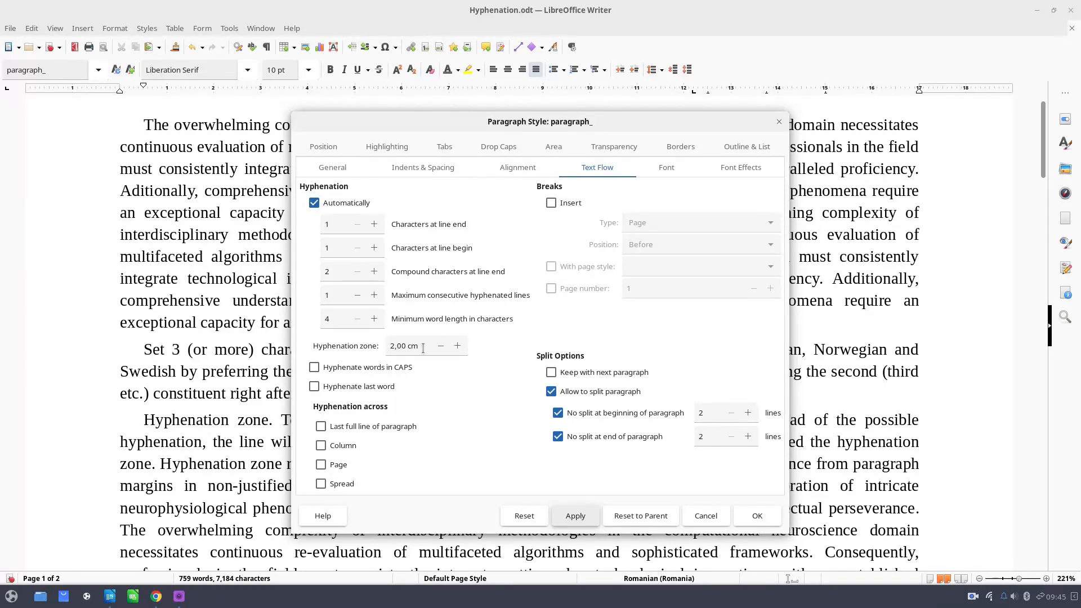
text(0)
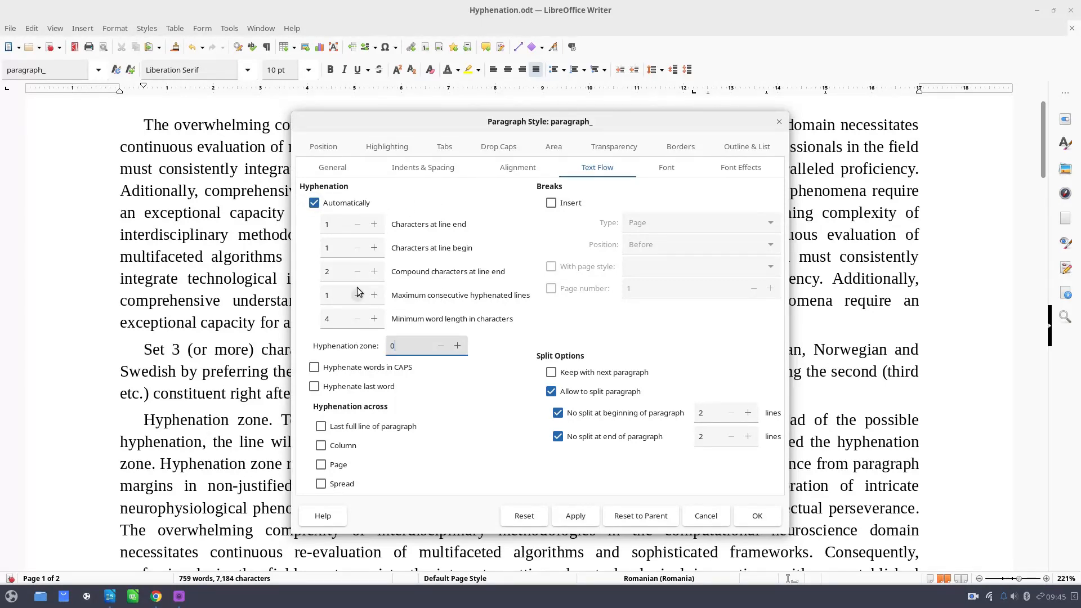
click(575, 515)
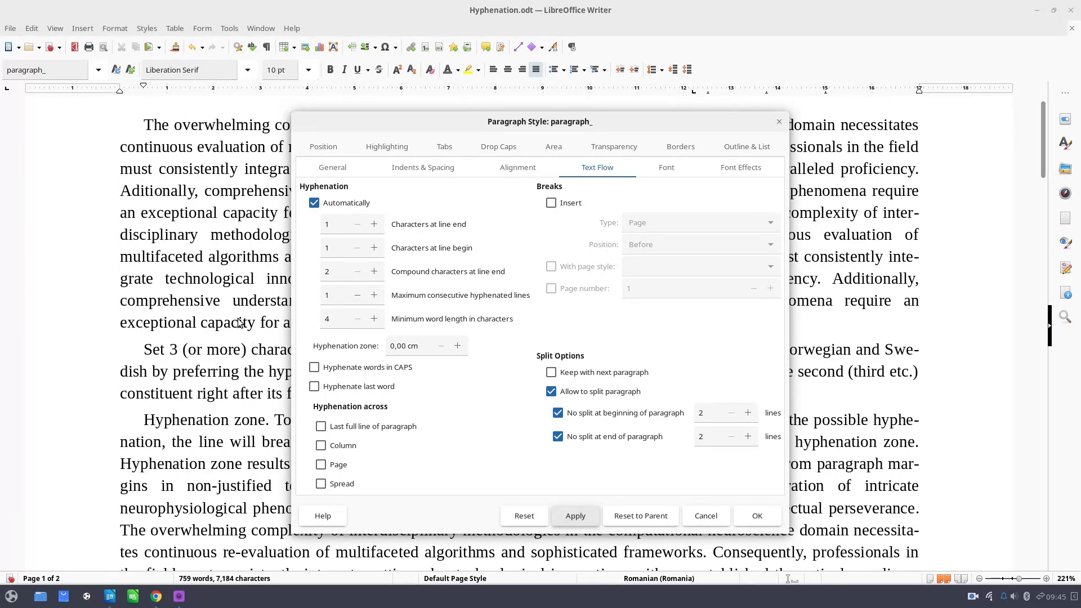
mouse_move(237, 250)
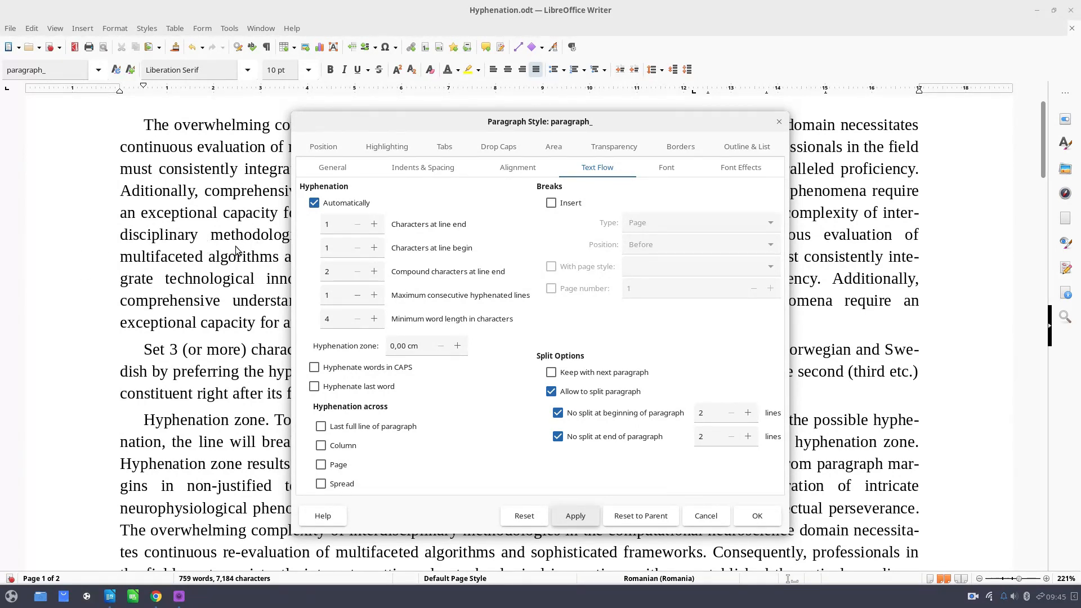
mouse_move(375, 350)
text(UNESC )
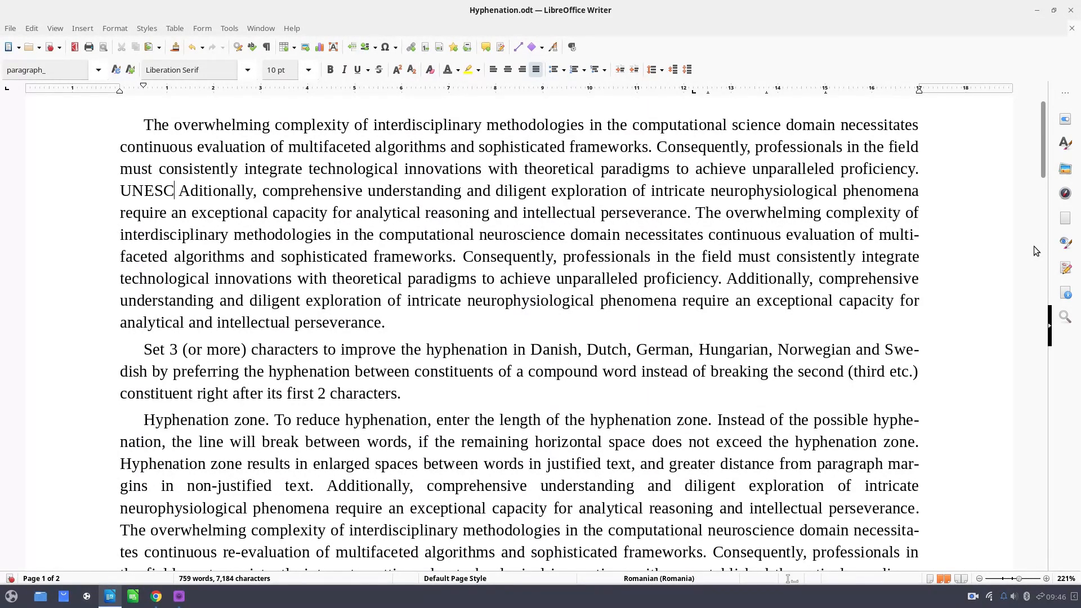
Step: Type UNESCO before "Aditionally" in the first body paragraph
text(O)
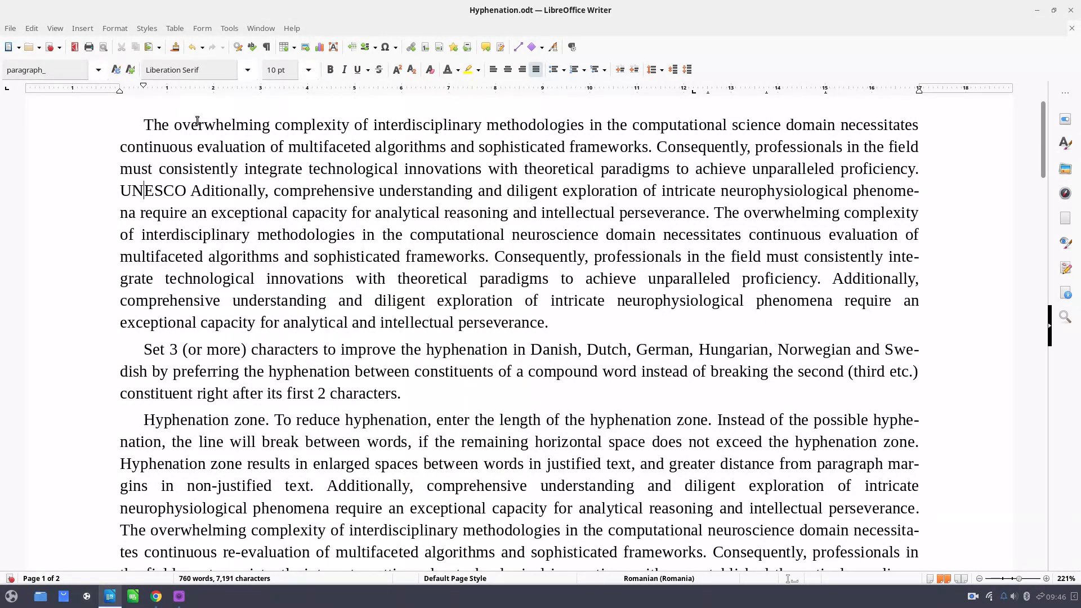
click(98, 69)
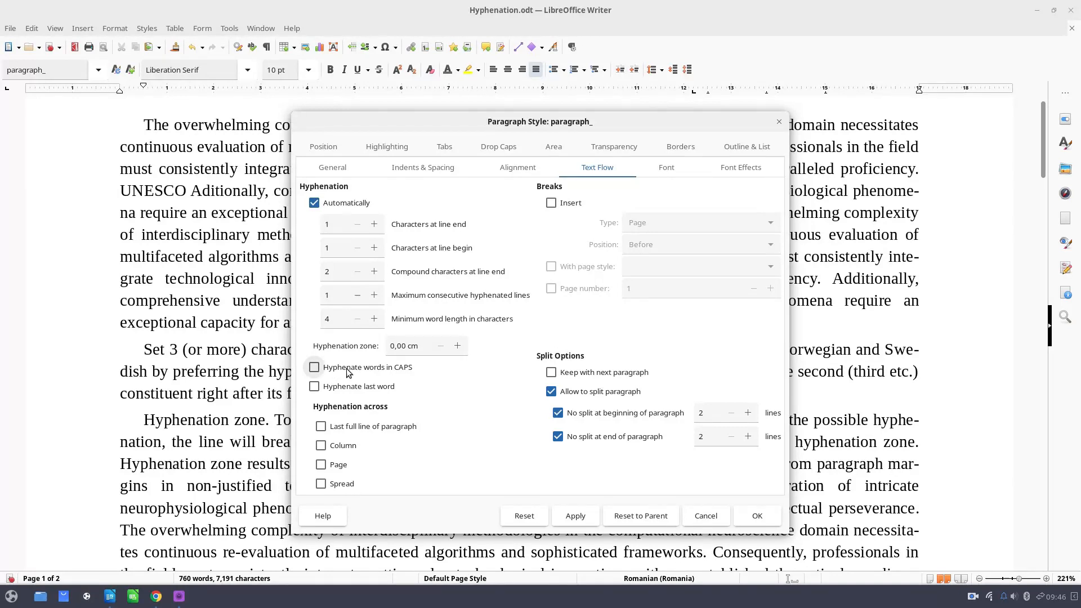
Step: Enable Hyphenate words in CAPS for paragraph_, so UNESCO splits as UNE-SCO
click(314, 367)
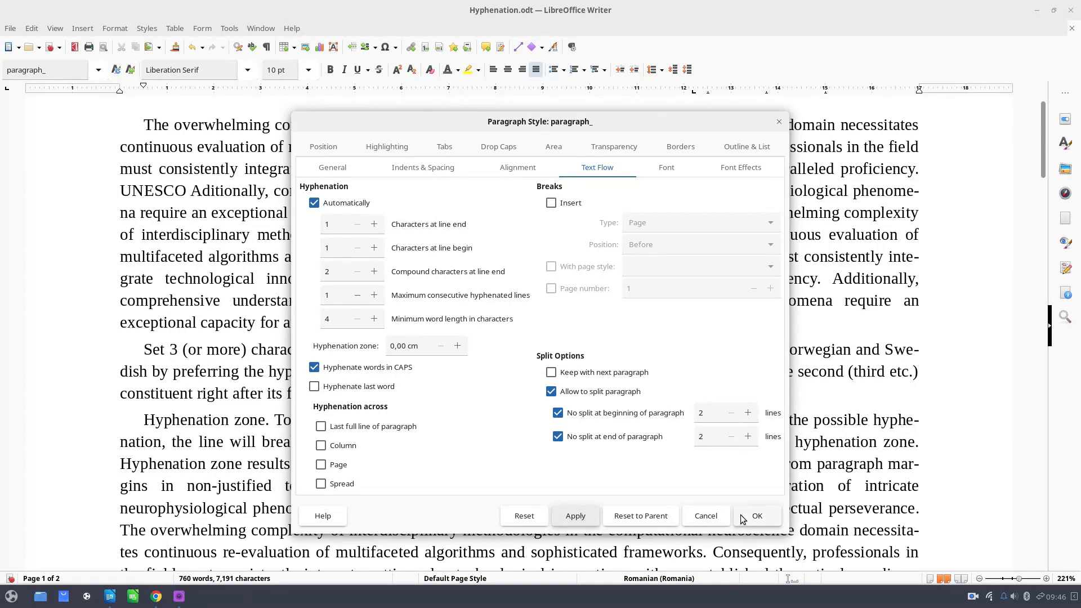
click(757, 515)
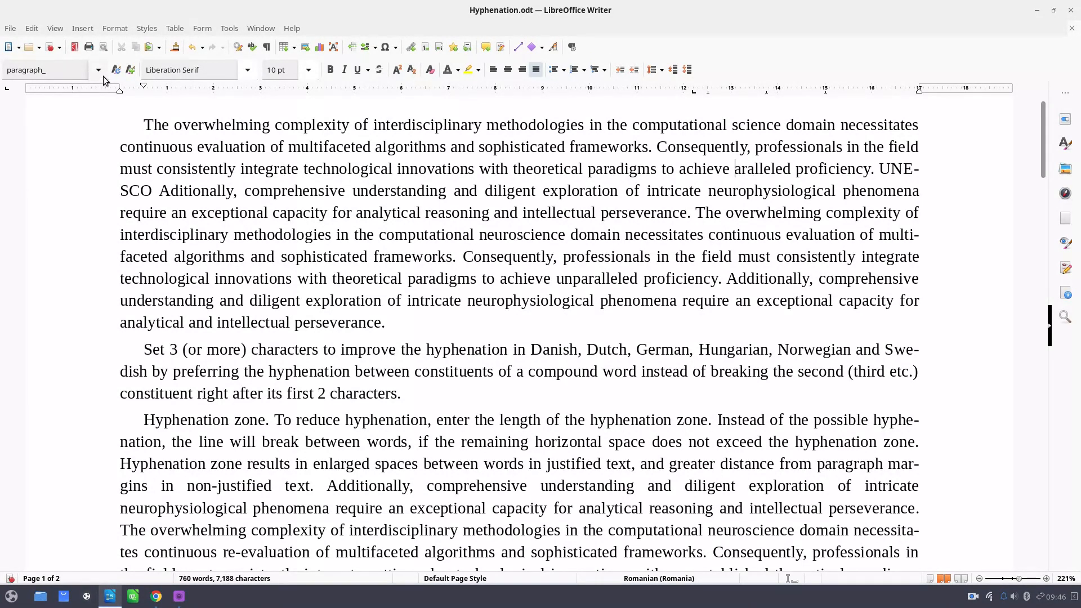
click(98, 70)
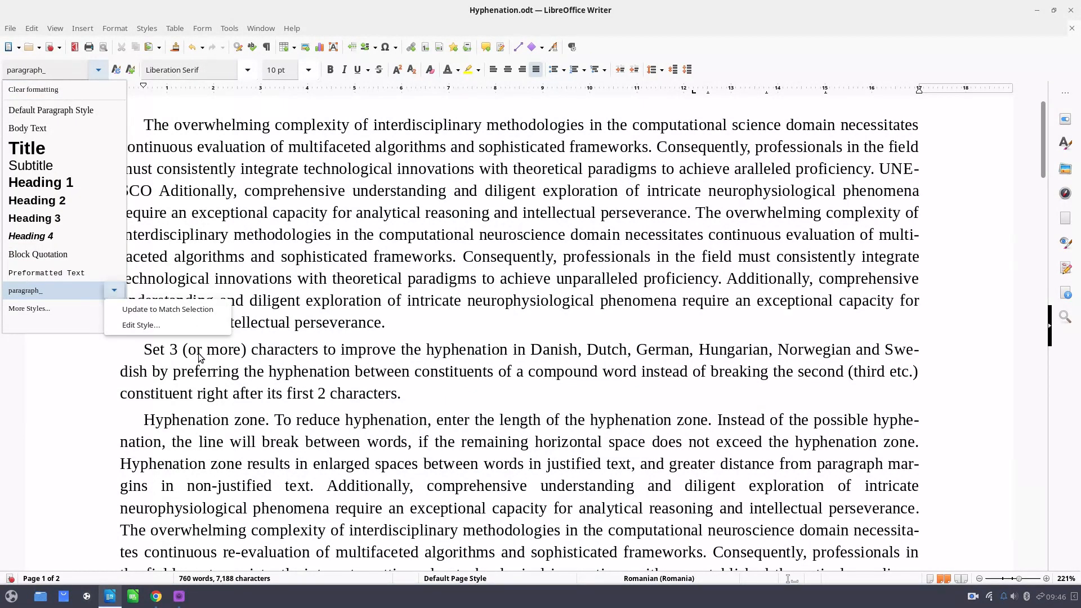
click(141, 325)
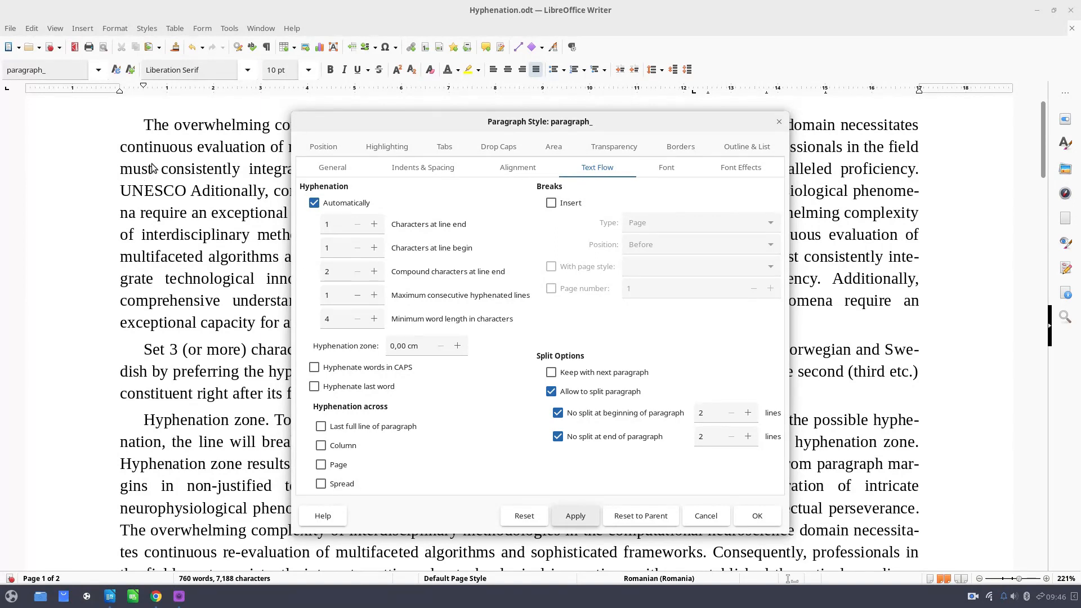
mouse_move(168, 197)
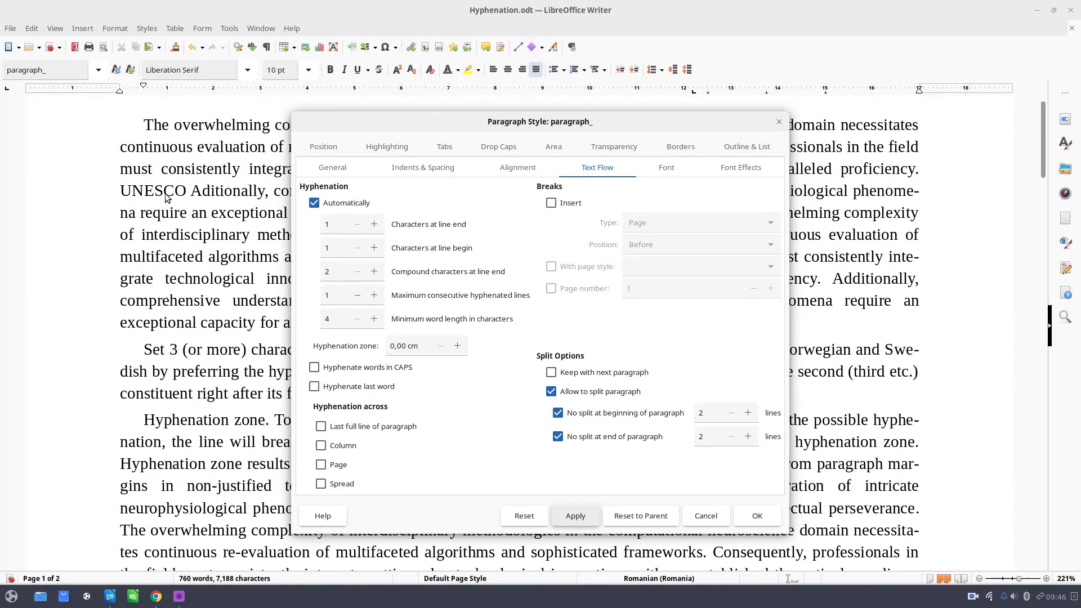
click(314, 367)
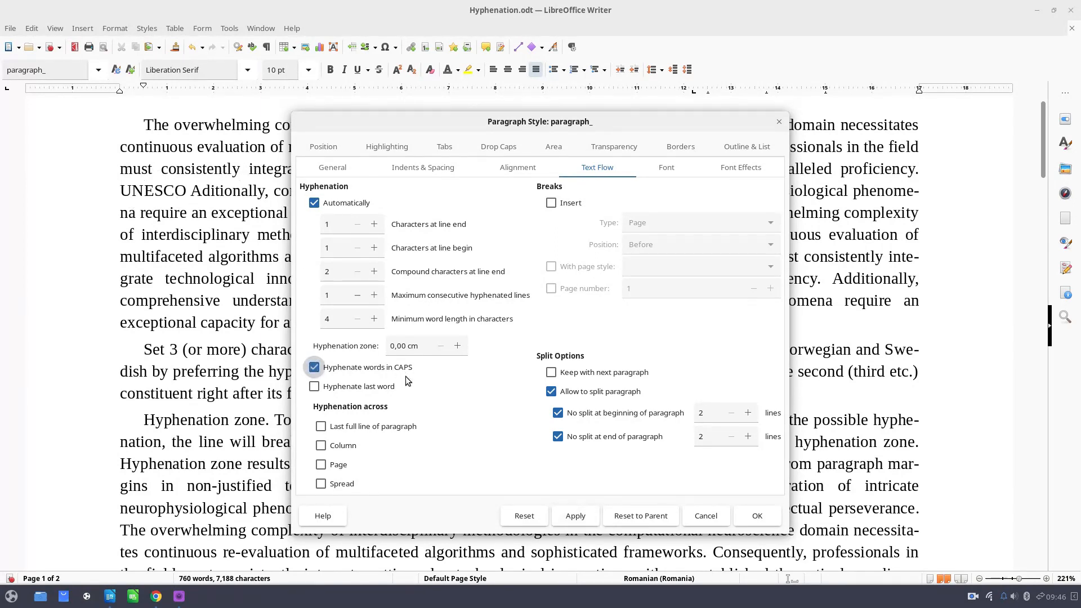
click(575, 516)
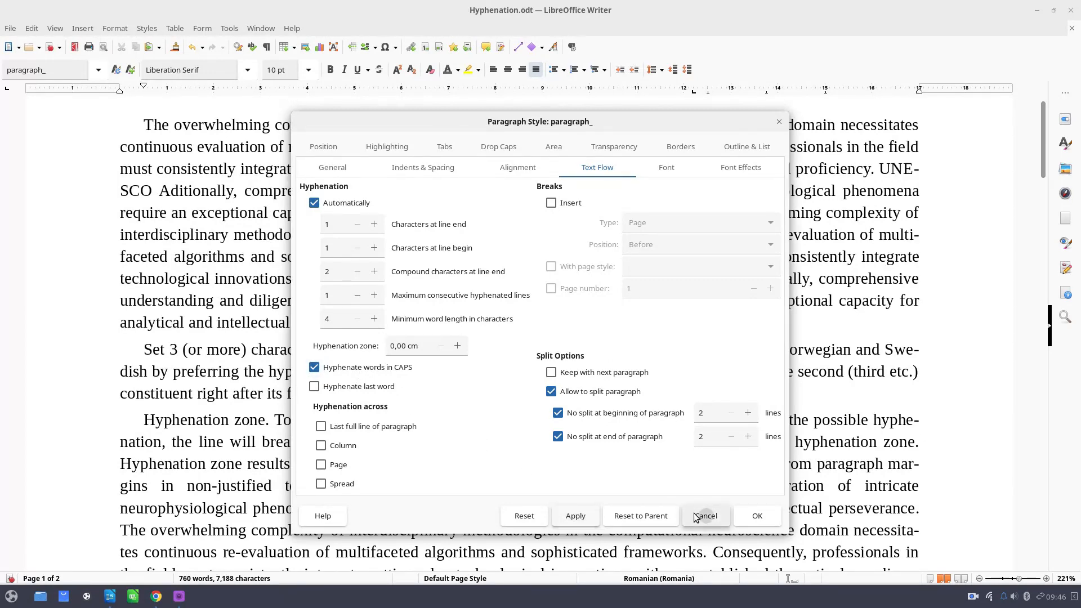
click(705, 516)
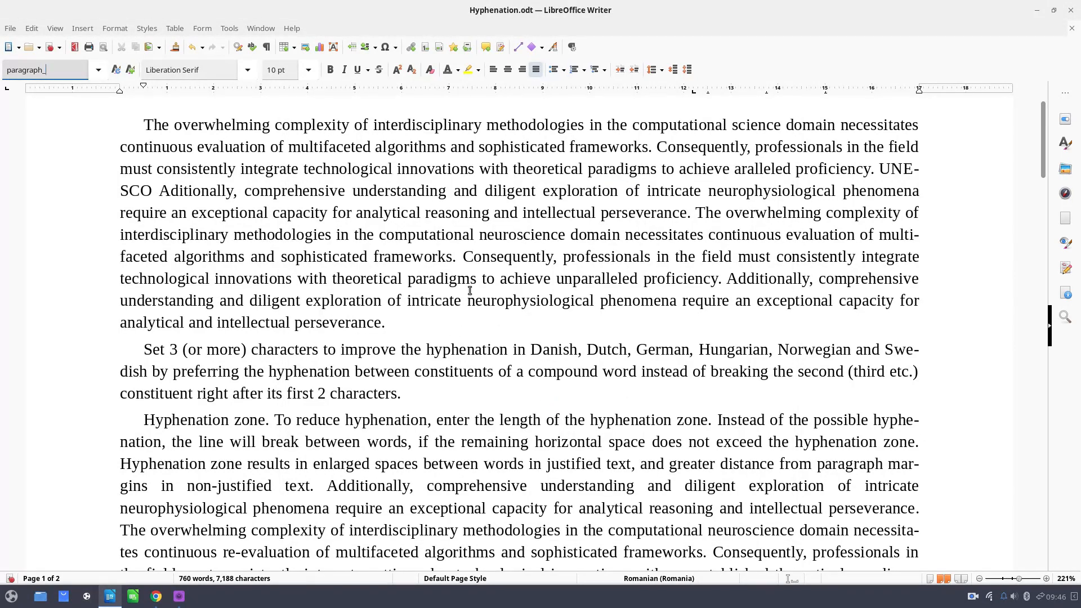
Step: Undo the UNESCO edit, close the style settings, and delete part of the first paragraph's last sentence
click(574, 278)
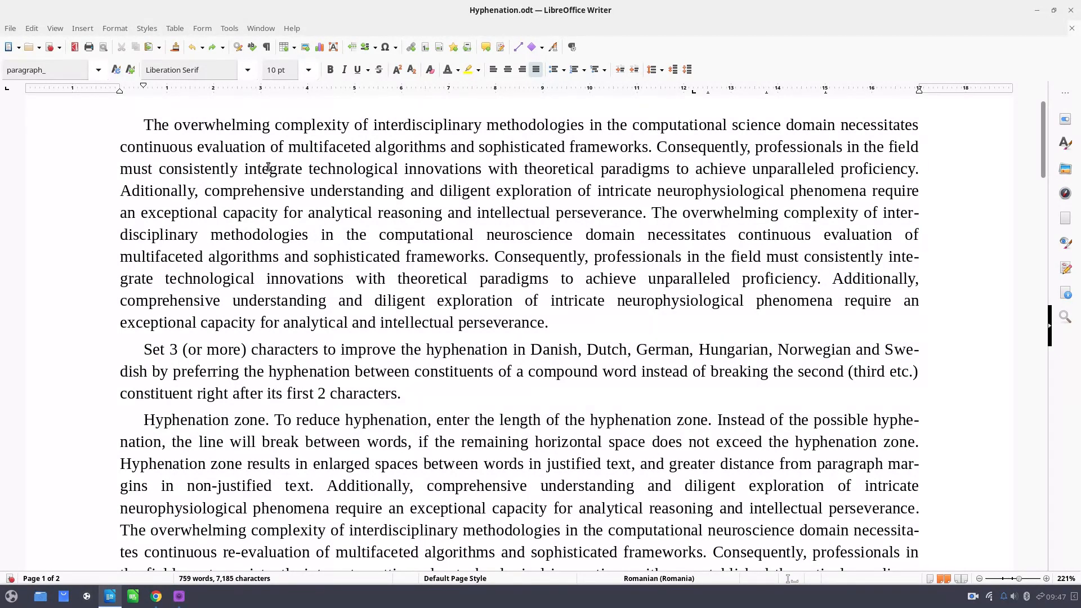
click(99, 70)
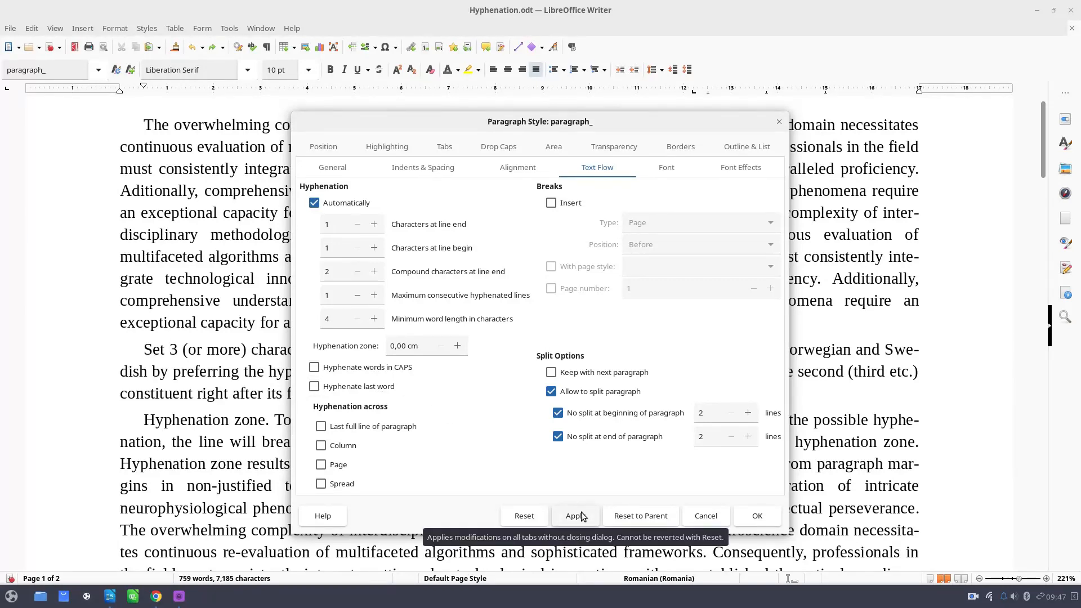
click(314, 386)
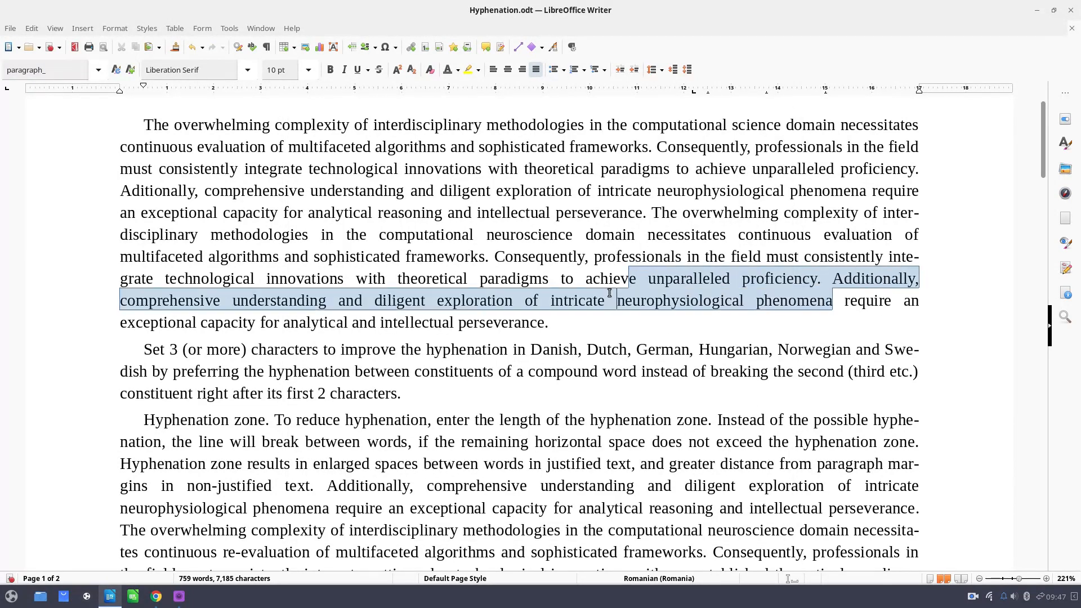
key(Delete)
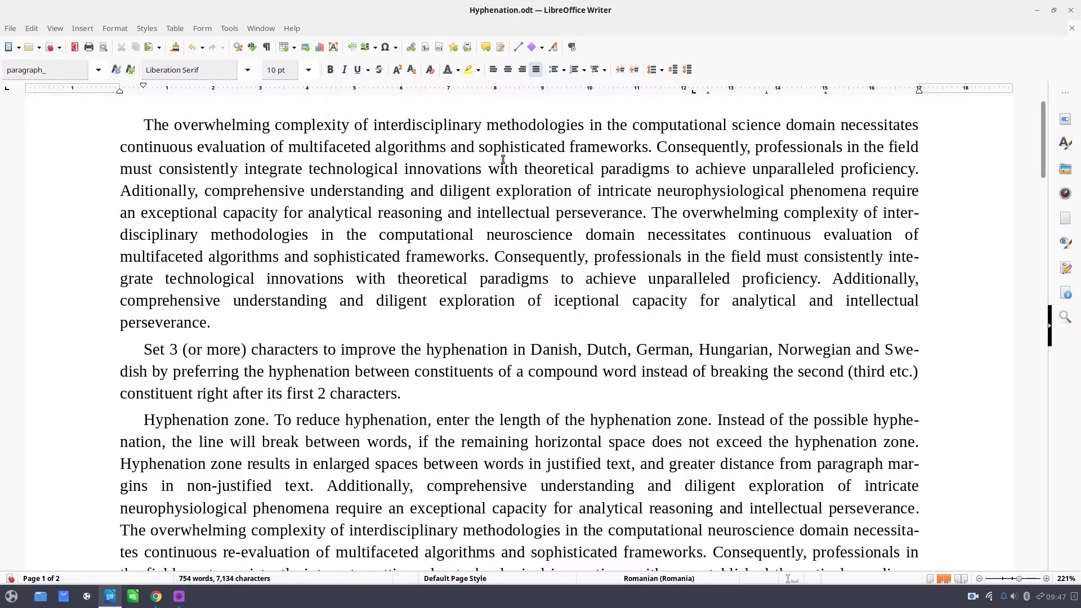
Step: In paragraph_ style settings, toggle last-full-line and last-word hyphenation, then apply to preview
click(97, 69)
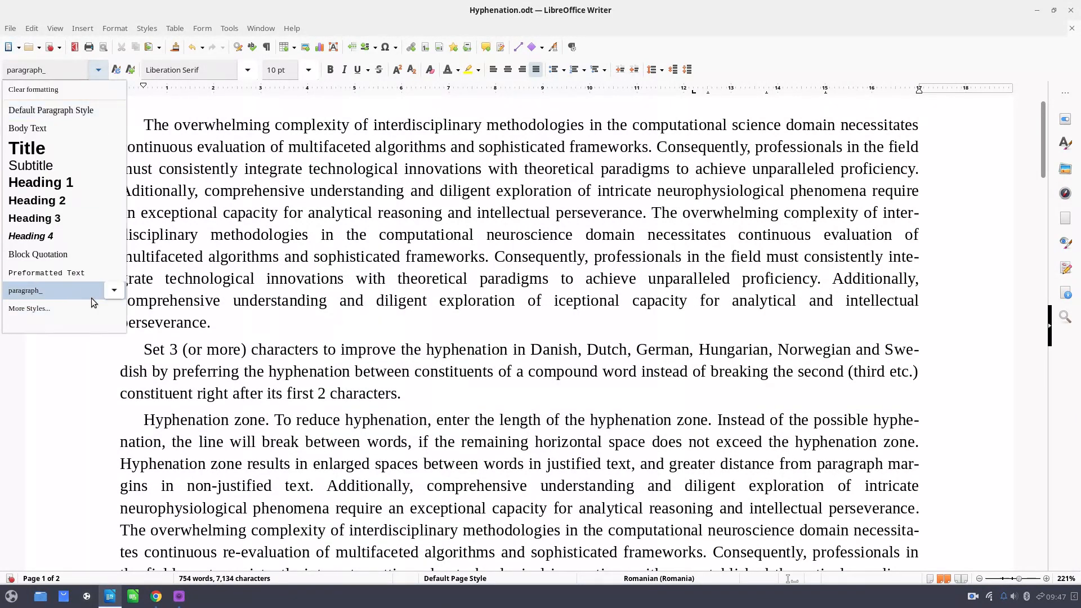
click(410, 370)
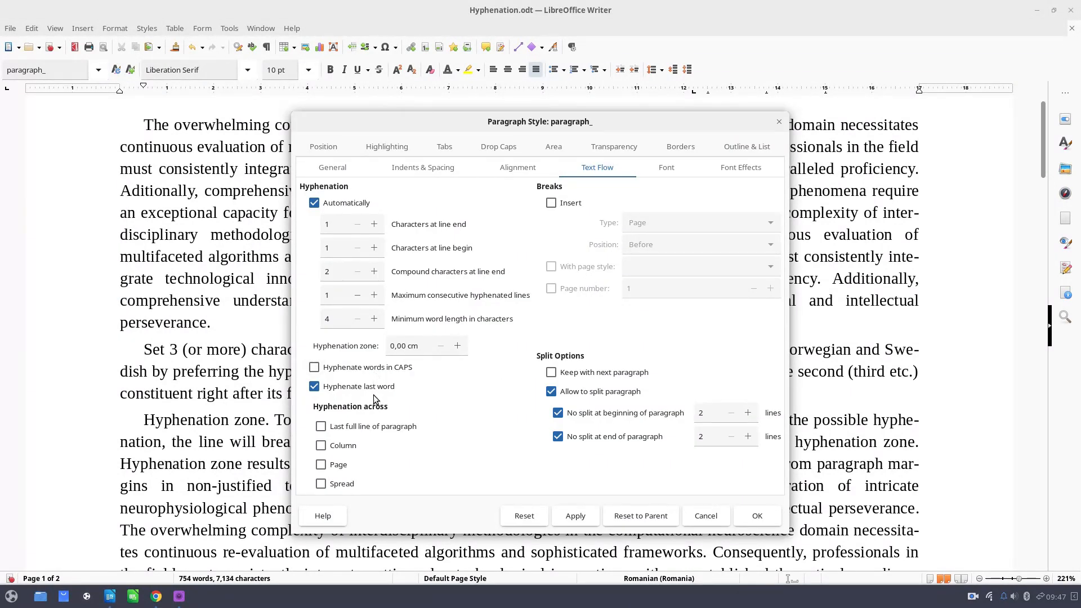
mouse_move(375, 439)
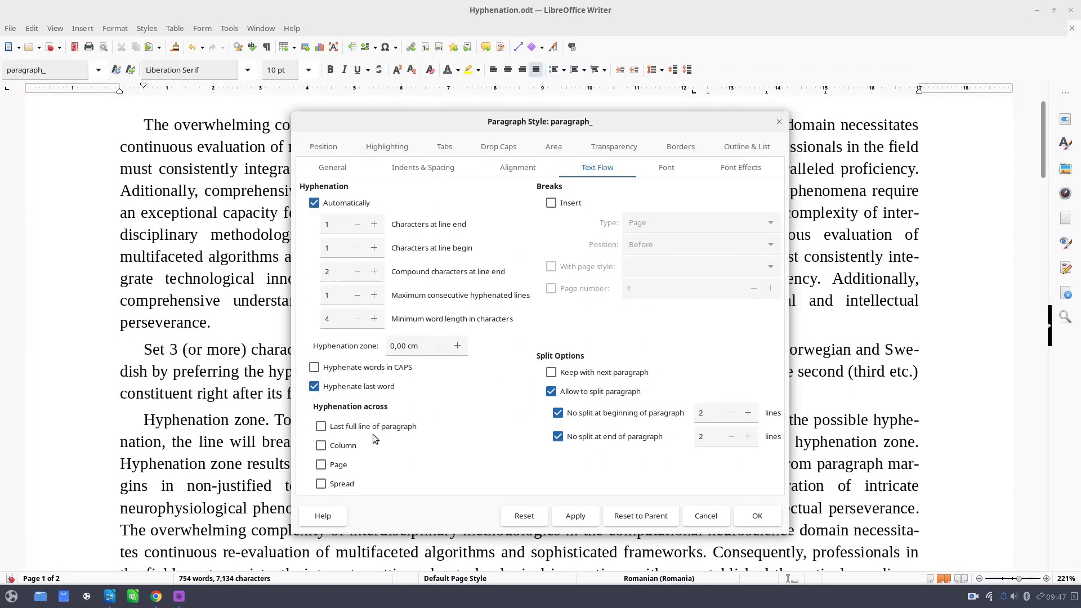
click(321, 426)
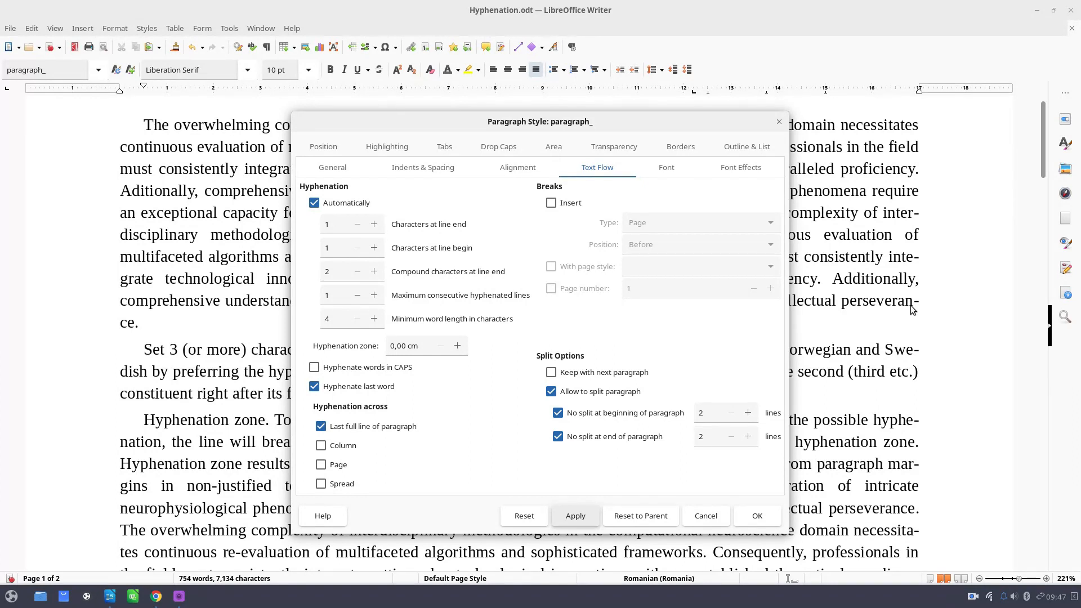
mouse_move(111, 331)
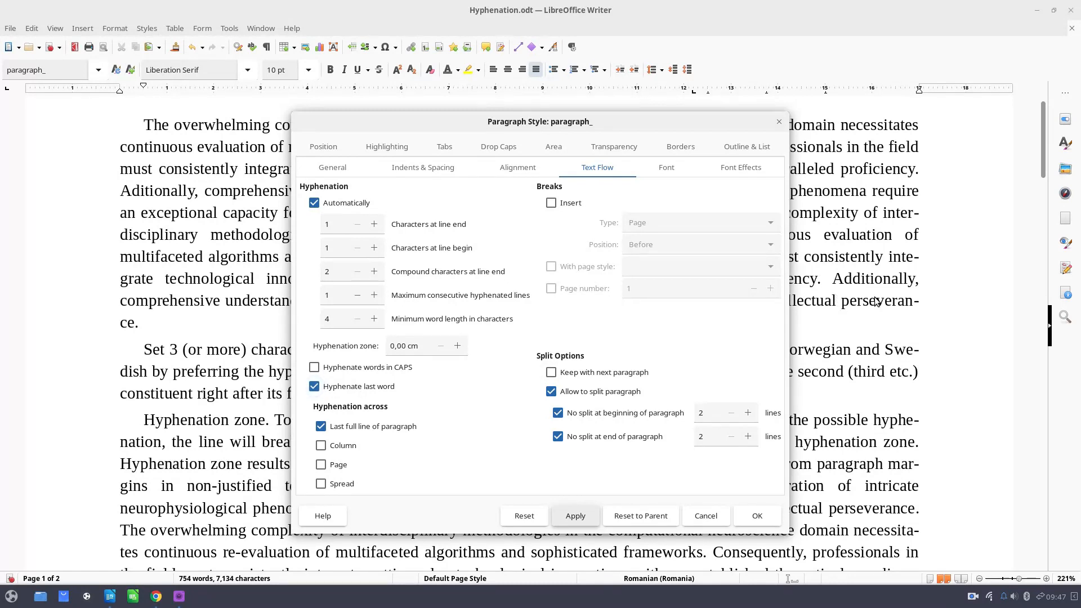
mouse_move(868, 349)
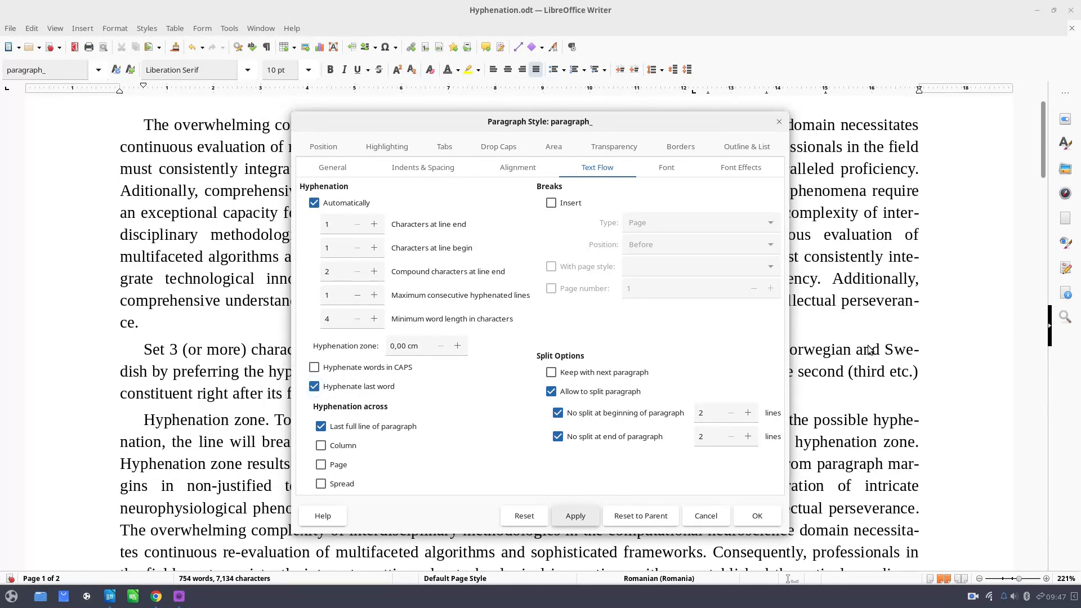
mouse_move(364, 341)
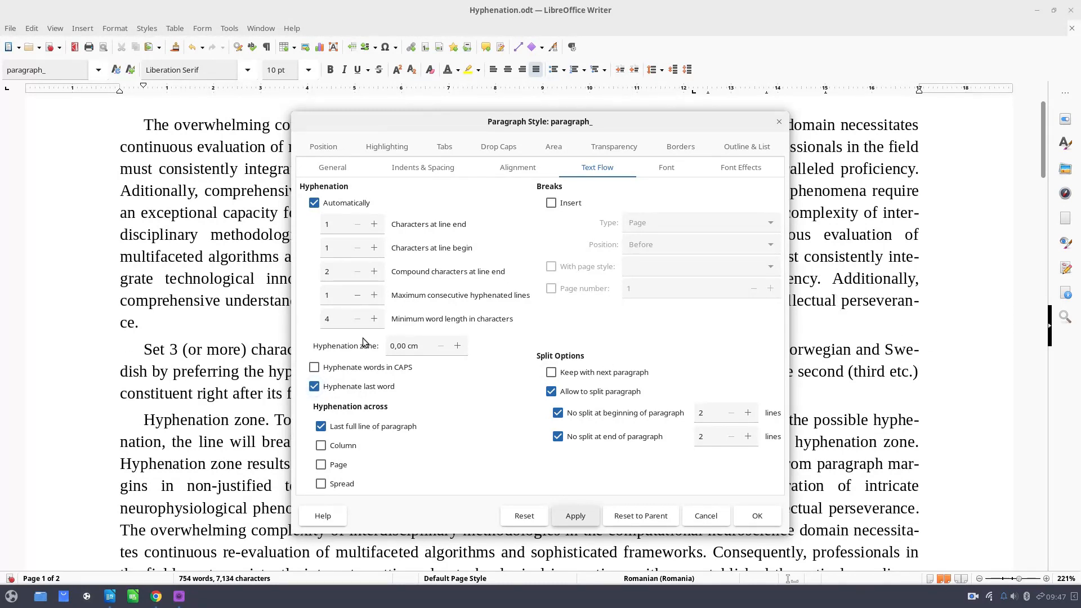
mouse_move(138, 330)
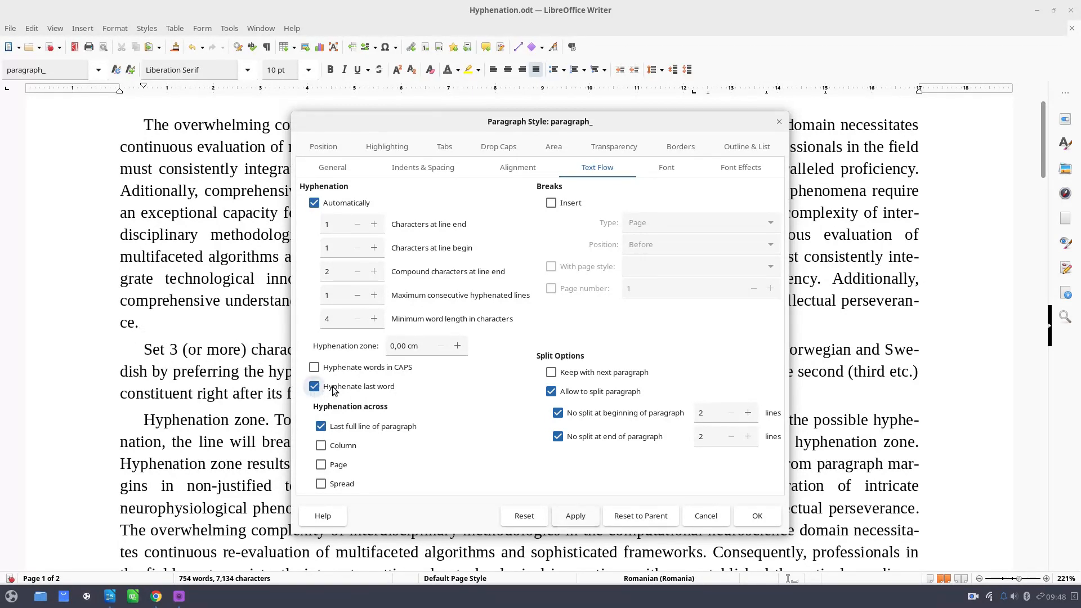
click(314, 386)
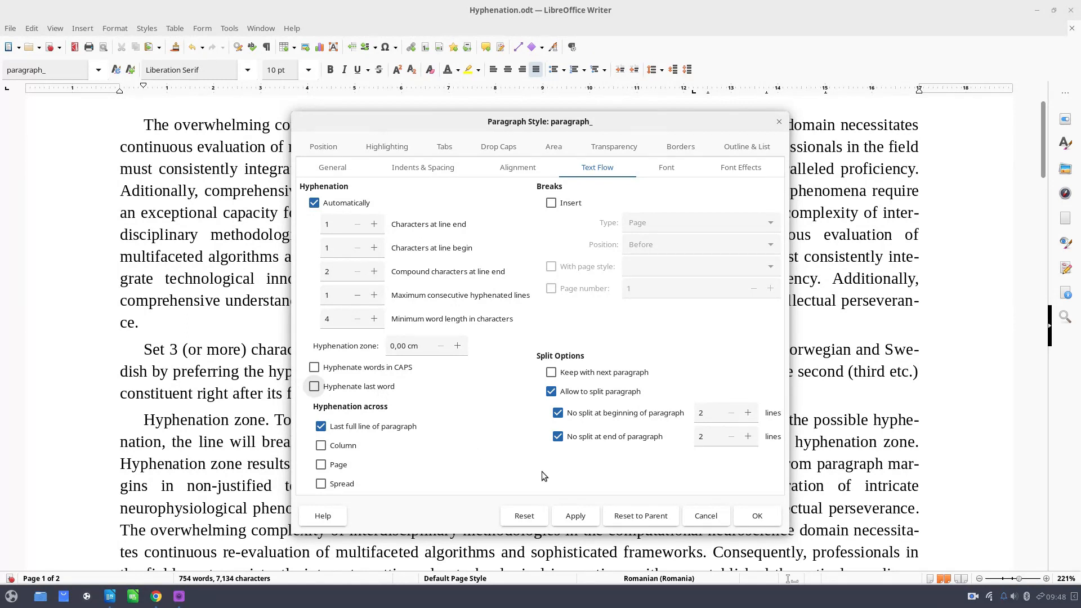
click(575, 515)
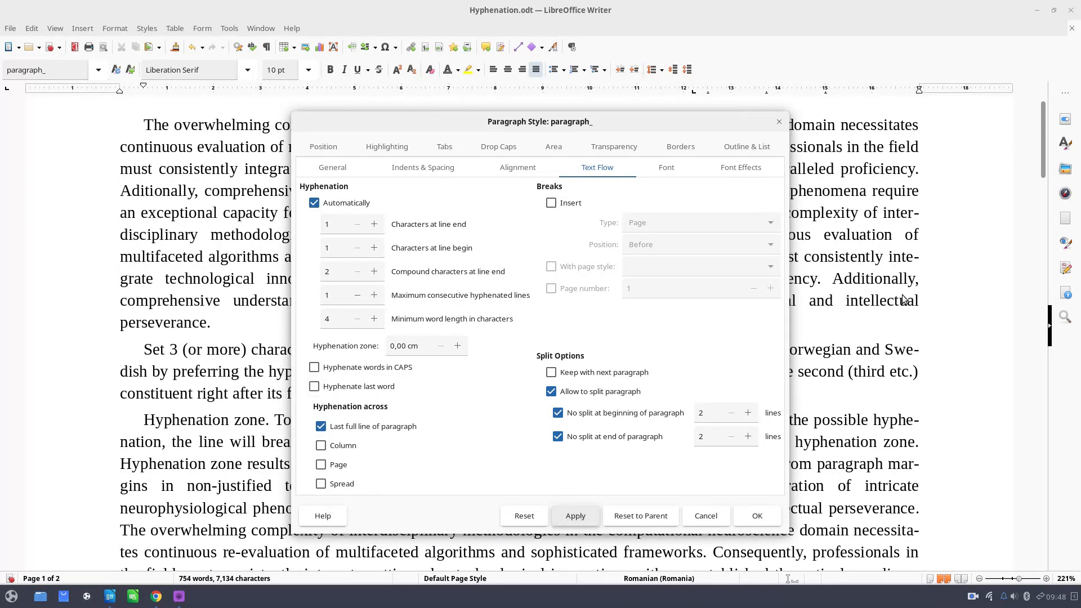
mouse_move(228, 306)
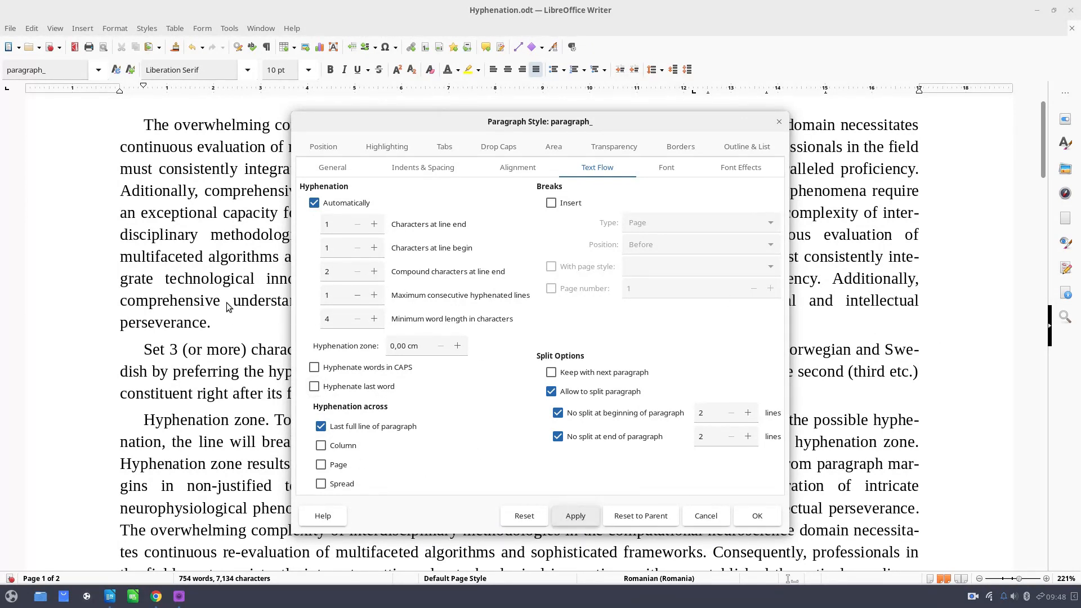
mouse_move(188, 333)
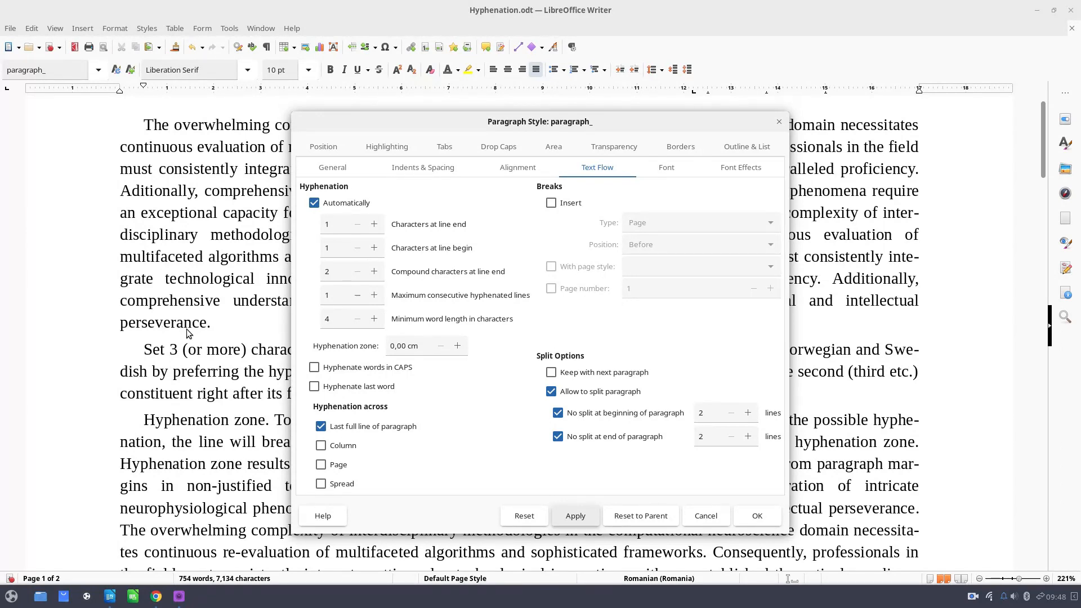
Step: Re-enable last-word hyphenation and toggle hyphenation across the last full line off and on
click(321, 387)
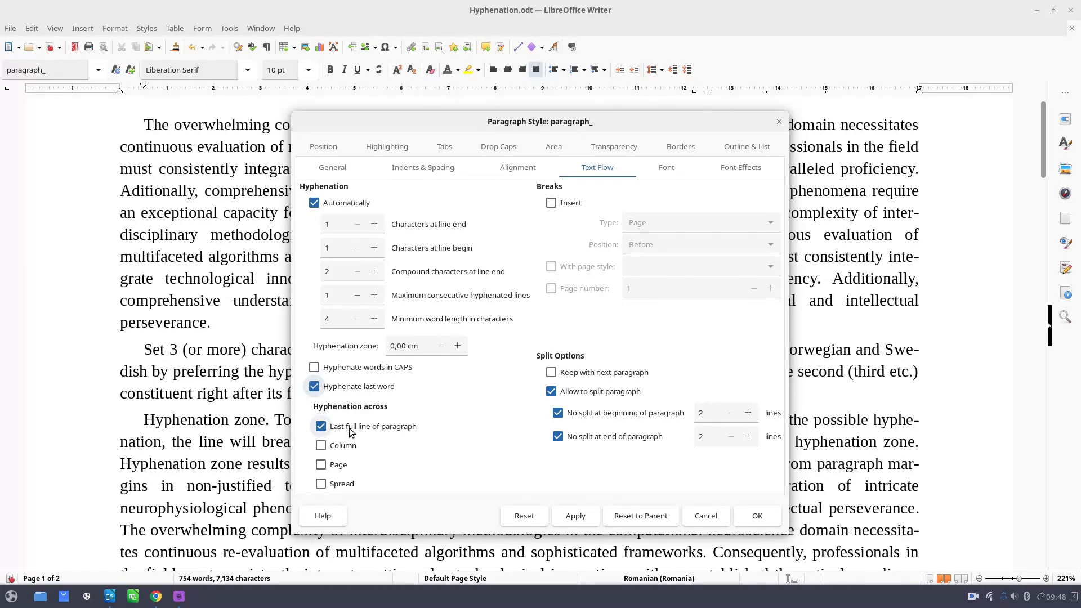
click(321, 427)
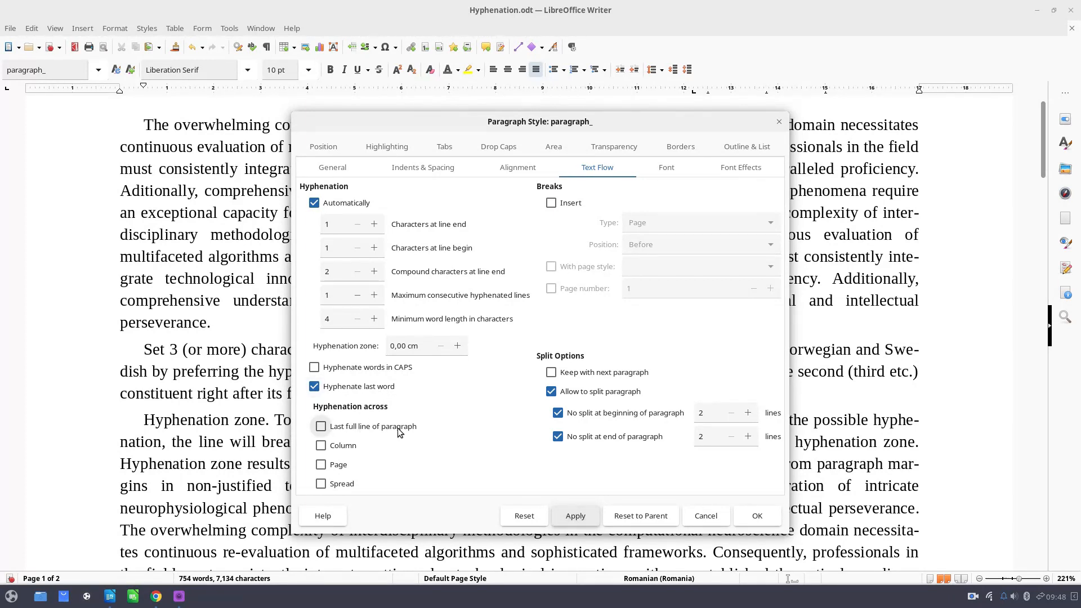
mouse_move(381, 435)
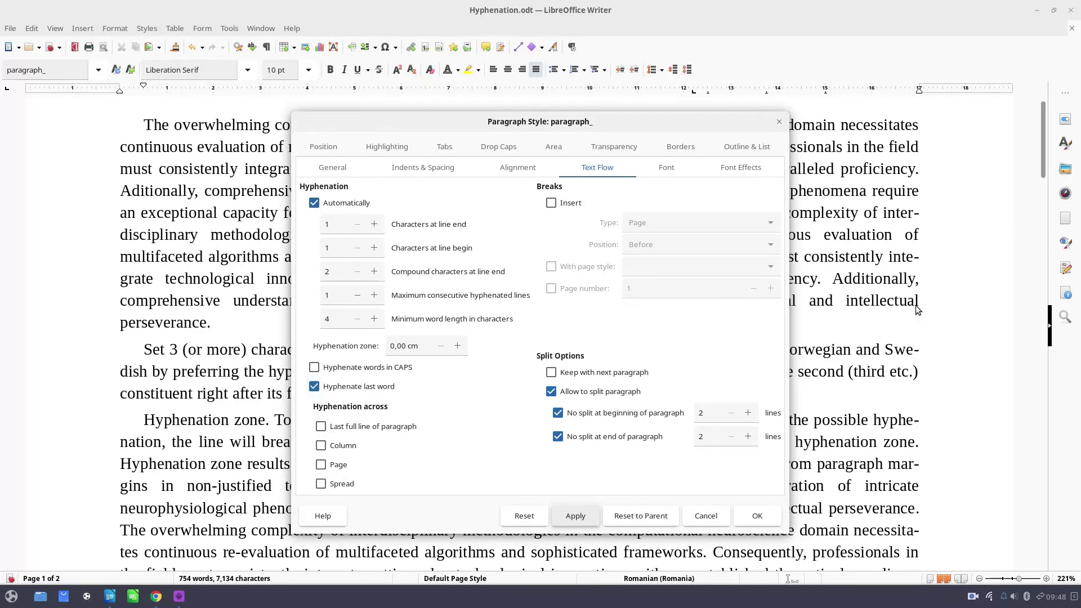
mouse_move(272, 379)
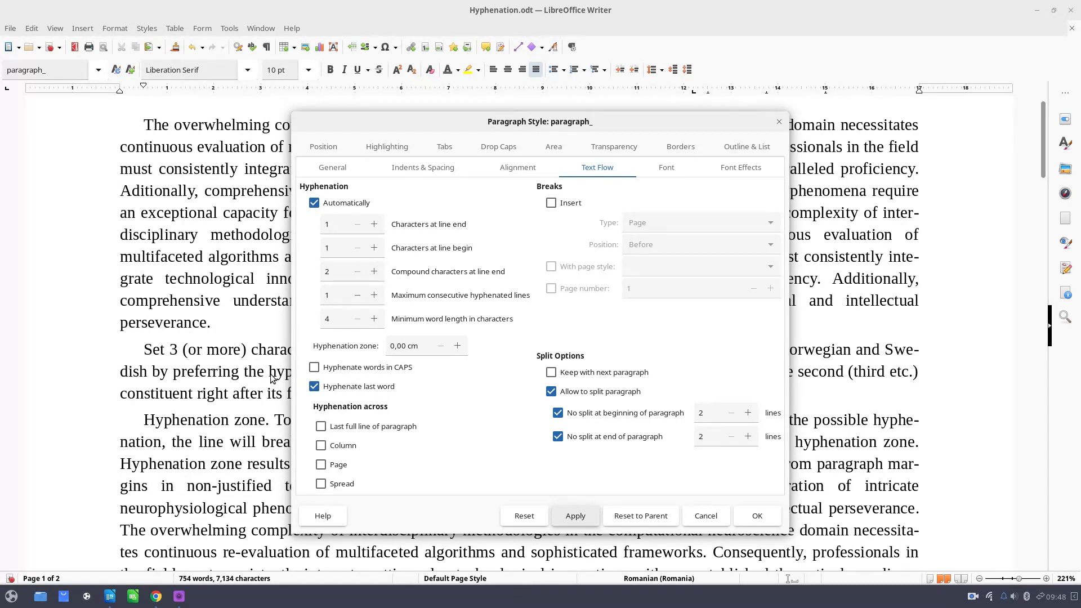
mouse_move(191, 332)
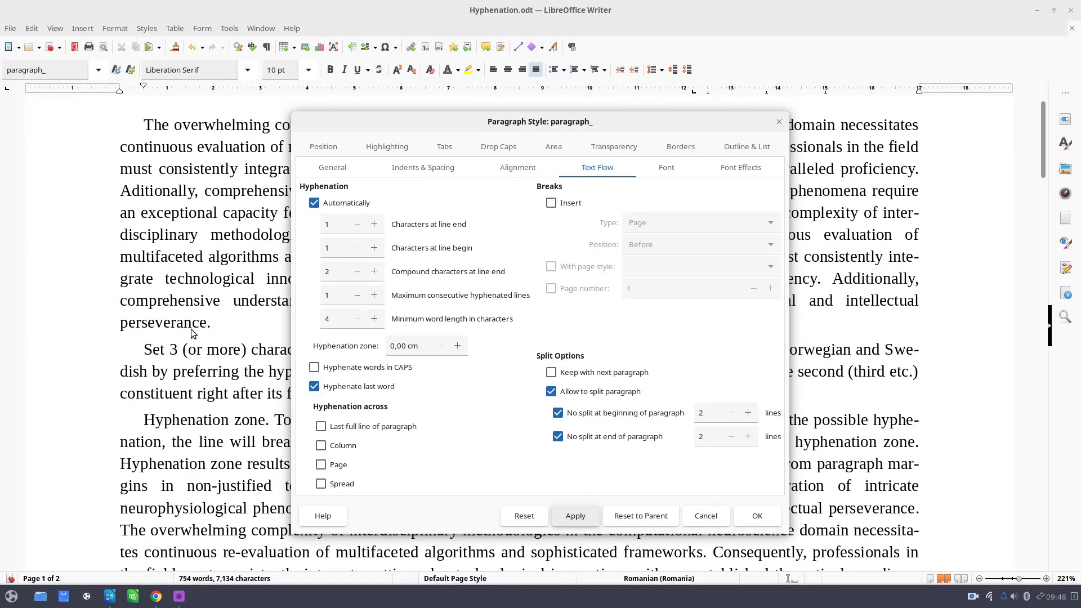
mouse_move(921, 308)
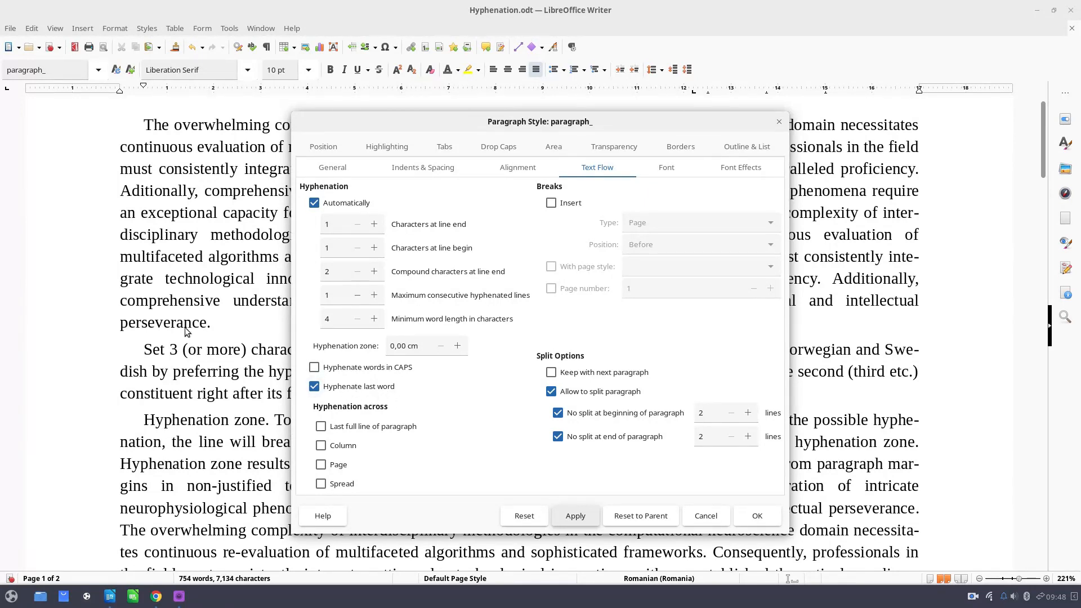
click(321, 426)
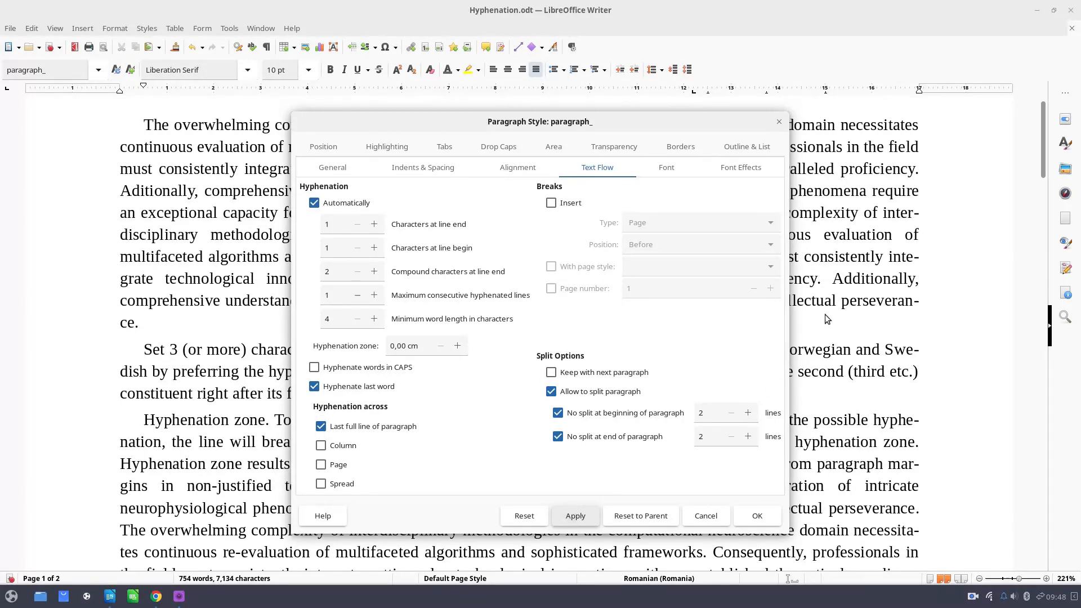
mouse_move(376, 399)
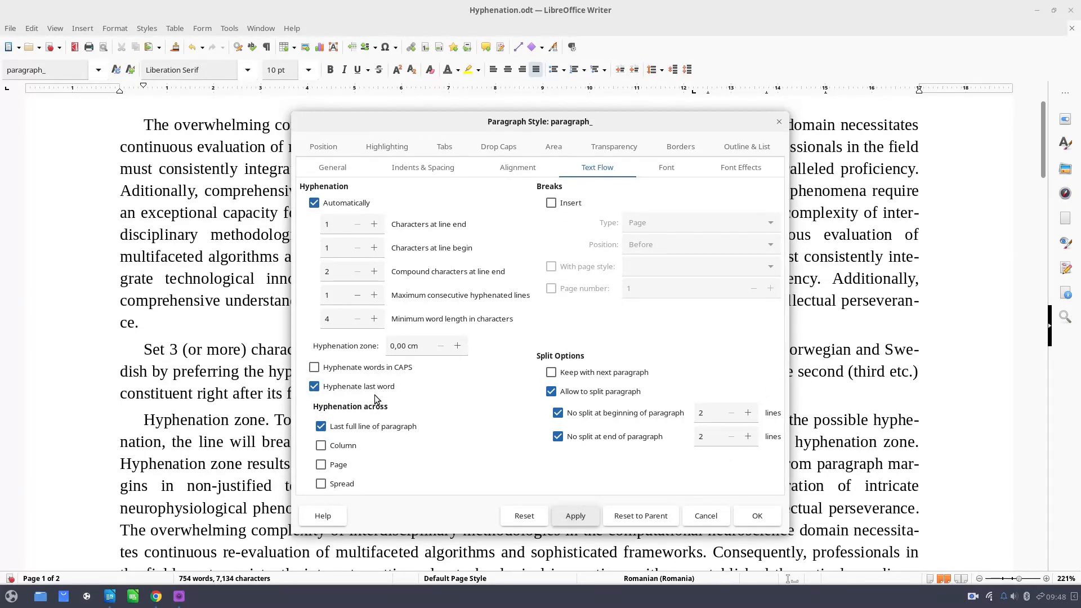
mouse_move(860, 300)
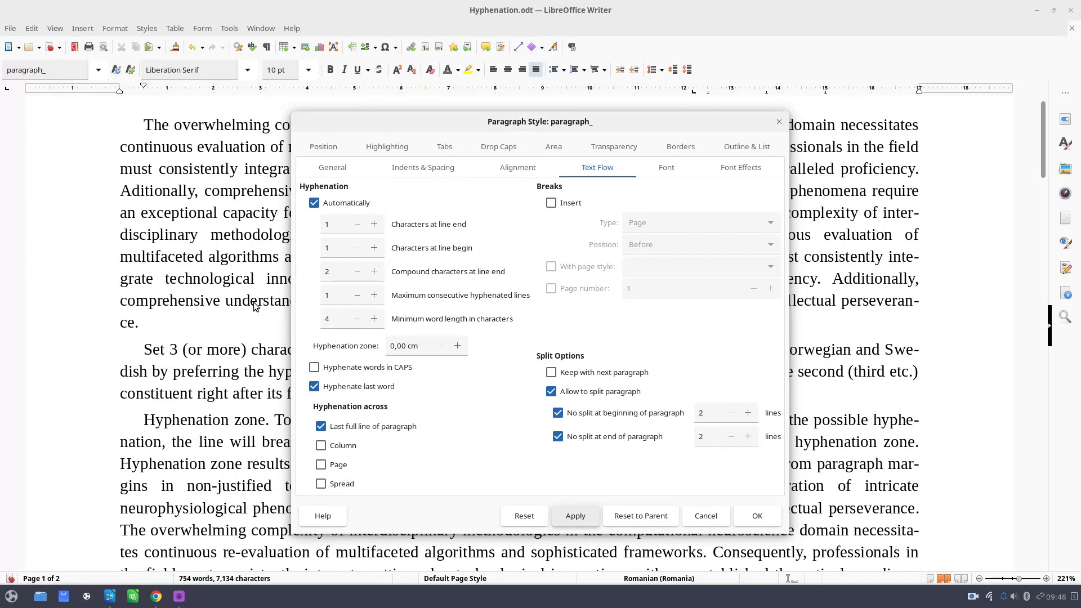
mouse_move(910, 304)
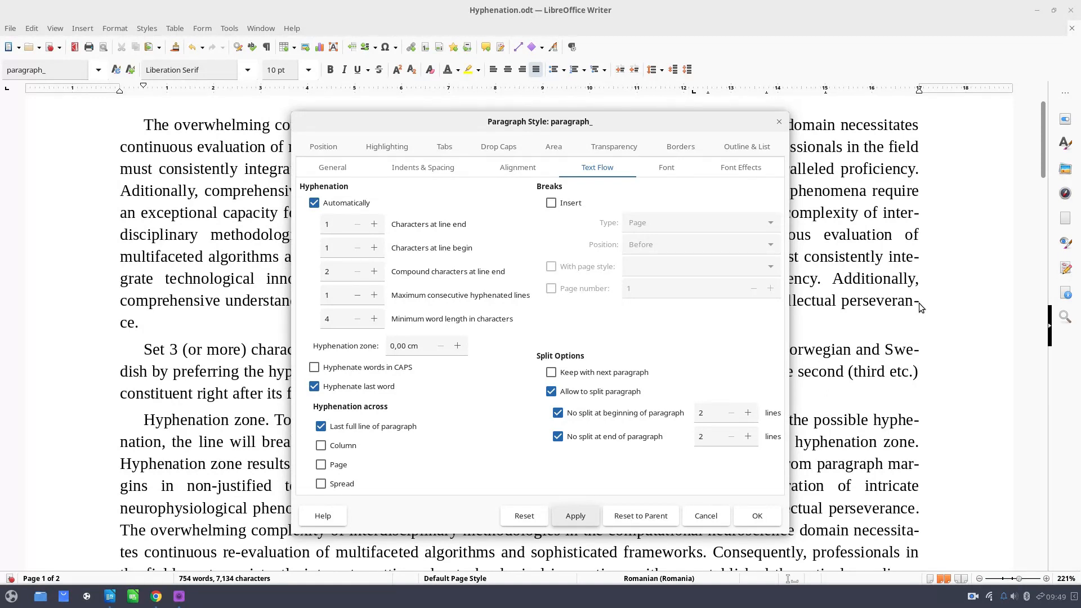
click(321, 426)
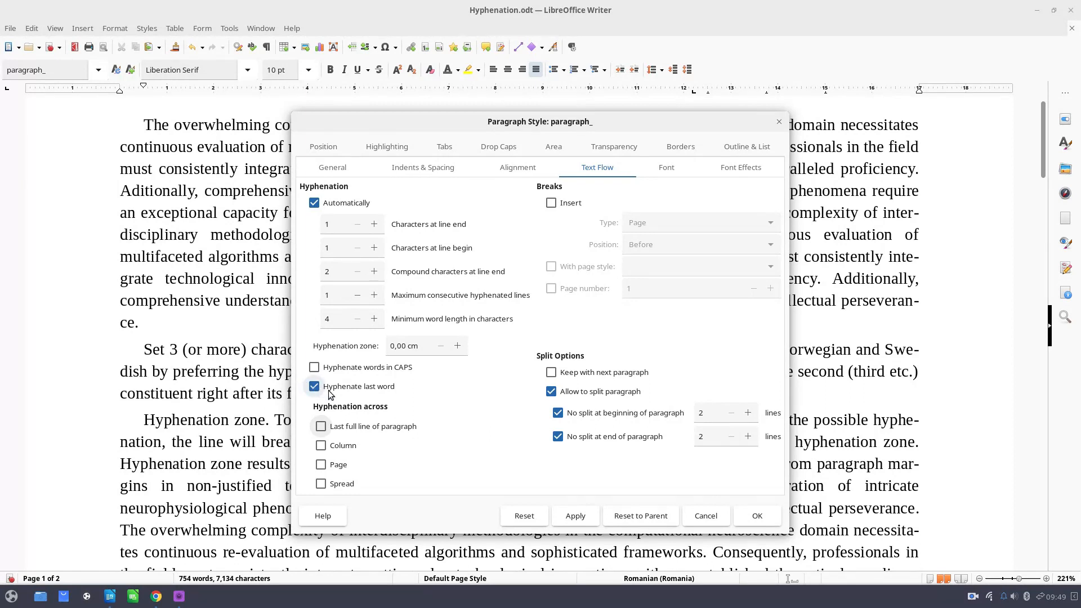
Step: Turn off Hyphenate last word and enable hyphenation across Page in paragraph_
click(314, 387)
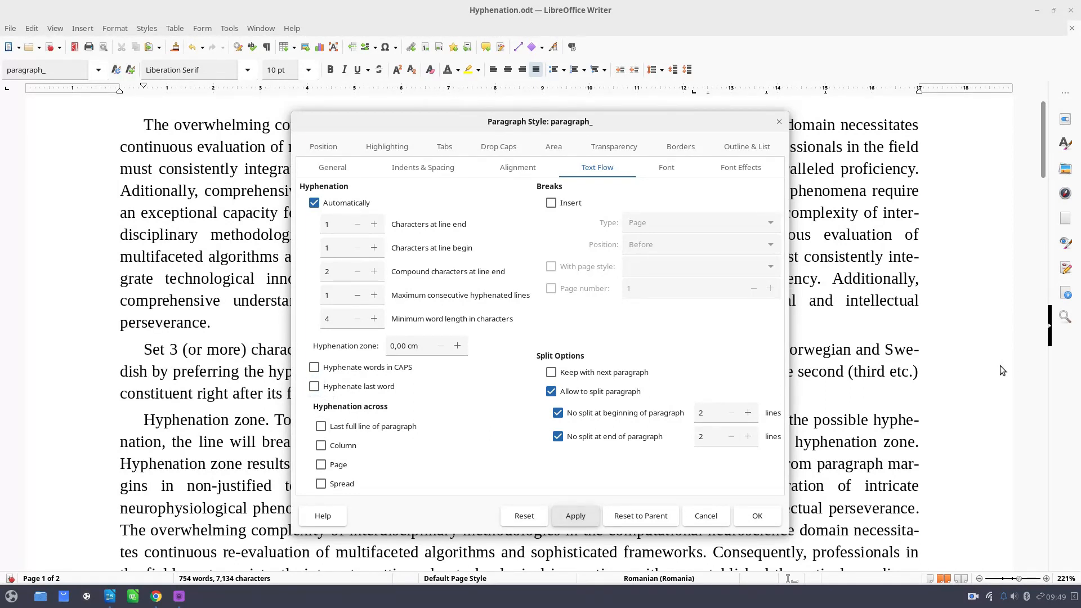
mouse_move(391, 401)
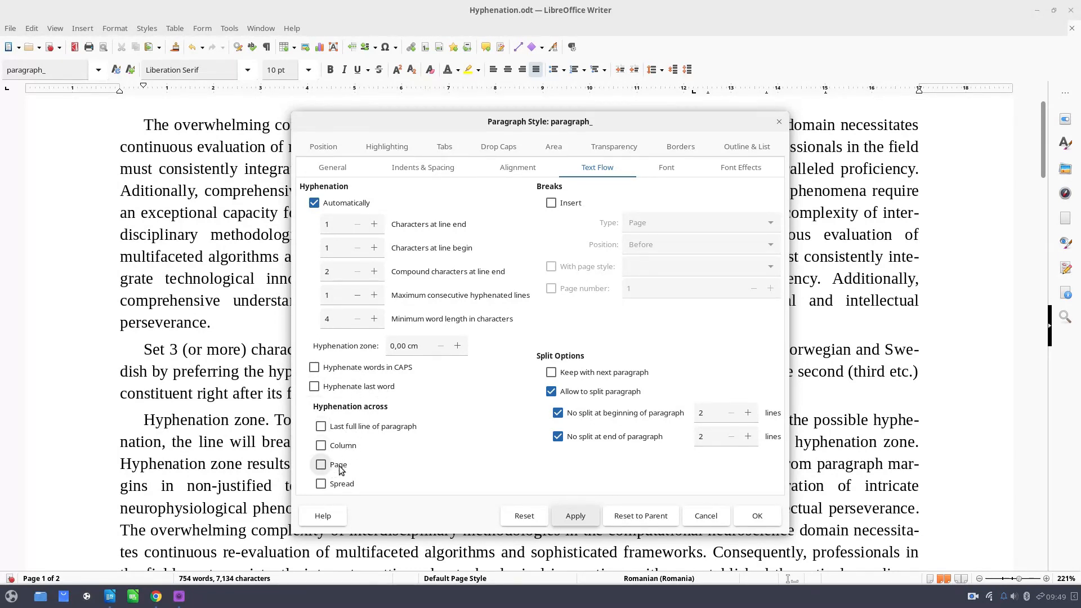
click(321, 465)
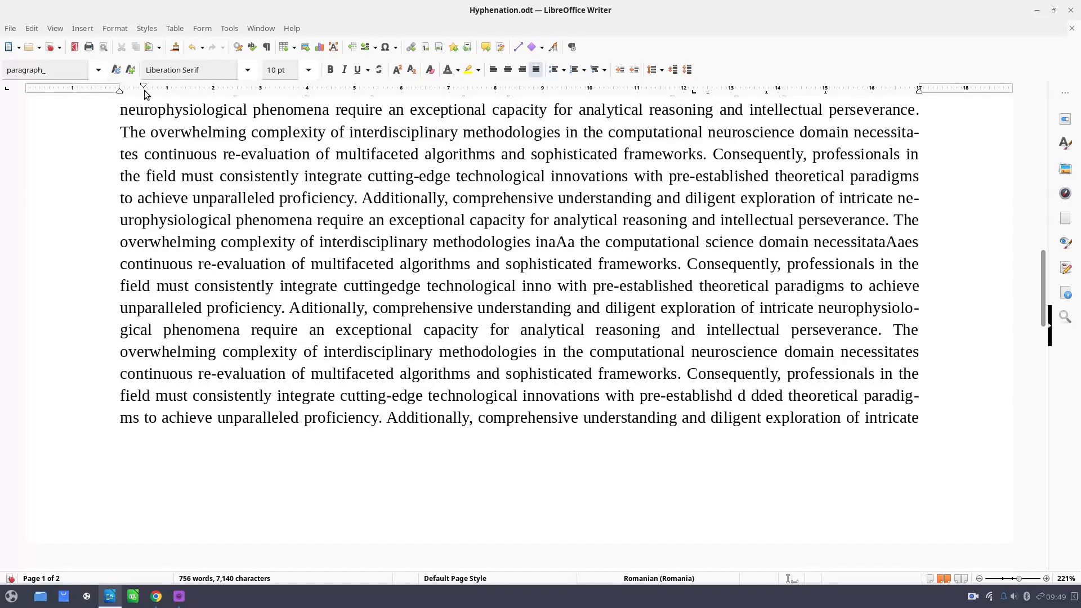
Step: Confirm the paragraph_ style settings with OK and select 'comprehensive' in page one's last line
click(99, 70)
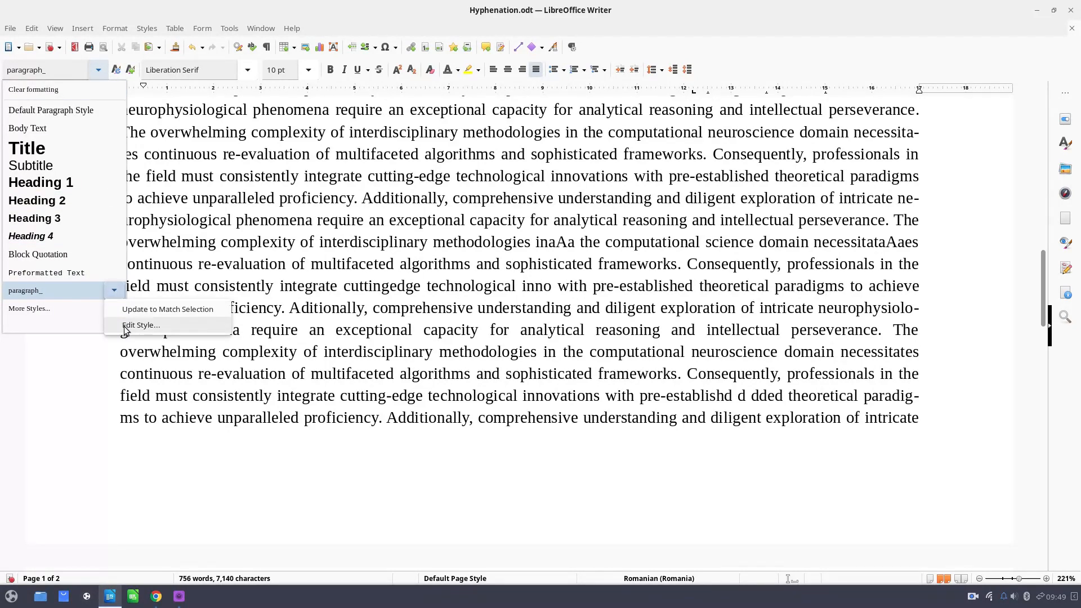
click(141, 325)
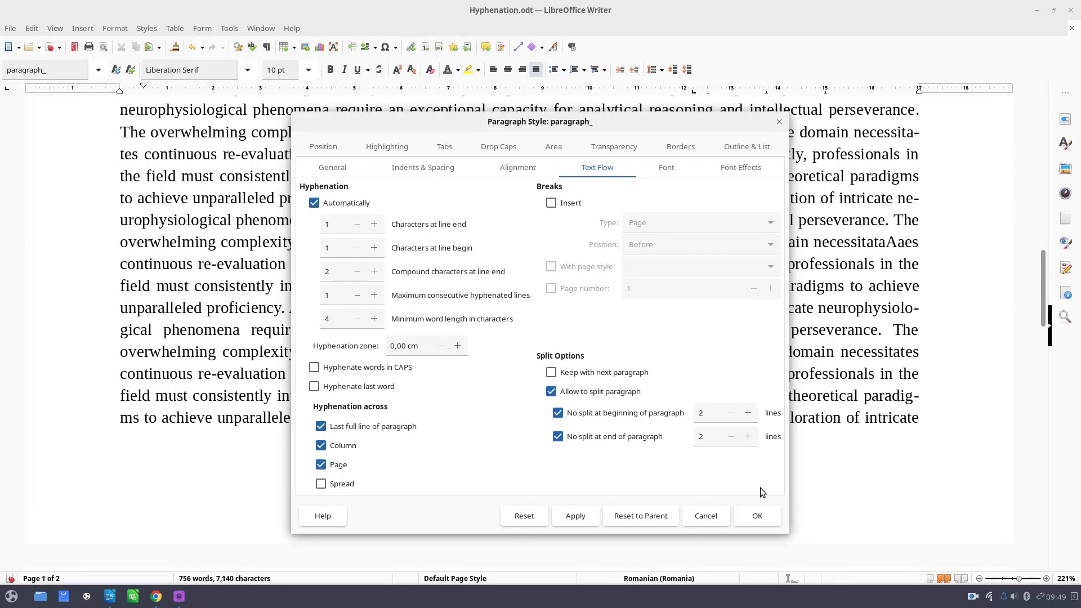
click(757, 516)
text(f)
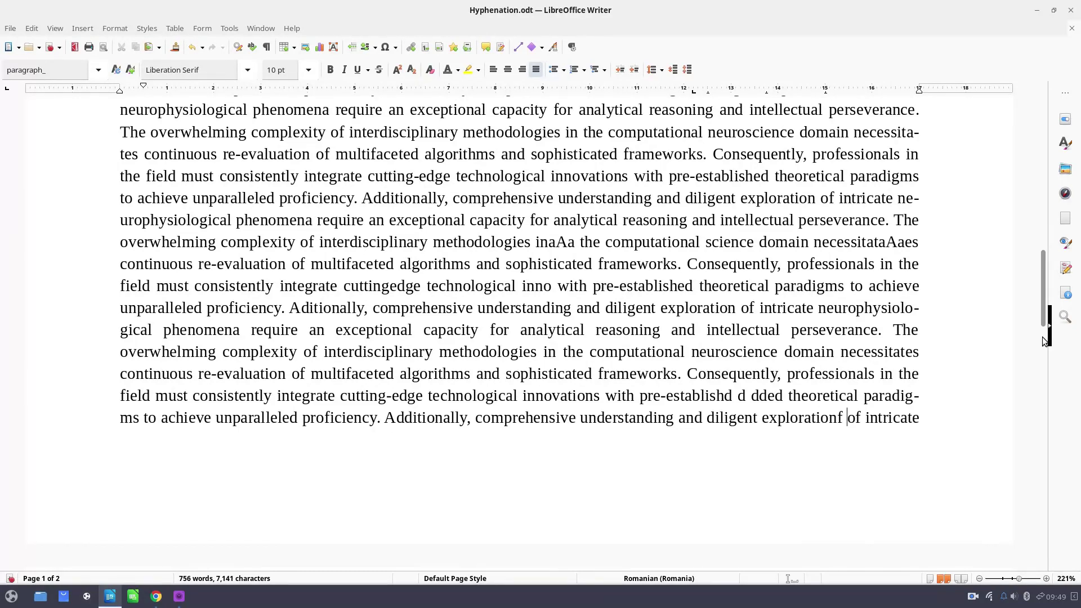
double_click(504, 417)
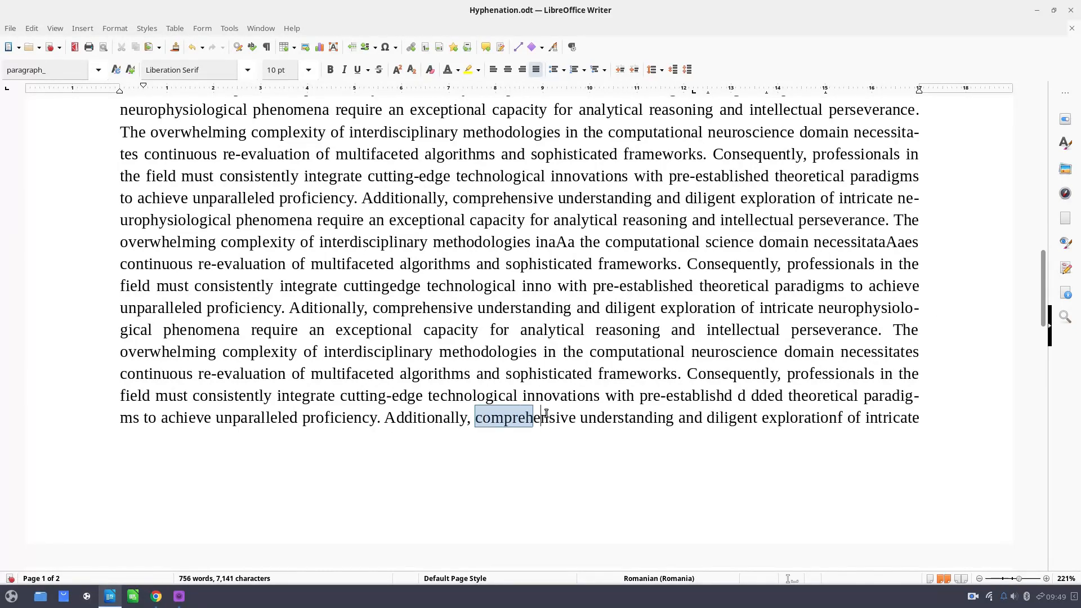
double_click(505, 417)
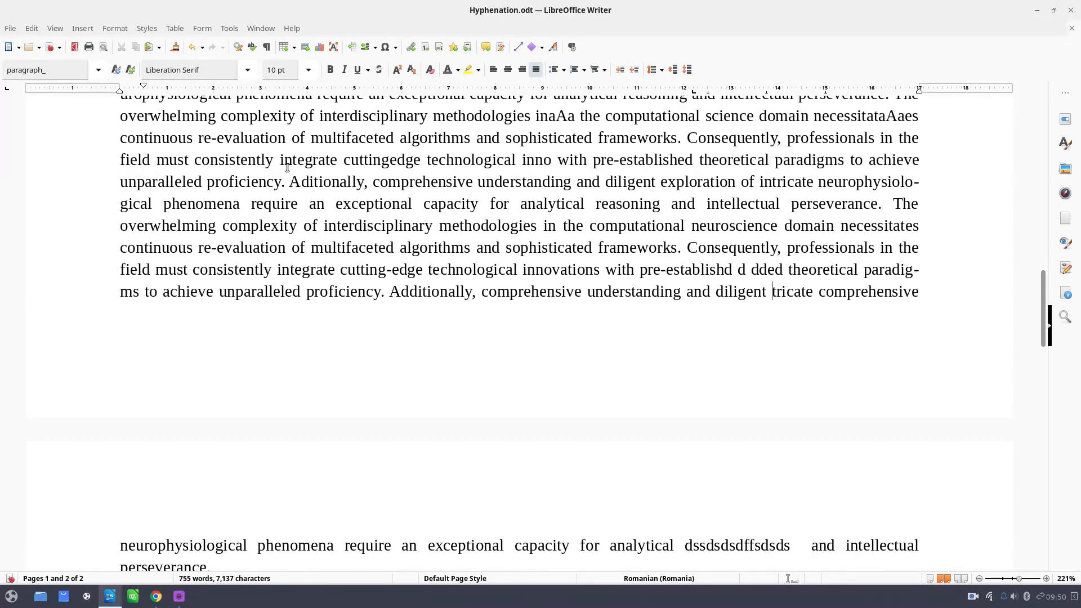
Step: Place the cursor just before 'Additionally' to remove the space after 'proficiency.'
click(98, 70)
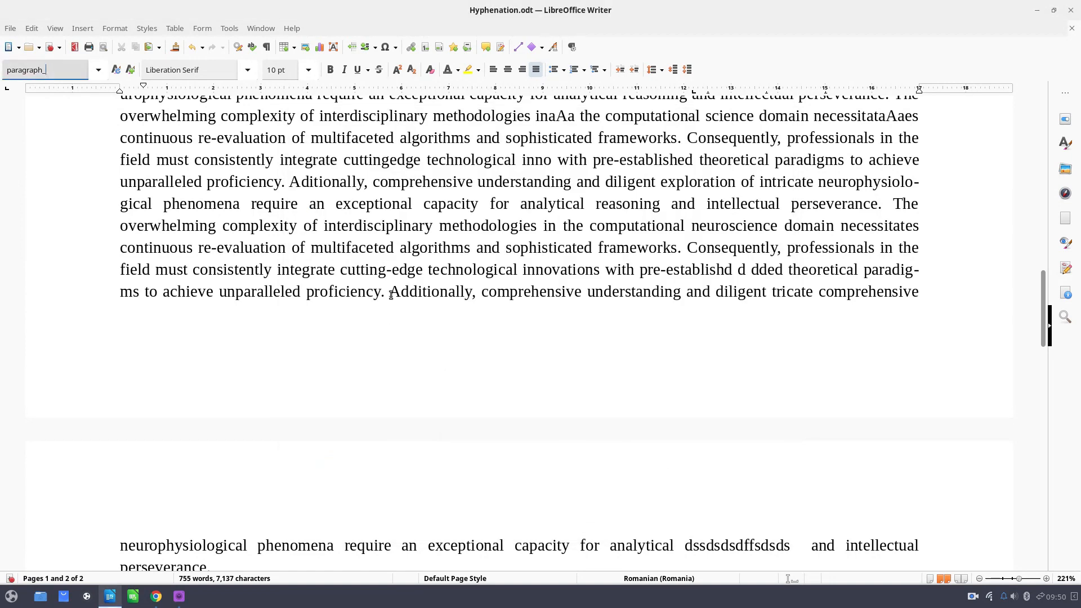
click(387, 292)
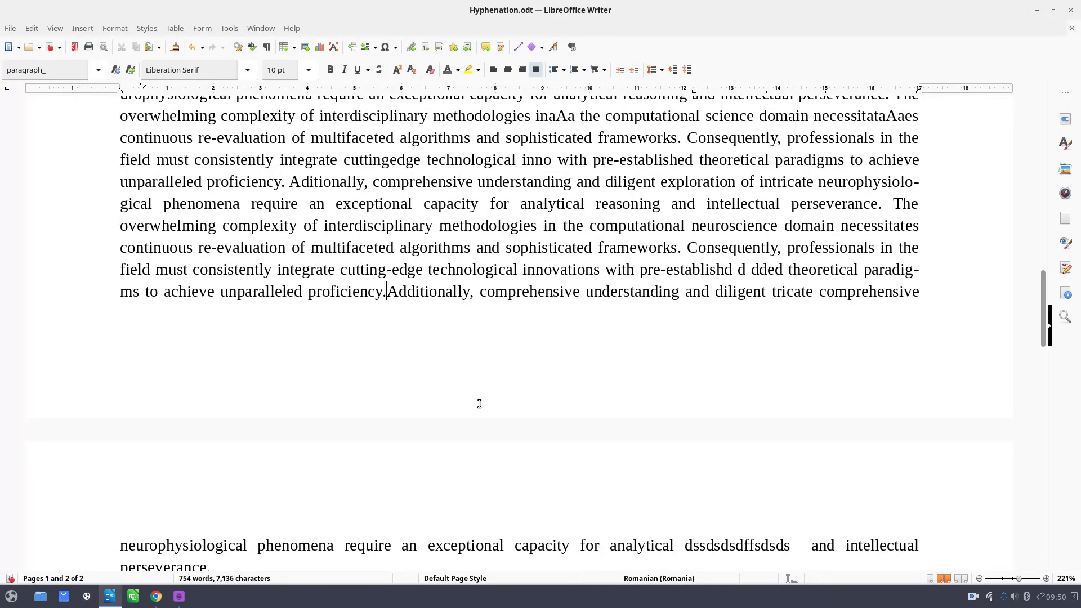
Step: Set paragraph_ Characters at line end to 9 and raise Characters at line begin
click(98, 70)
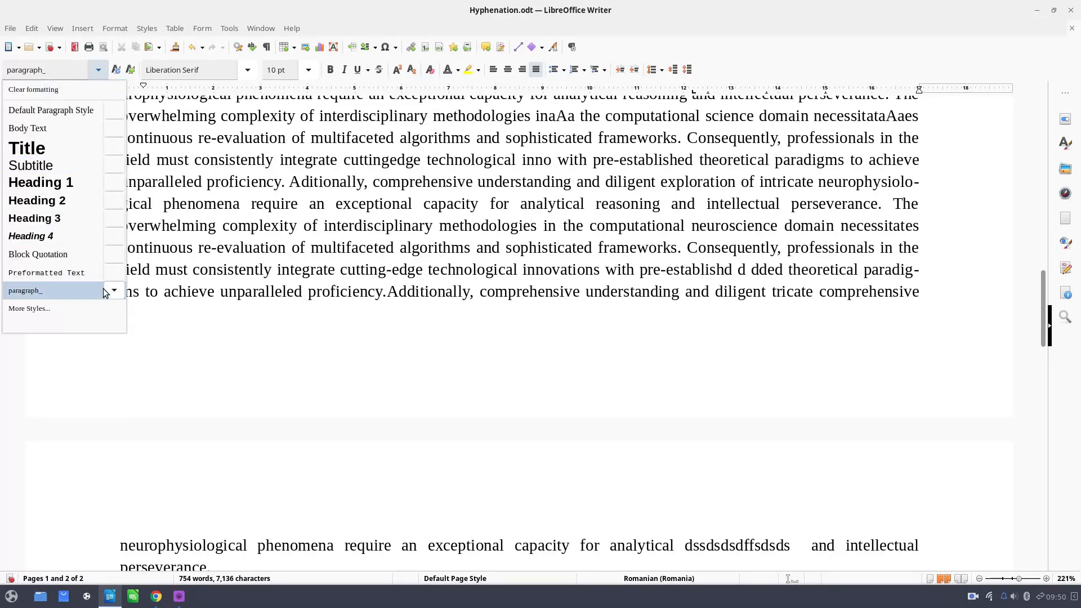
click(635, 349)
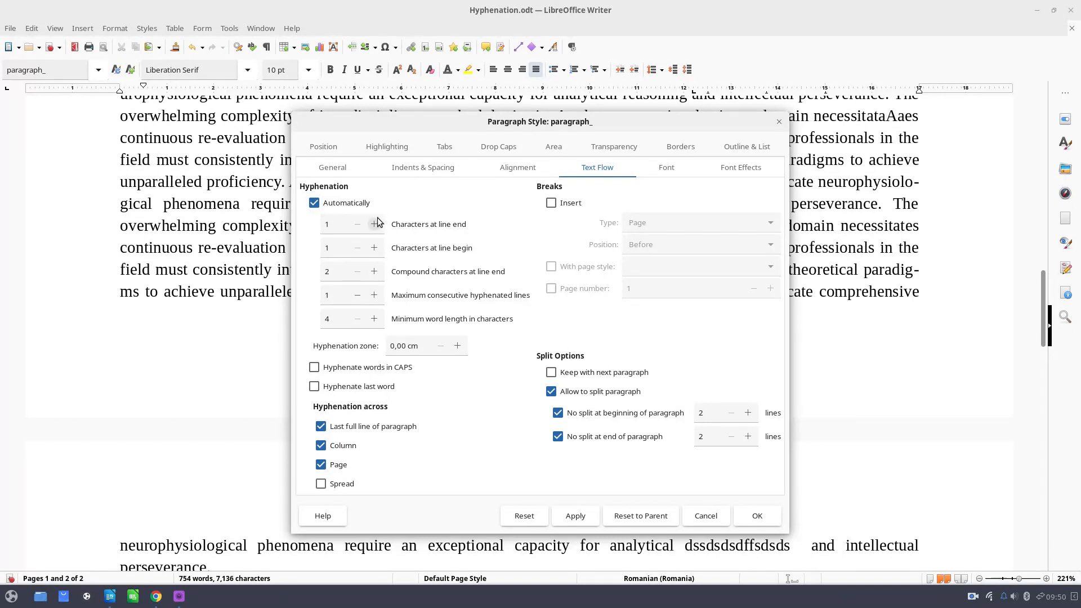
mouse_move(400, 458)
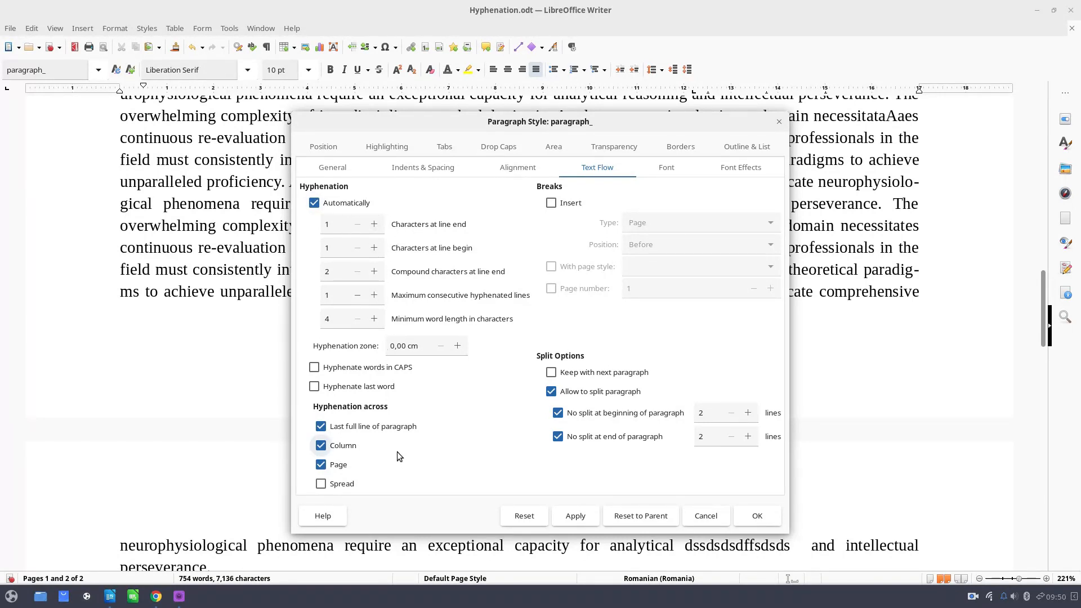
click(374, 224)
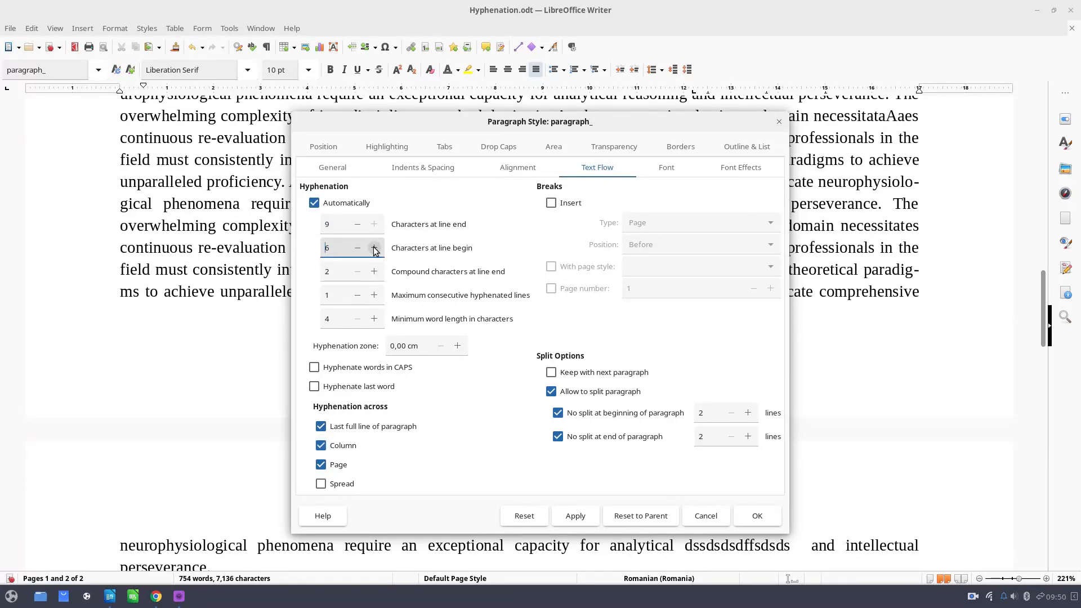
click(374, 248)
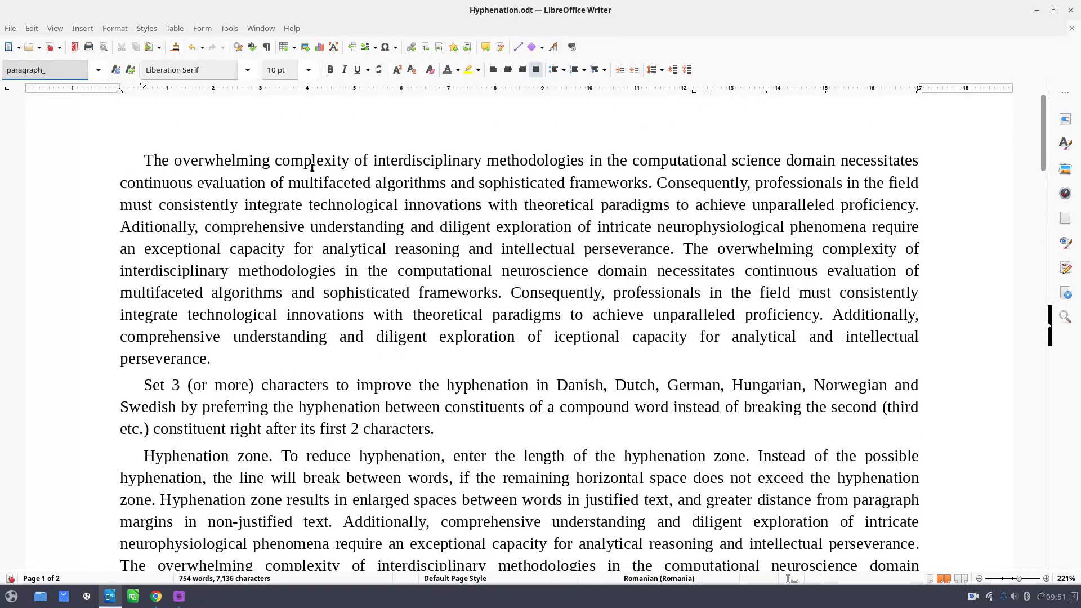
Step: Reset paragraph_ Characters at line end and line begin to 1 and close the settings
click(98, 70)
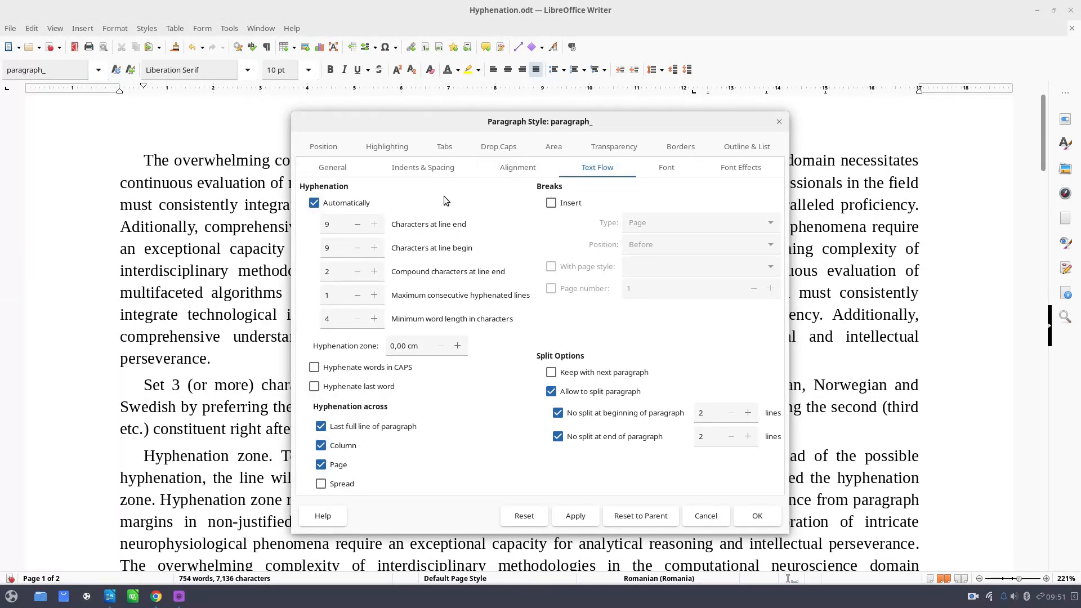
mouse_move(381, 245)
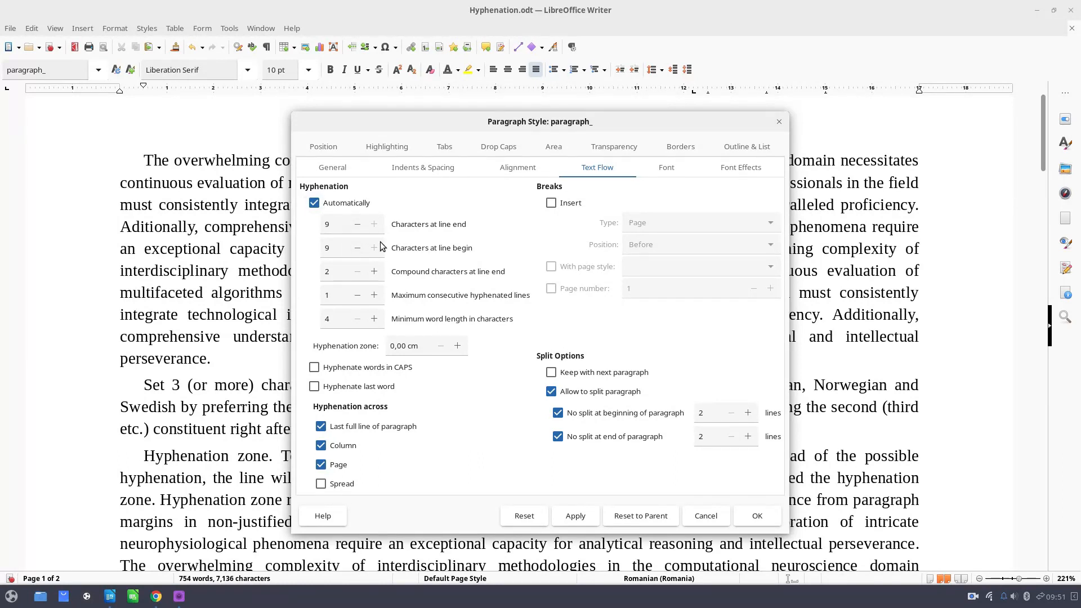
mouse_move(462, 249)
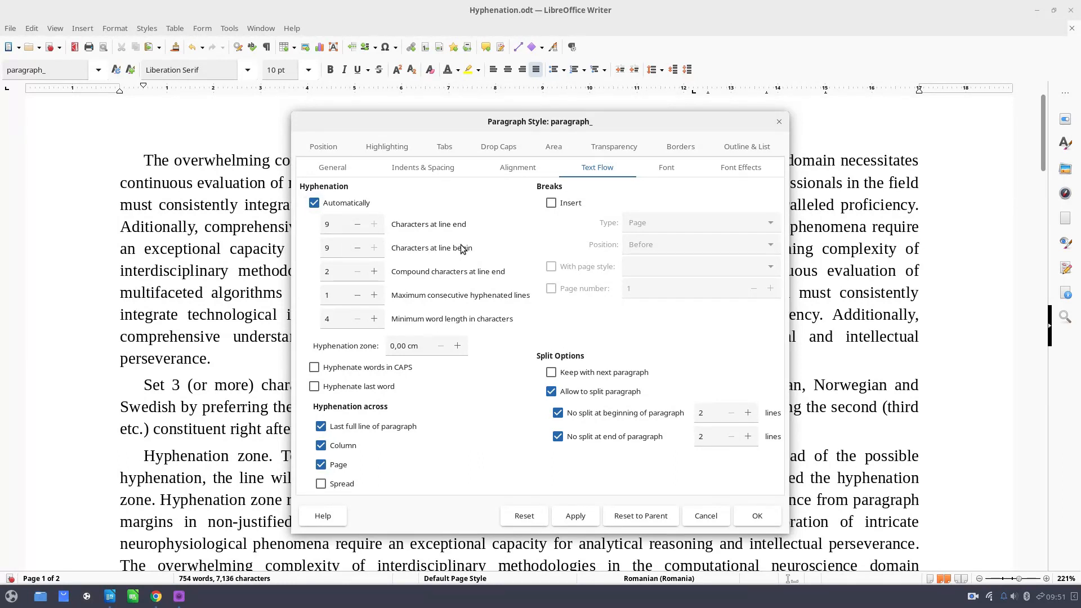
mouse_move(358, 241)
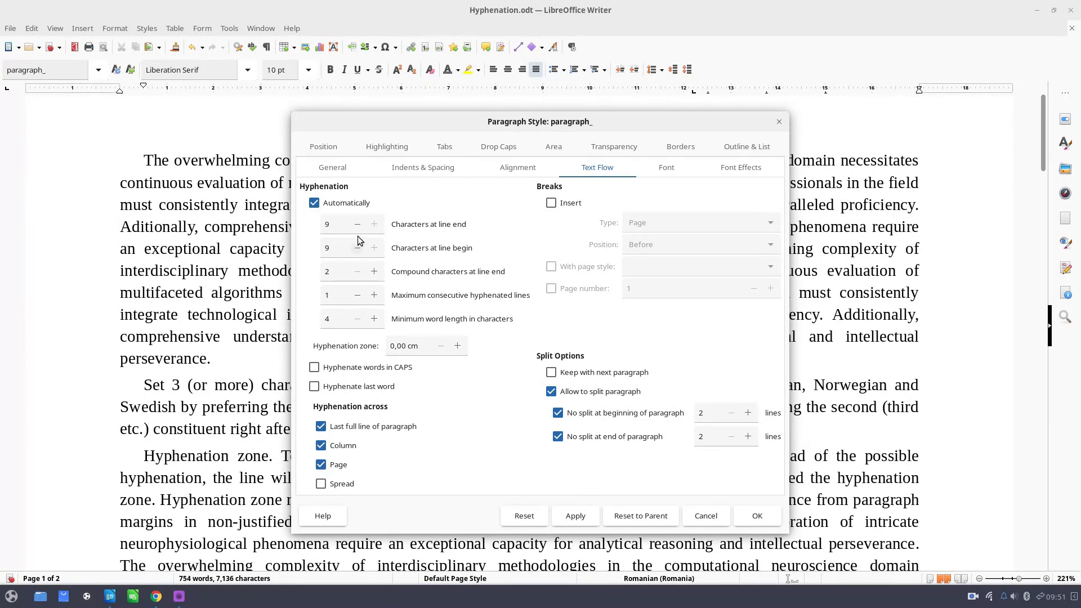
click(357, 224)
text(1)
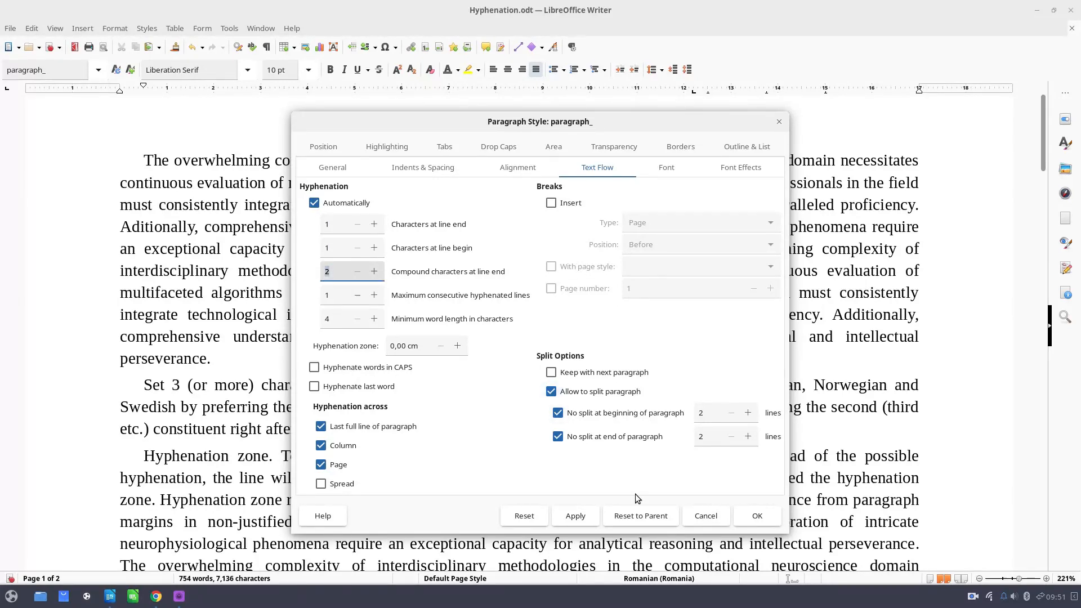
click(575, 516)
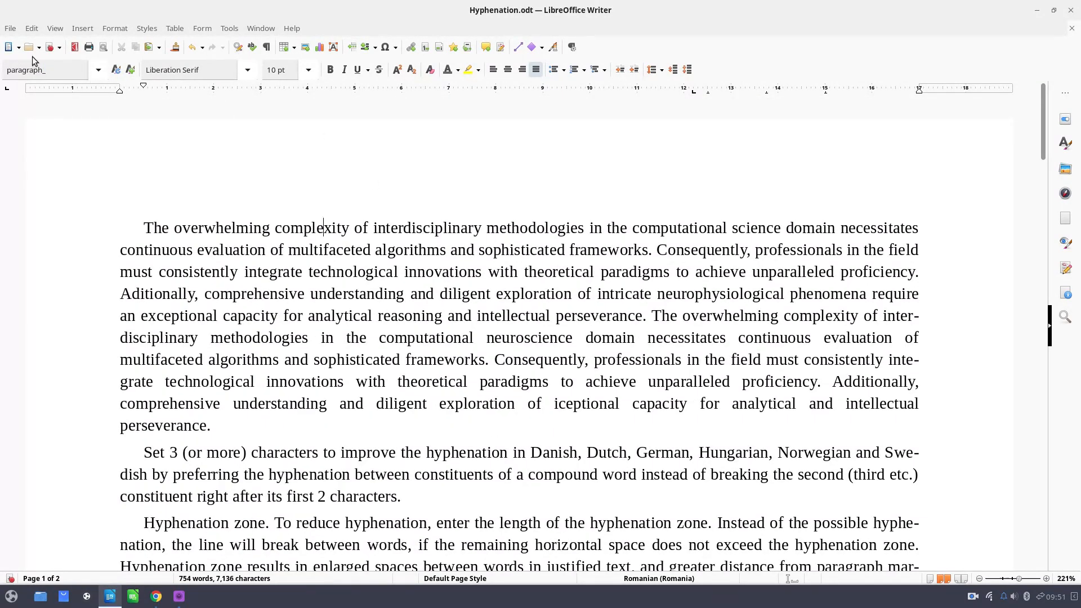
Step: Open the paragraph_ style settings unchanged, then show About LibreOffice version 24.8.1.2
click(98, 69)
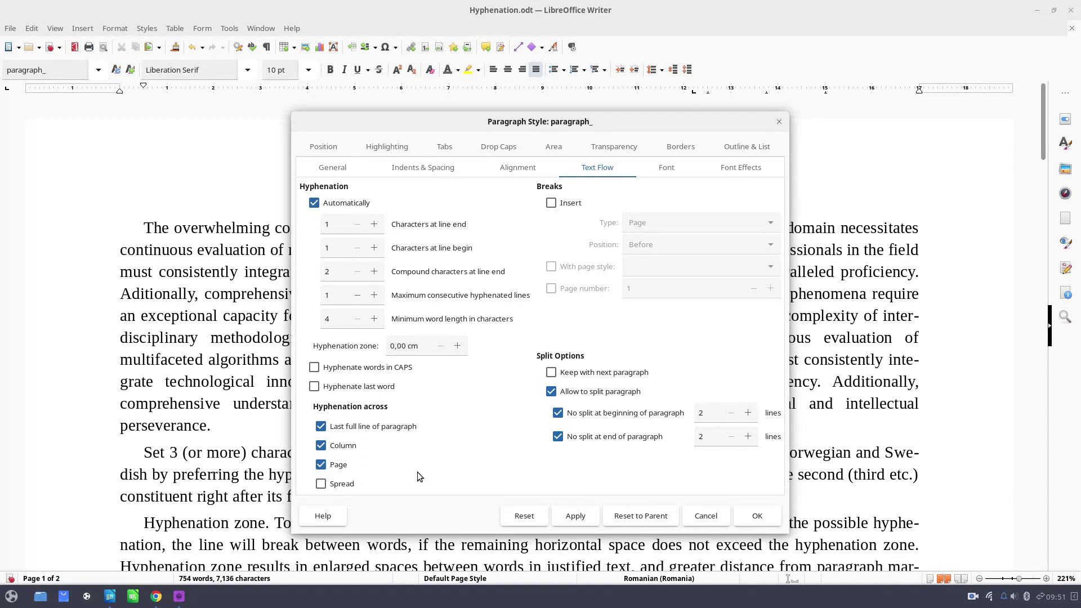
mouse_move(438, 420)
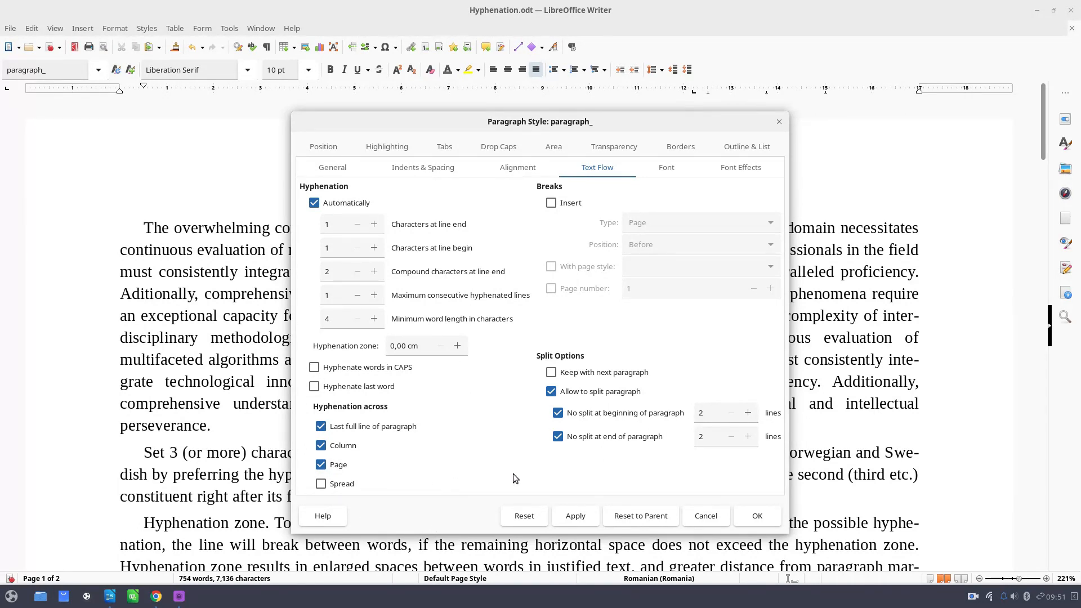
mouse_move(502, 431)
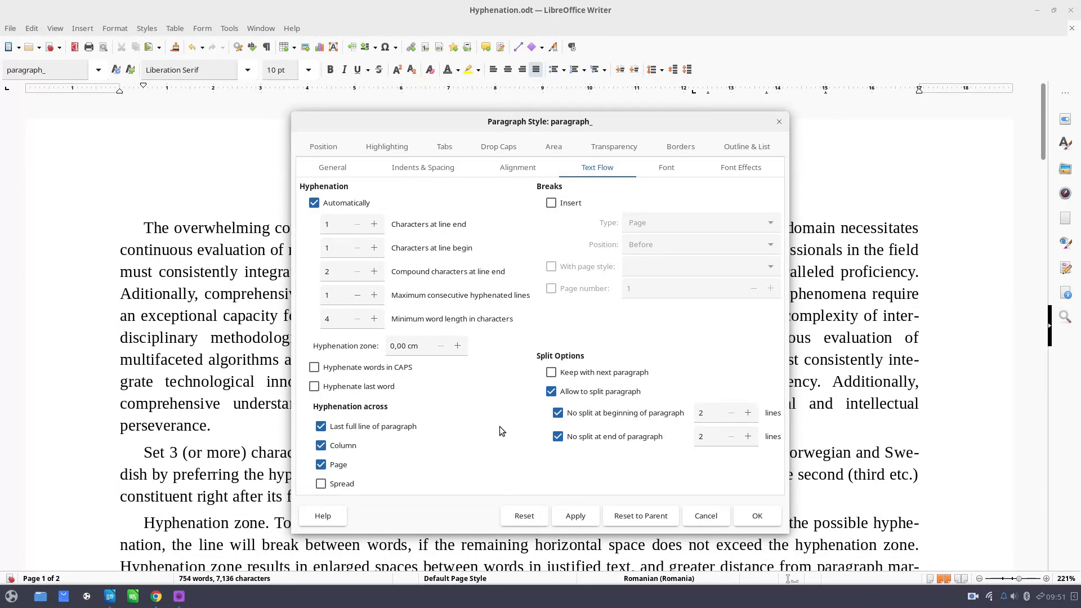
mouse_move(420, 373)
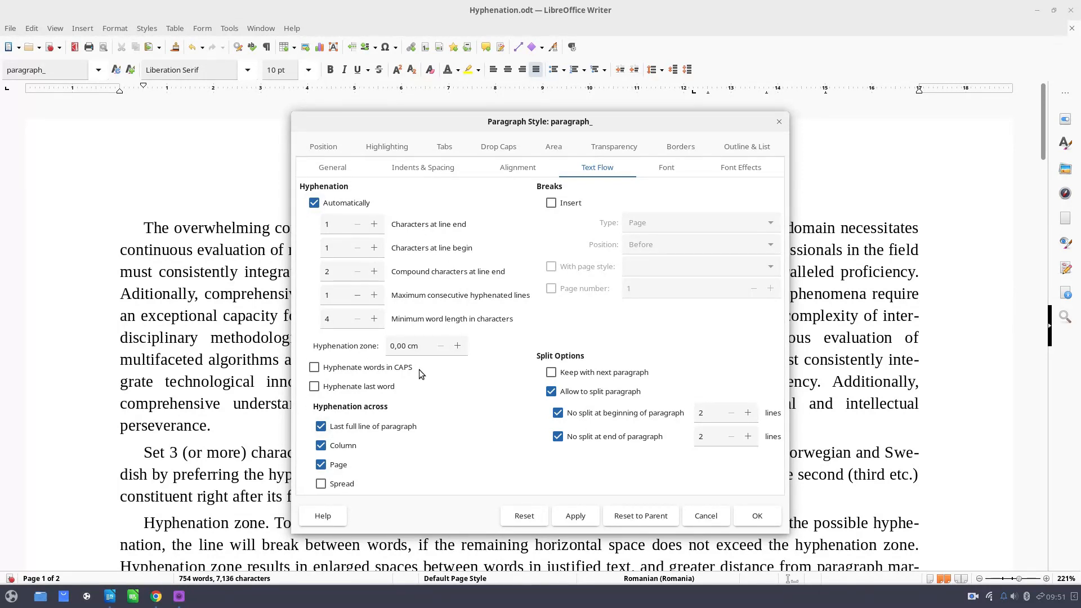
mouse_move(891, 386)
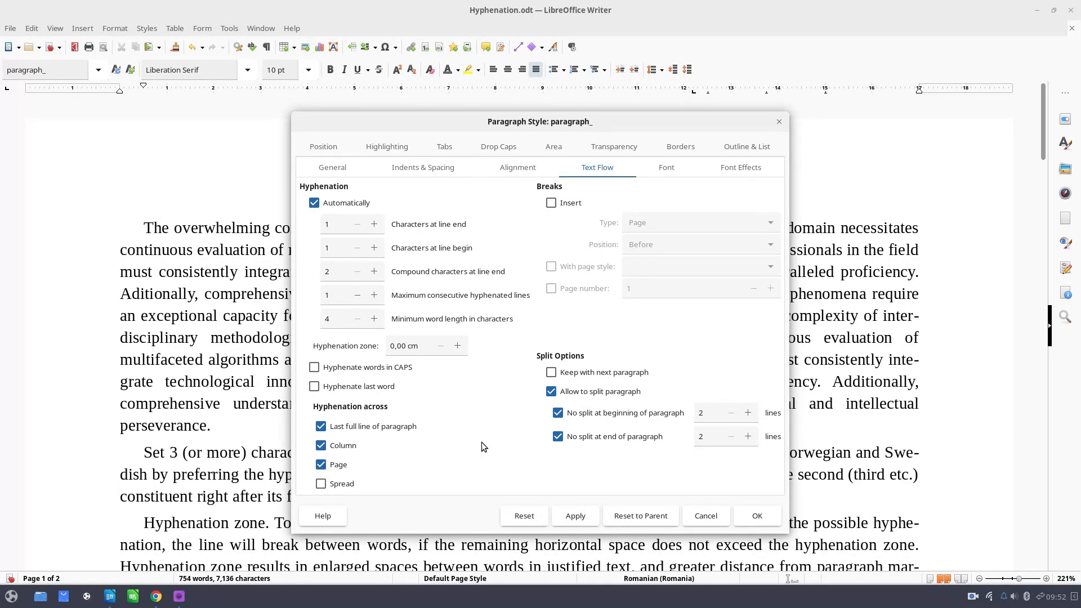
mouse_move(439, 236)
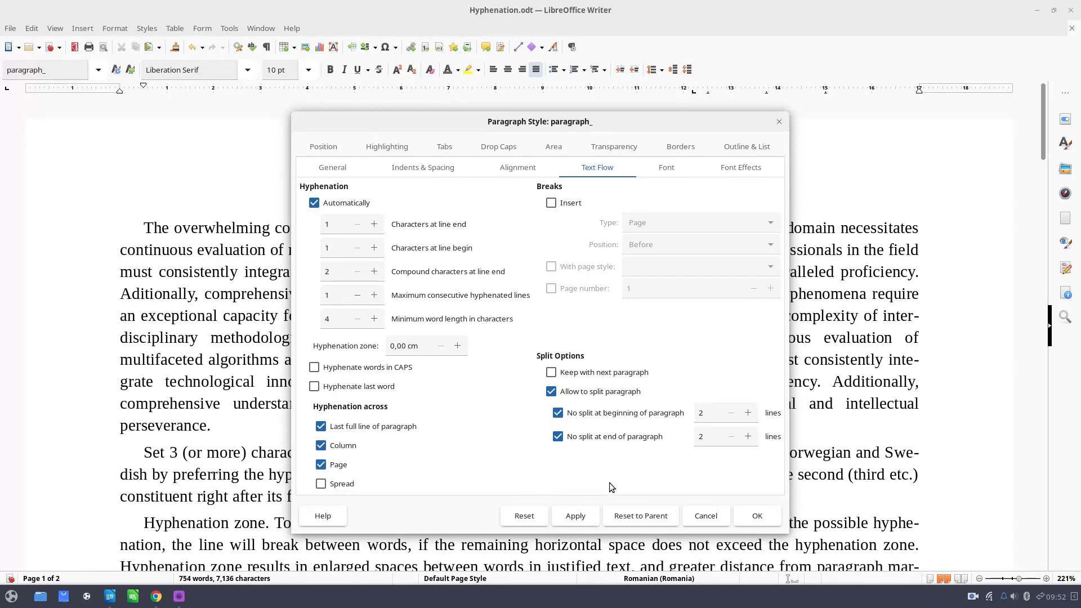
mouse_move(600, 485)
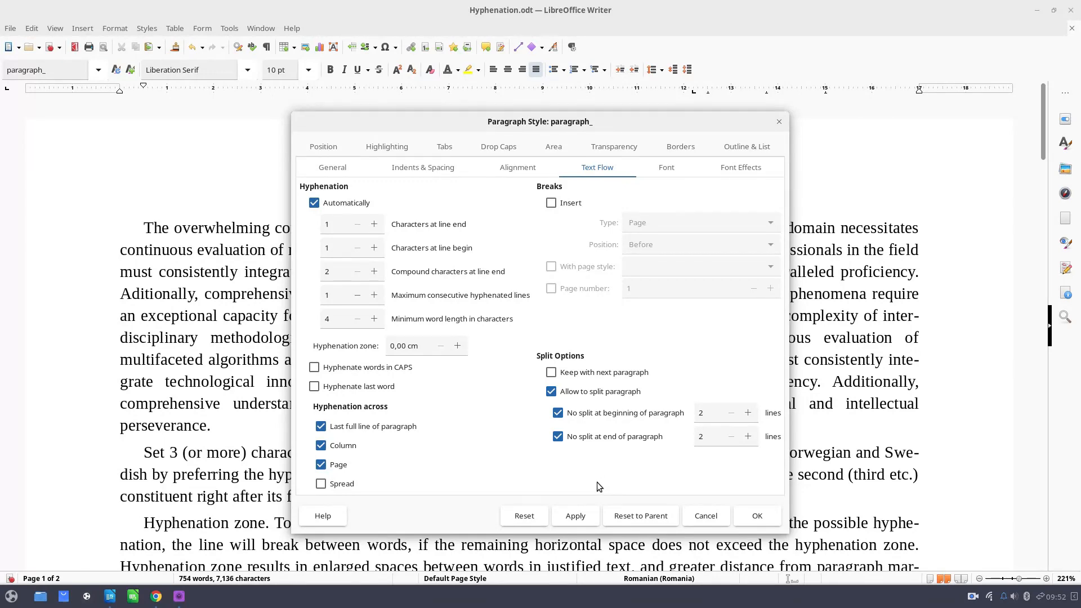
click(292, 28)
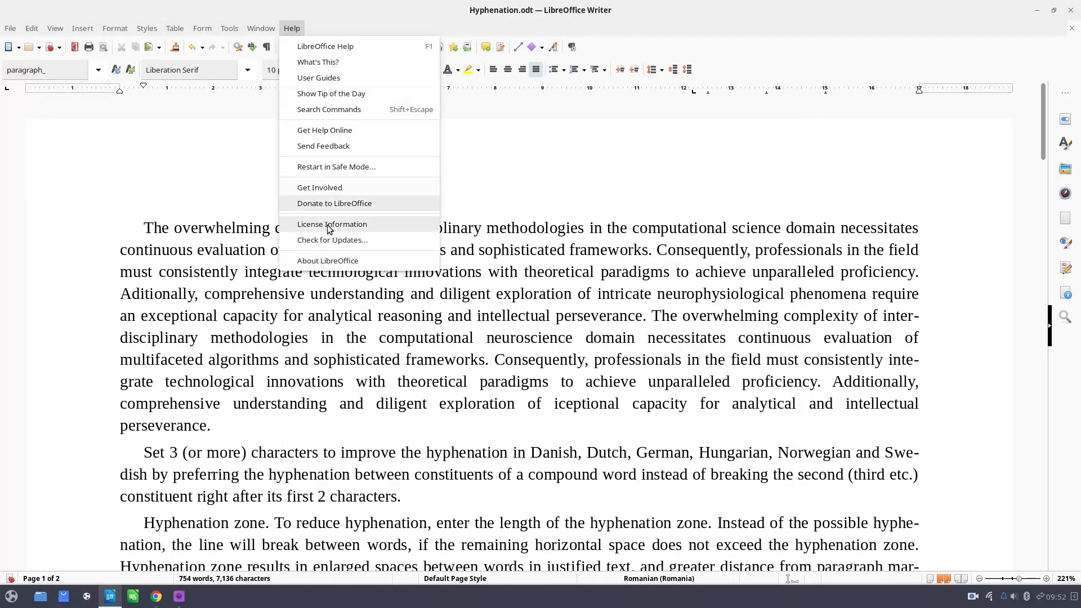
click(328, 261)
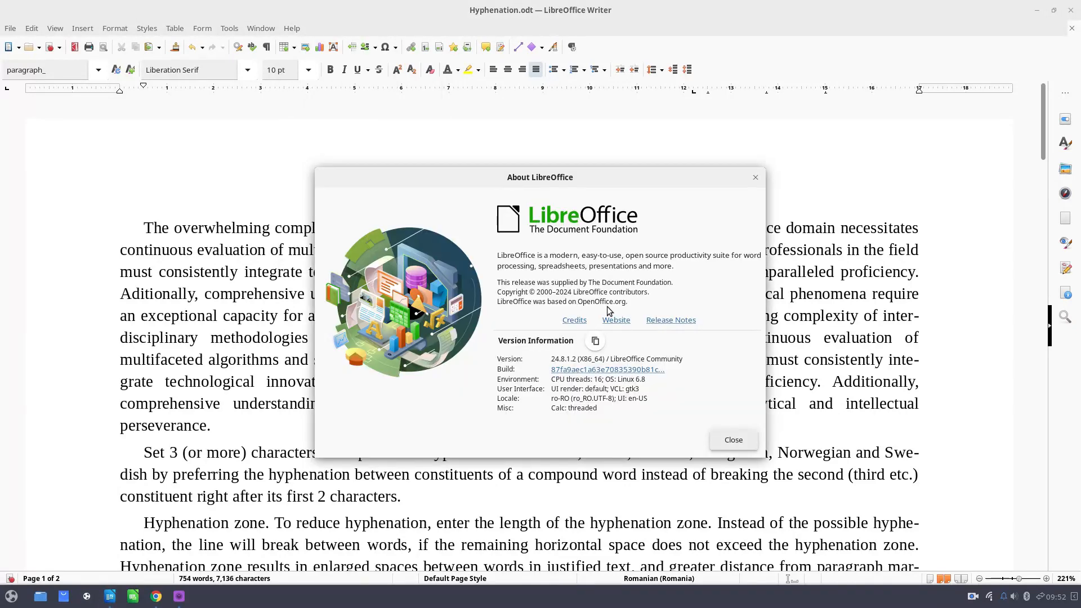